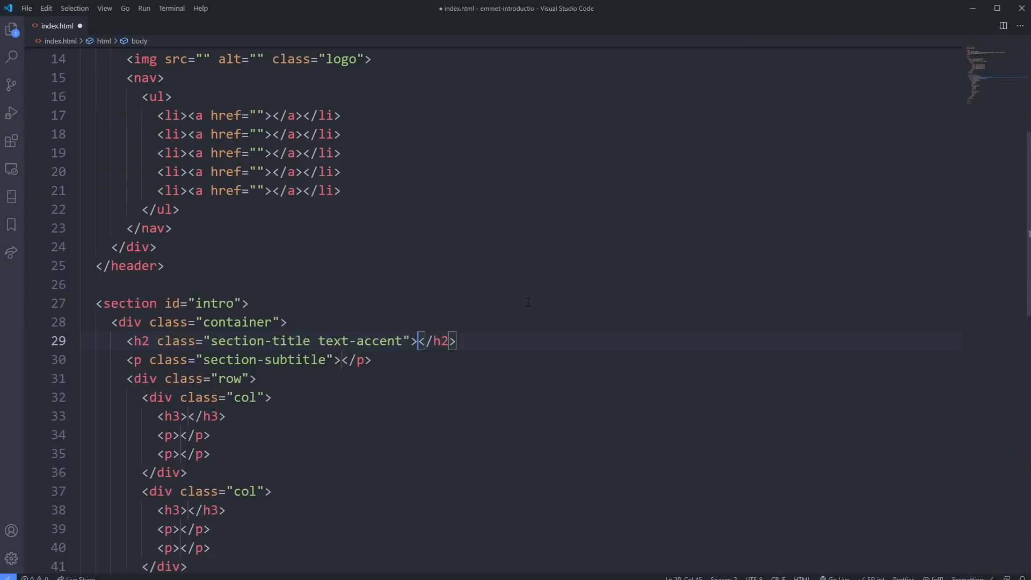
Remove all the existing markup from index.html so nothing remains
{"action": "scroll", "scroll_direction": "down", "scroll_amount": 3}
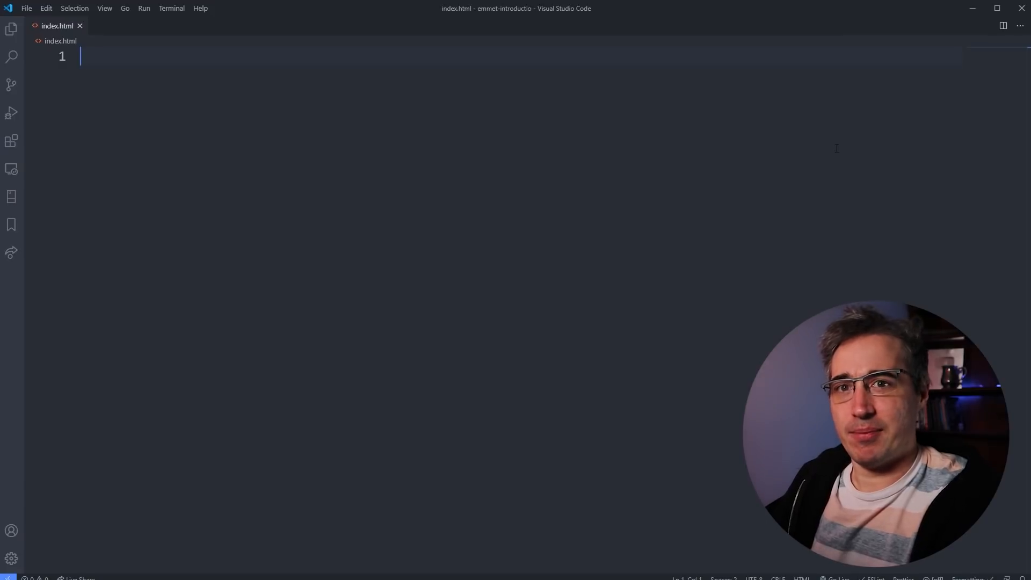
Generate the Emmet ! boilerplate and title the page 'My awesome website'
{"action": "type", "text": "!DOCTYPE html>"}
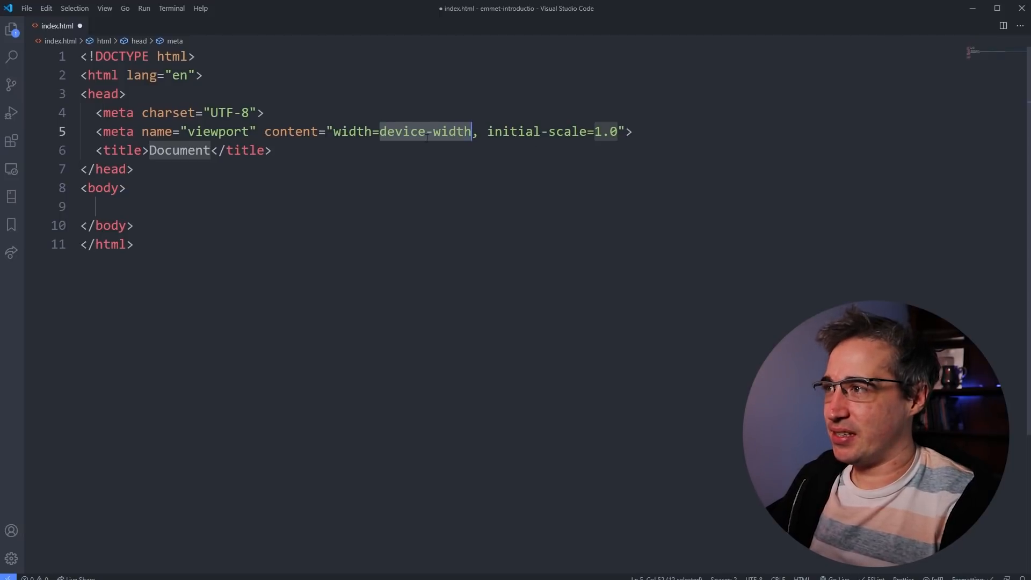
{"action": "mouse_move", "coordinate": [538, 241]}
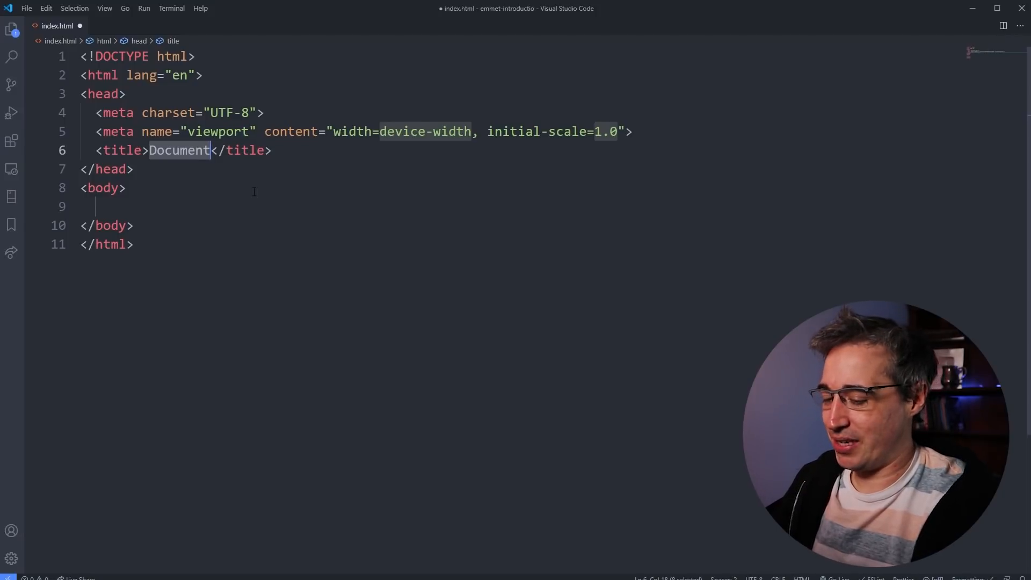
{"action": "type", "text": "My awesome"}
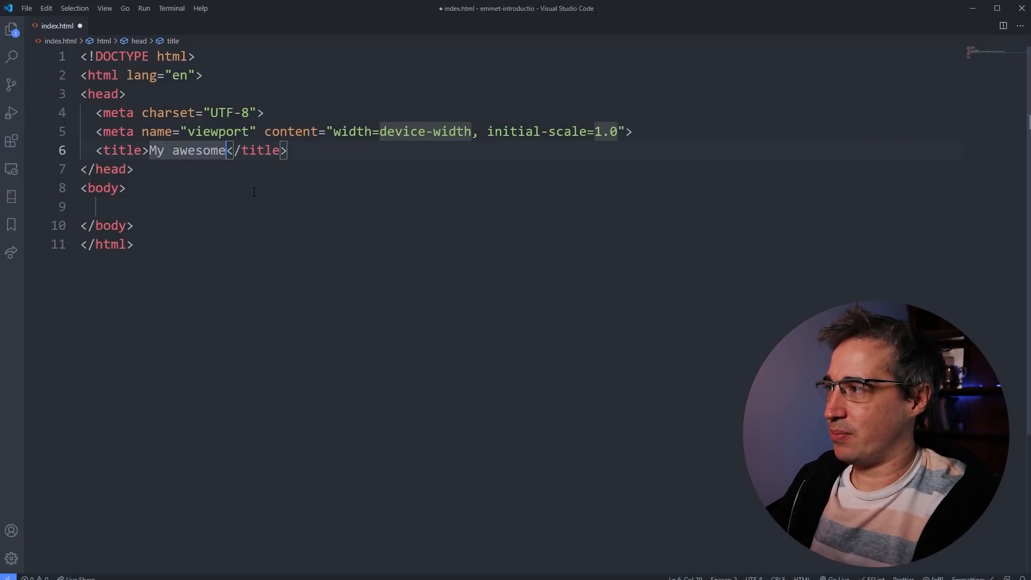
{"action": "type", "text": "title here"}
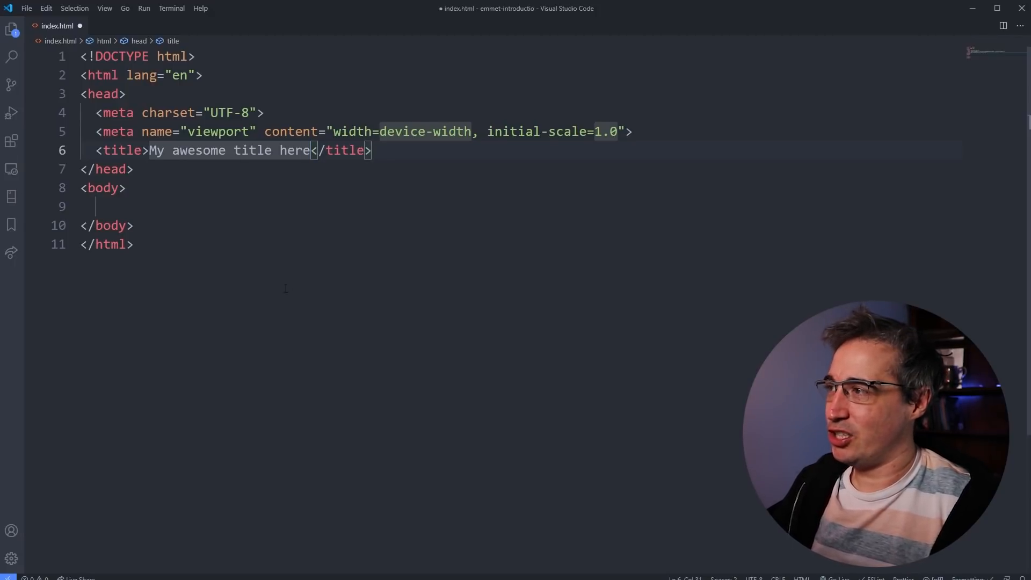
{"action": "mouse_move", "coordinate": [250, 189]}
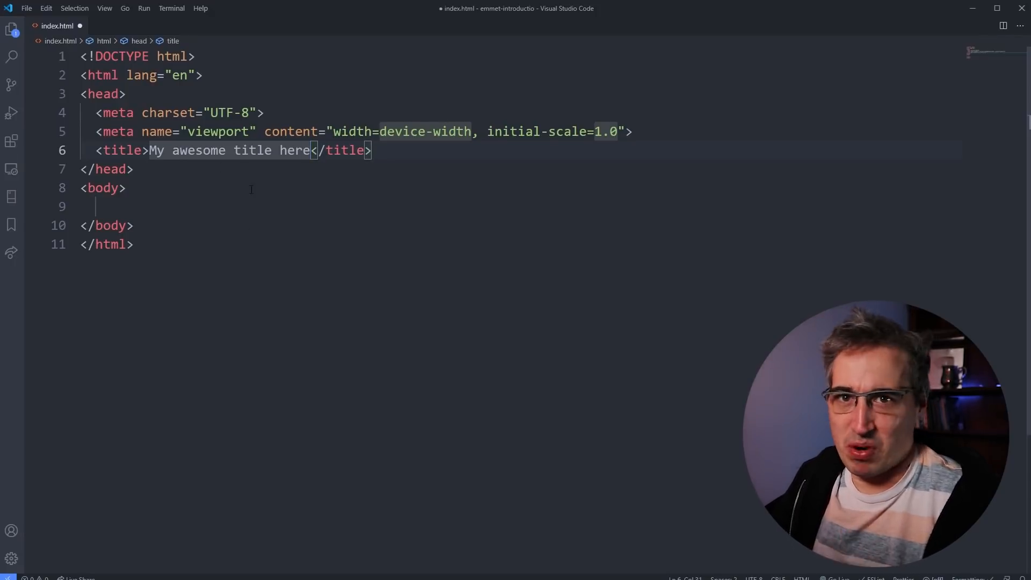
{"action": "left_click", "coordinate": [132, 225]}
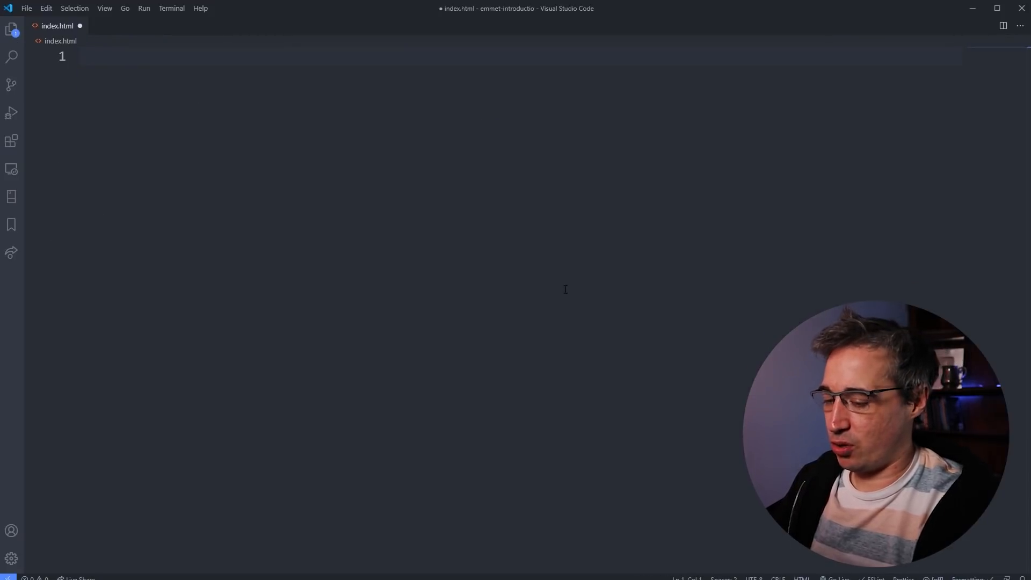
{"action": "type", "text": "html:"}
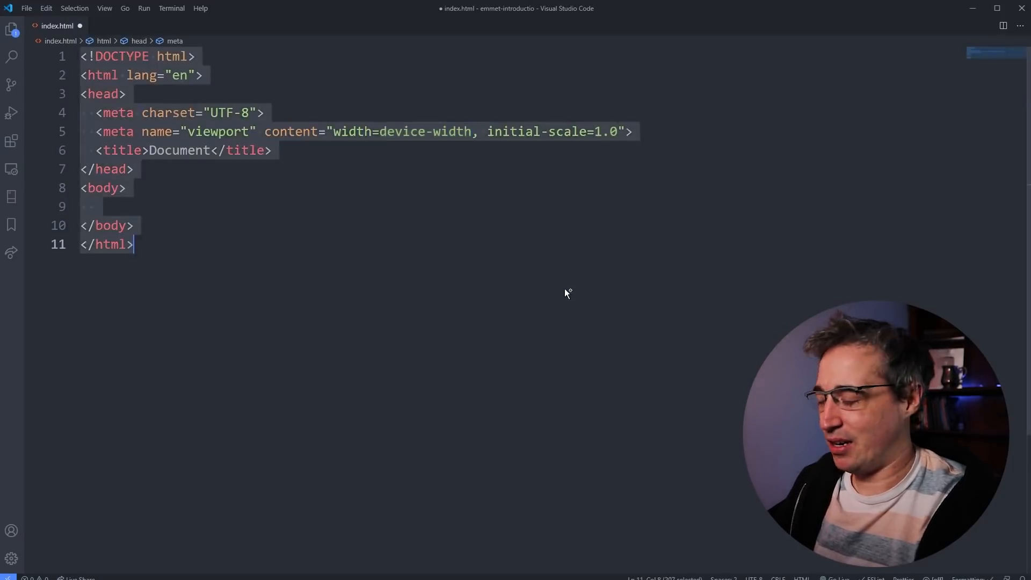
{"action": "type", "text": "!"}
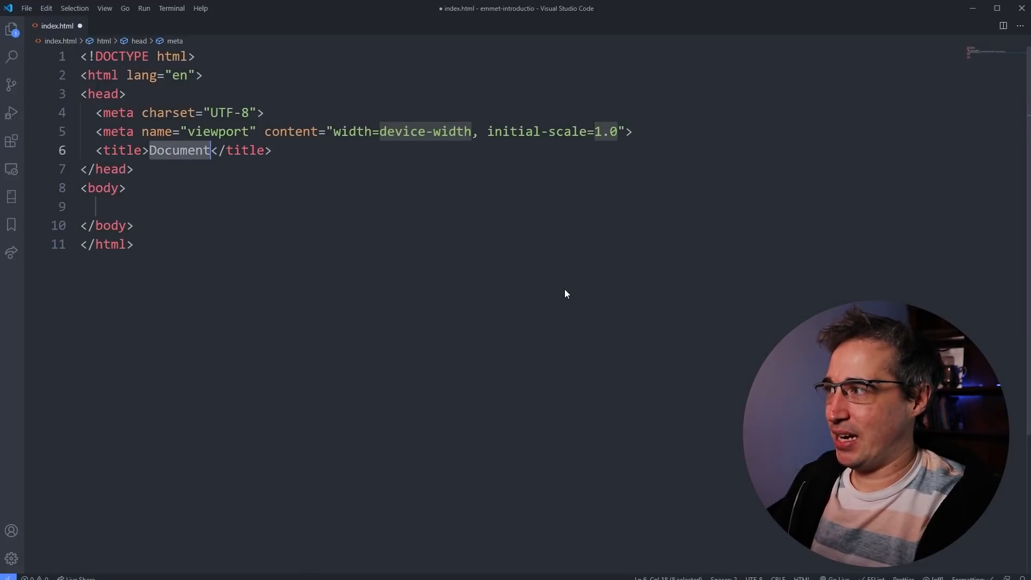
{"action": "type", "text": "My awesome s"}
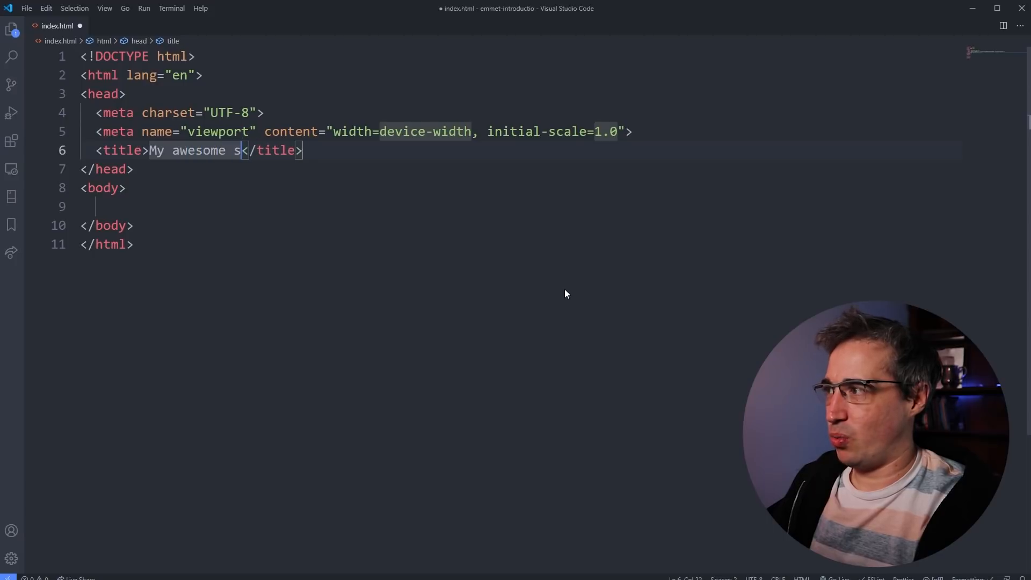
{"action": "type", "text": "ebsite"}
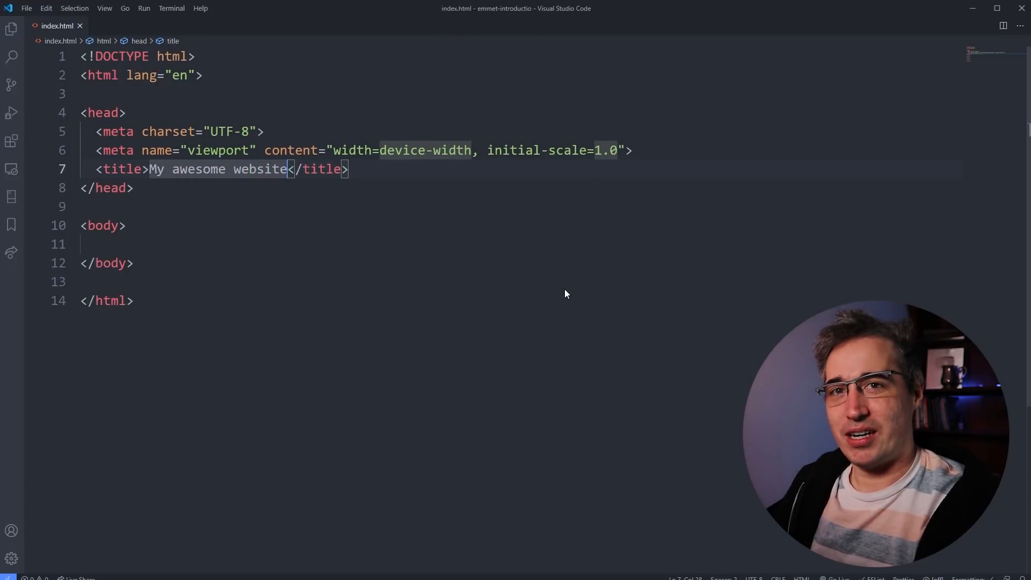
{"action": "left_click", "coordinate": [134, 263]}
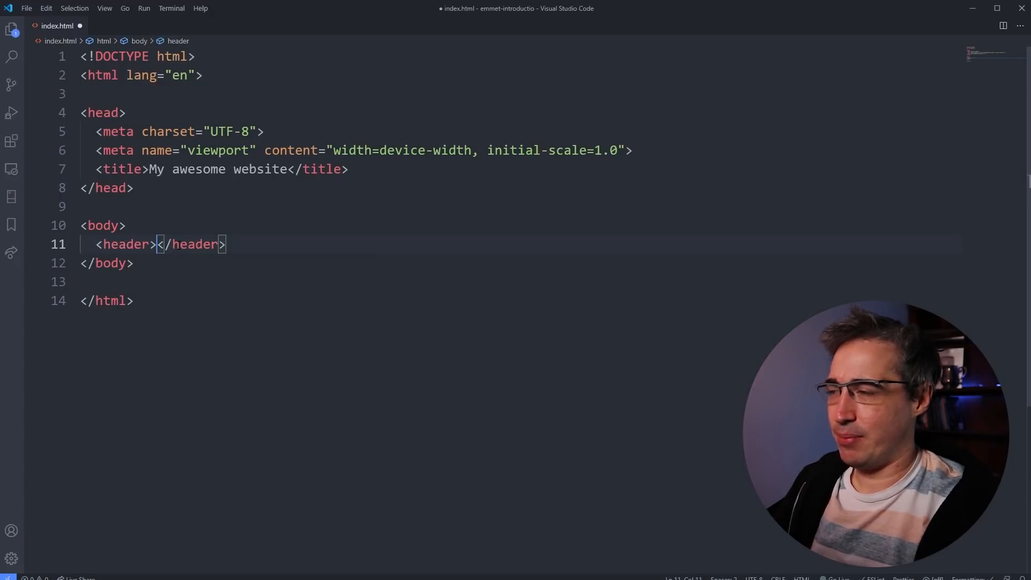
{"action": "key", "text": "enter"}
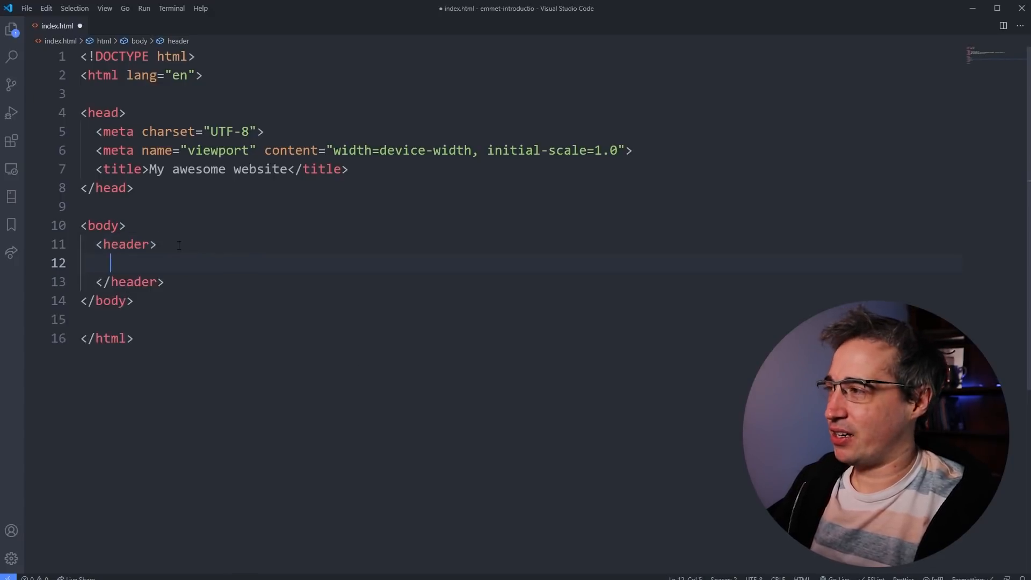
{"action": "type", "text": "img src=\"\" alt=\"\">"}
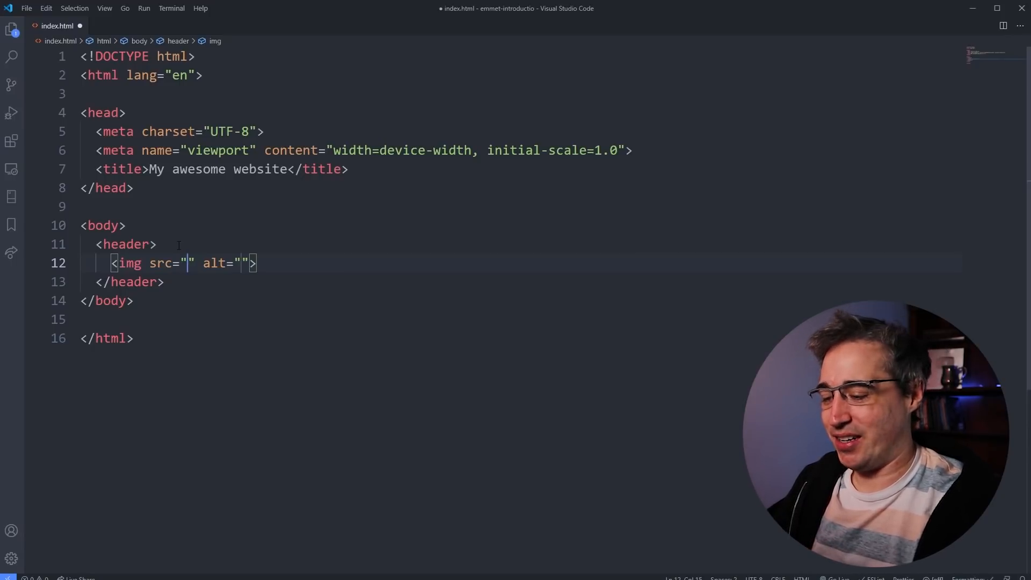
{"action": "type", "text": "img/logo"}
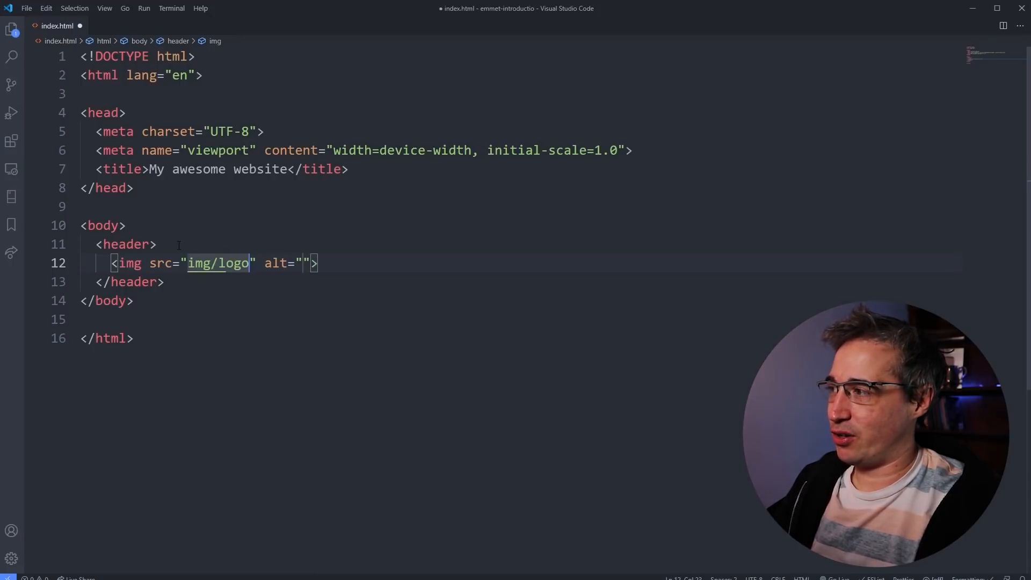
{"action": "type", "text": ".jpg"}
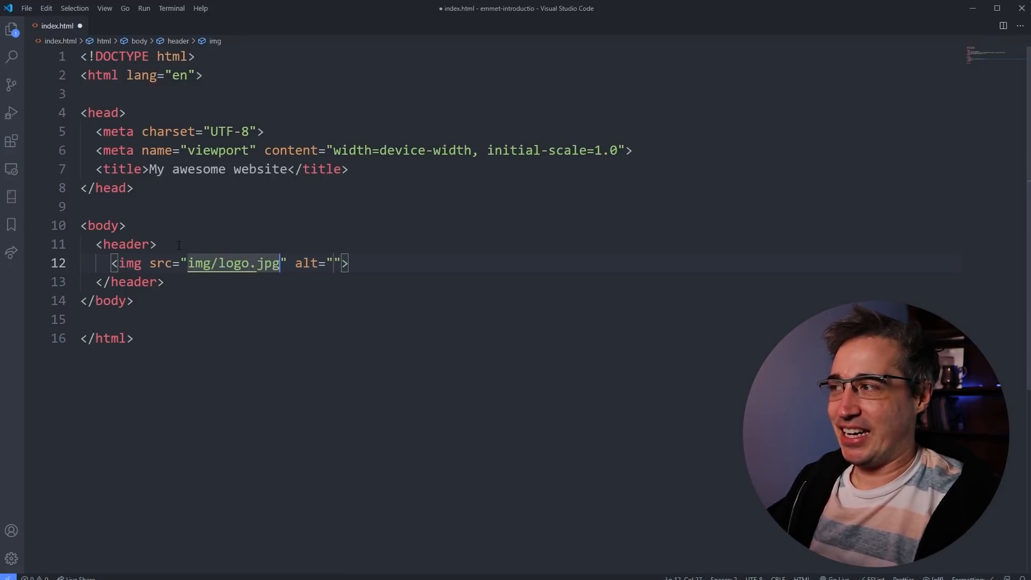
{"action": "type", "text": "my"}
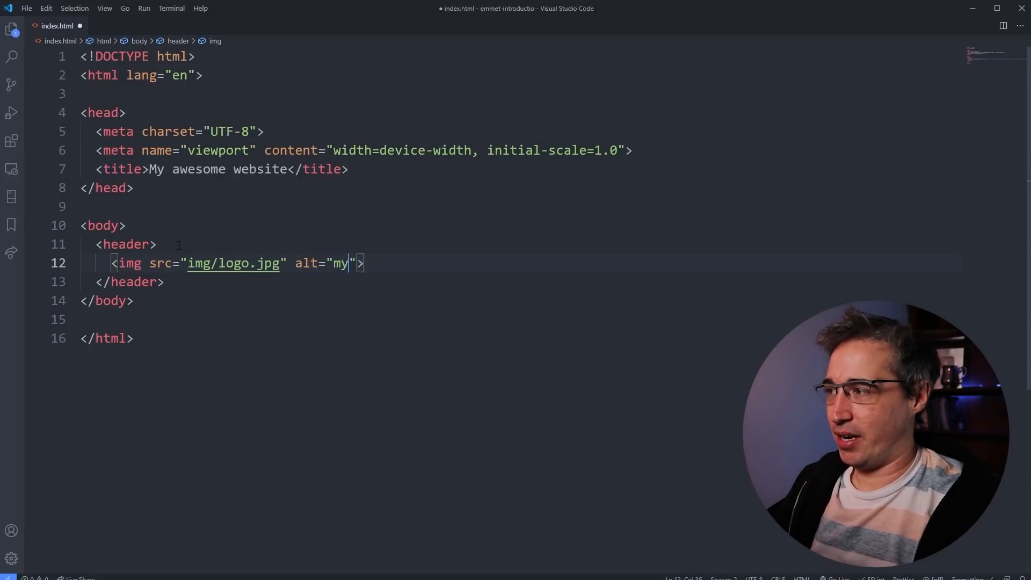
{"action": "type", "text": "alt text here"}
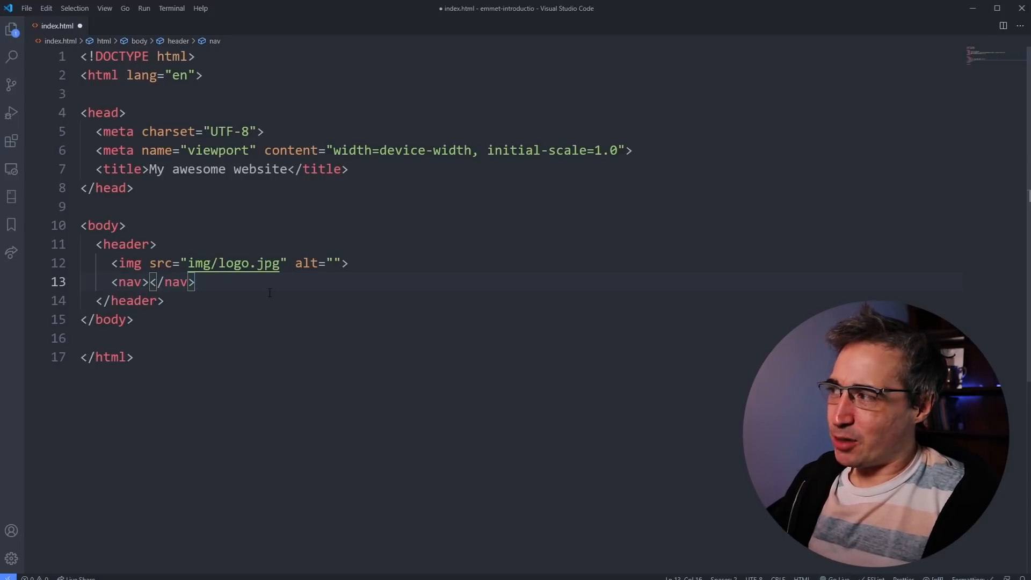
{"action": "mouse_move", "coordinate": [76, 286]}
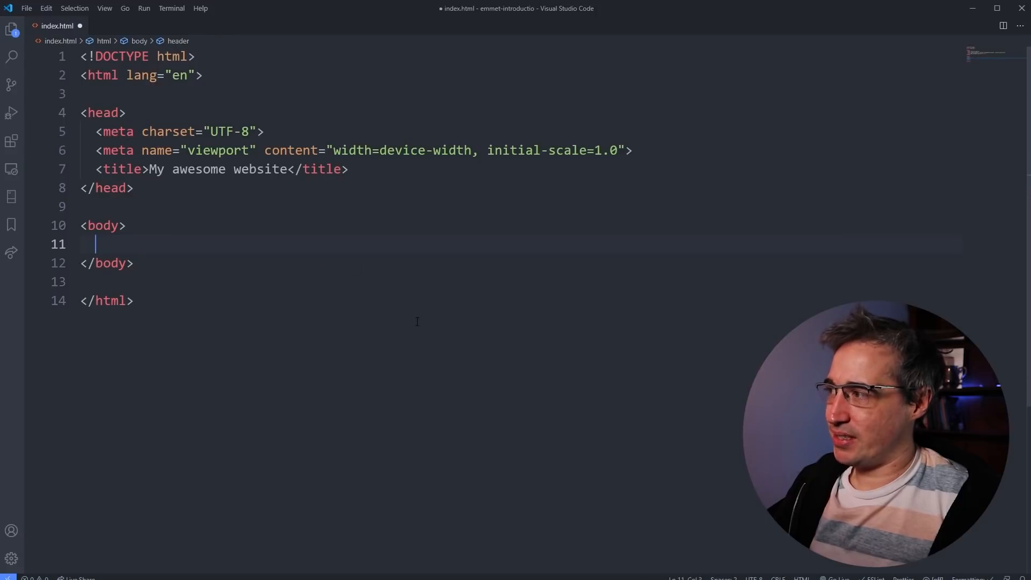
Expand header.primary-header into a header element with a blank line inside
{"action": "type", "text": "head"}
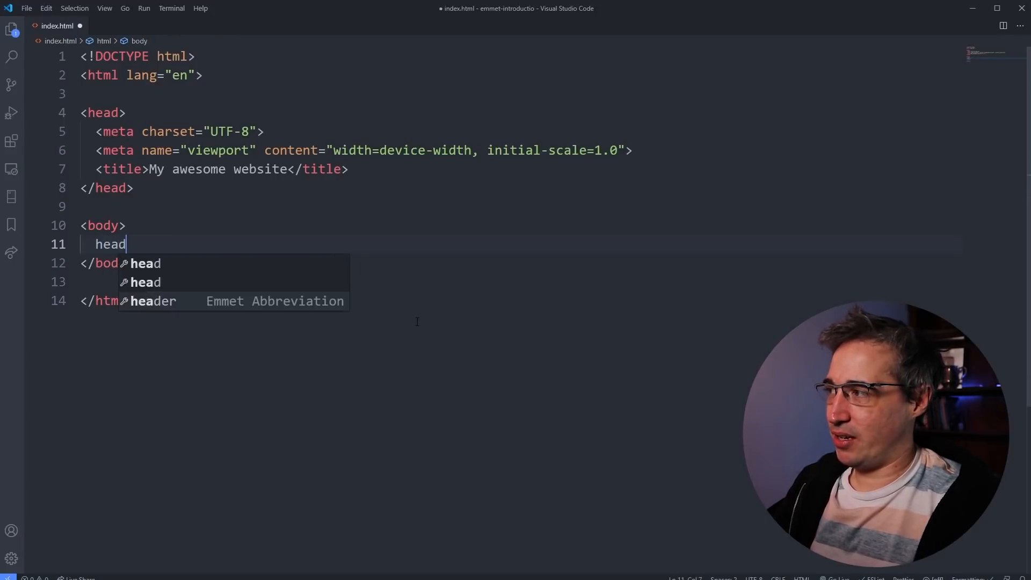
{"action": "type", "text": "er.pr"}
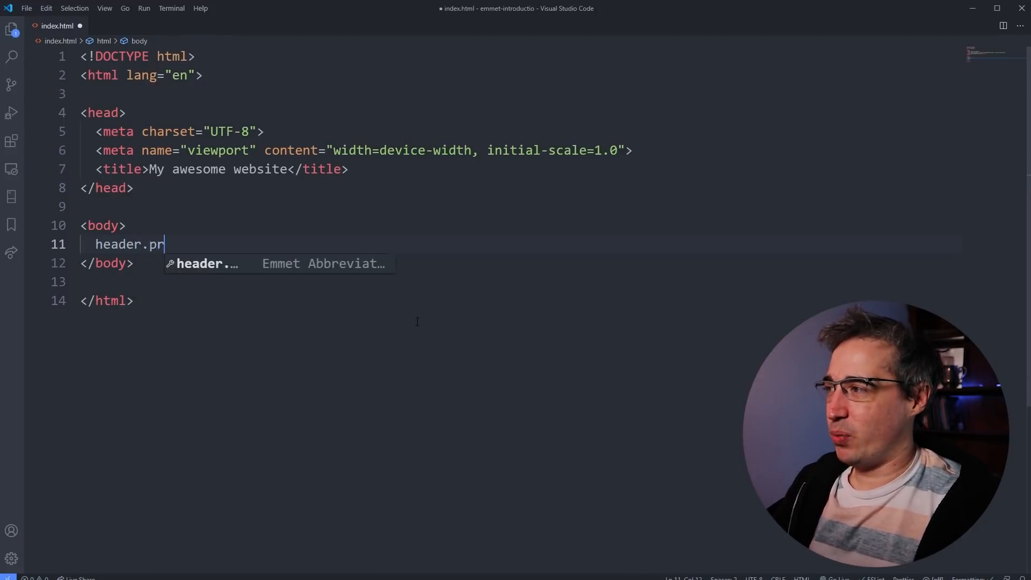
{"action": "type", "text": "imary-head"}
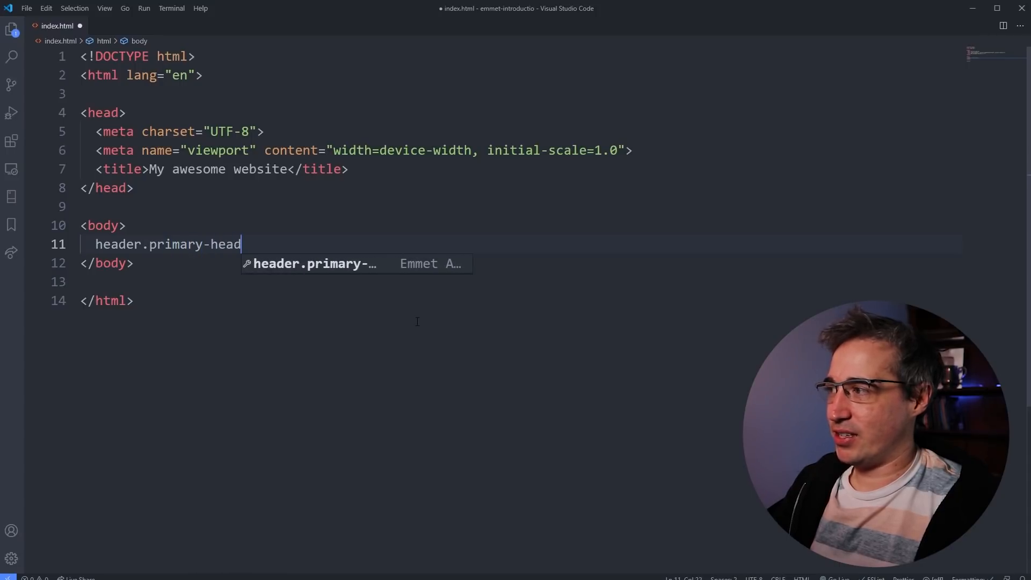
{"action": "type", "text": "er"}
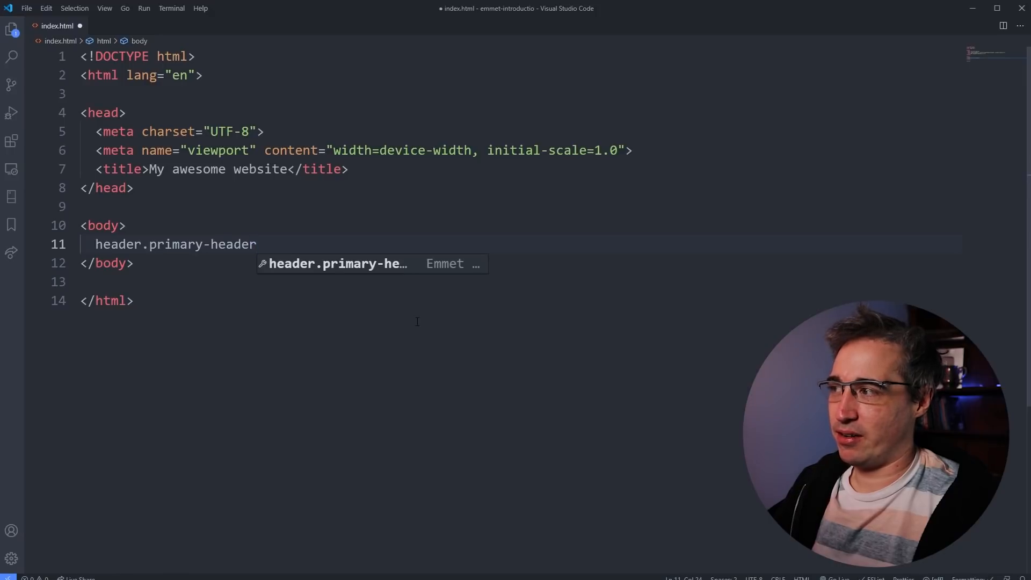
{"action": "key", "text": "Tab"}
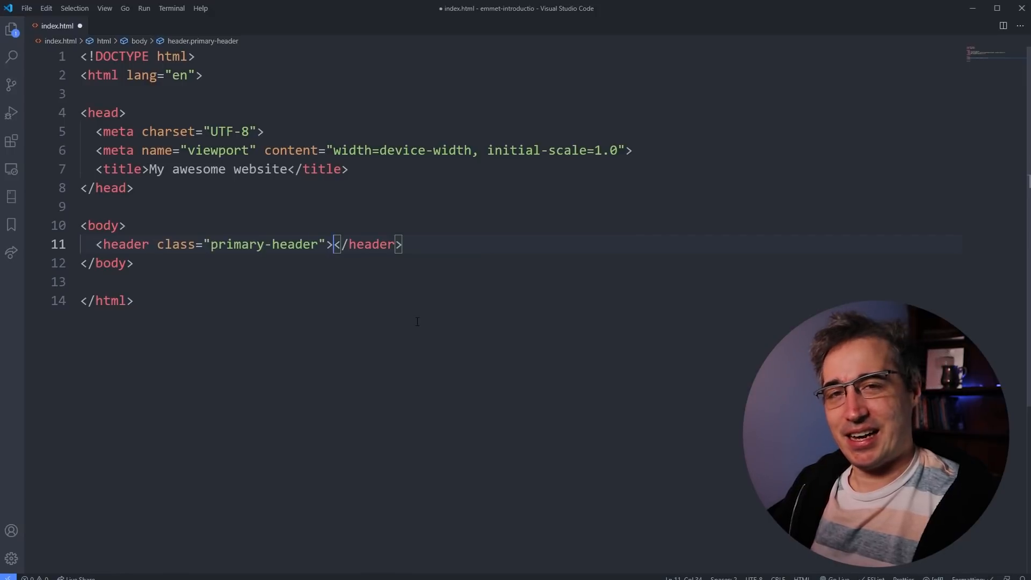
{"action": "key", "text": "Enter"}
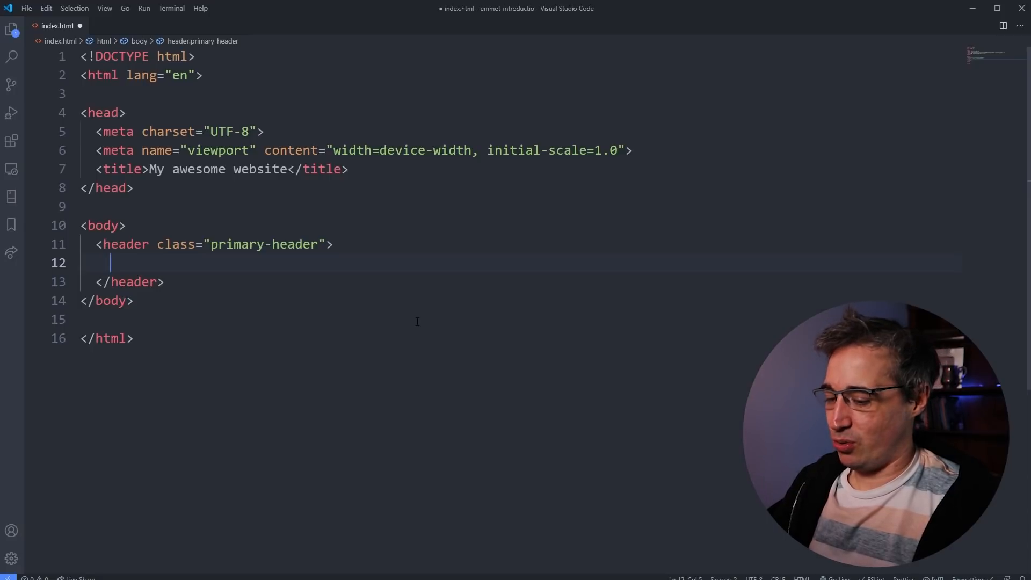
Add an img.logo inside the header with src img/logo.jpg and alt text
{"action": "type", "text": "img."}
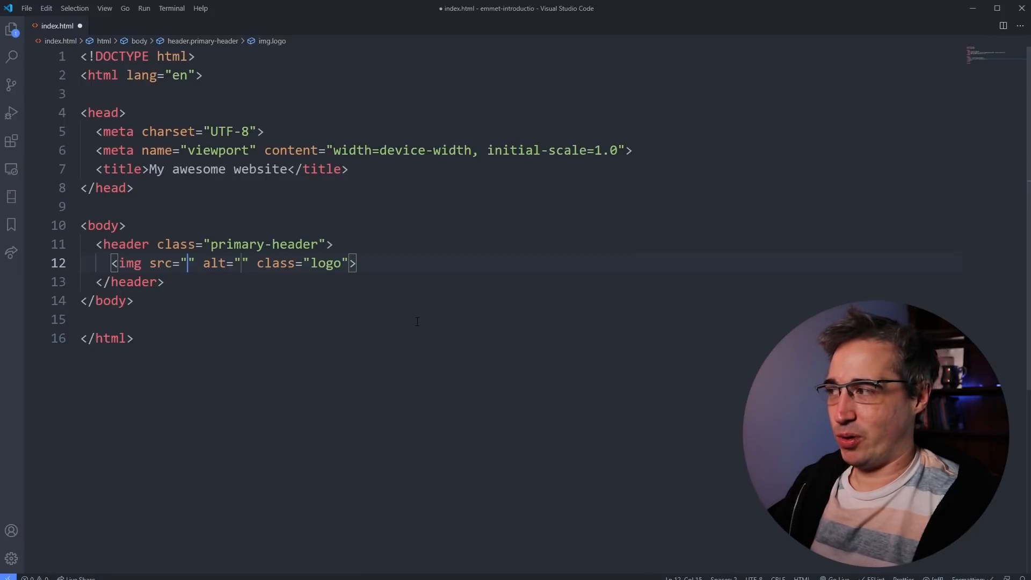
{"action": "type", "text": "img/lgoo"}
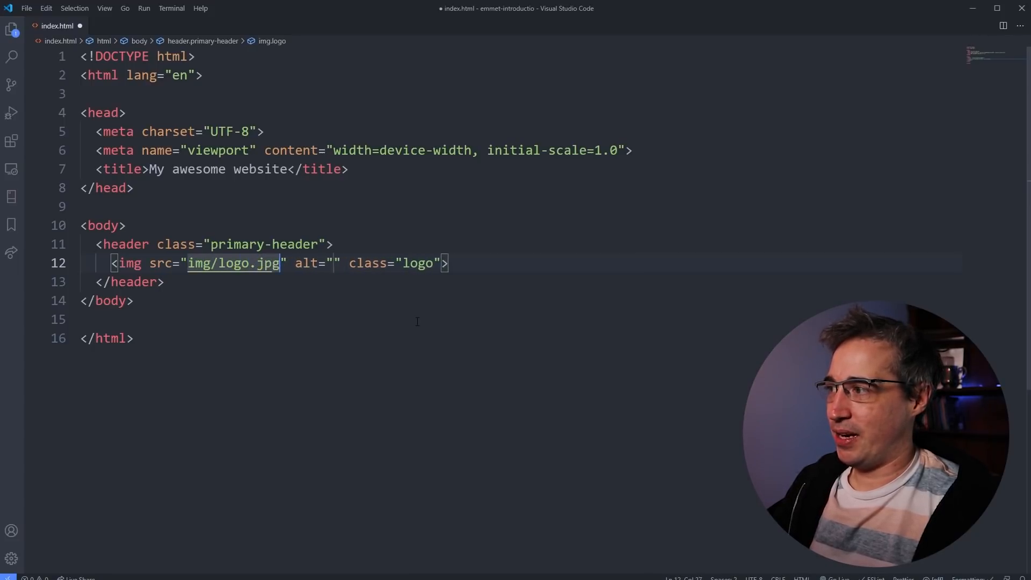
{"action": "type", "text": "my"}
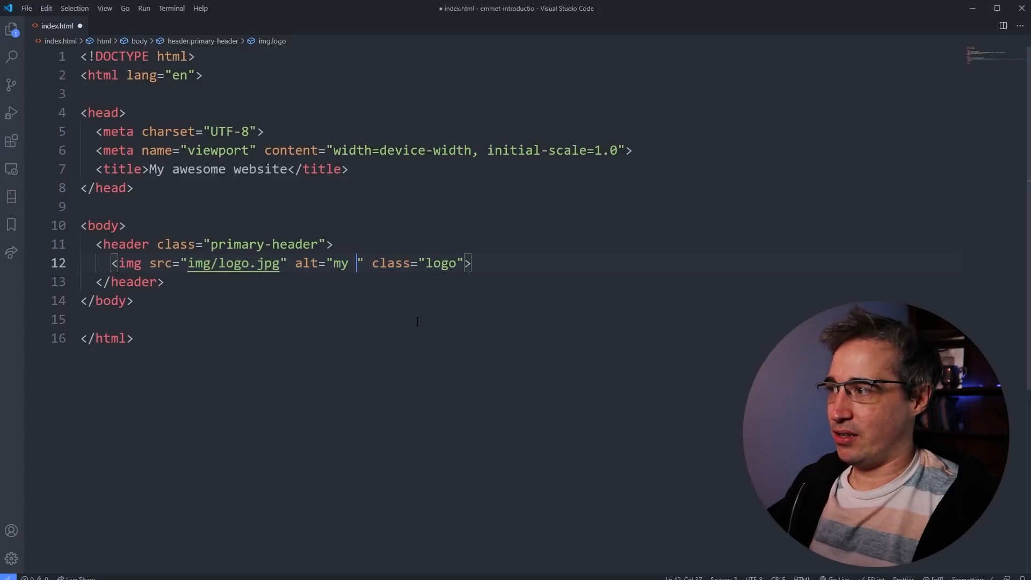
{"action": "type", "text": "alt here"}
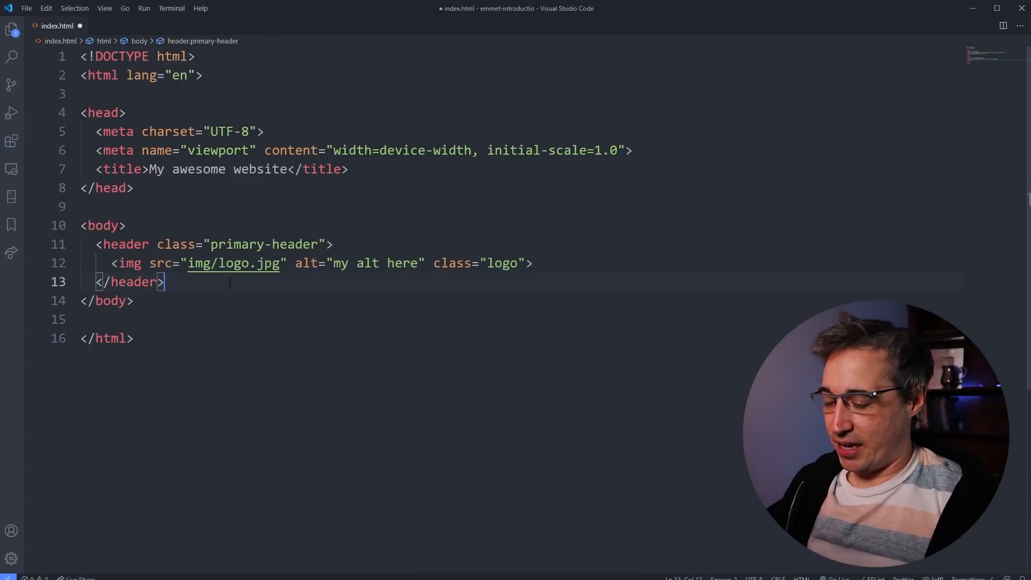
{"action": "key", "text": "Enter"}
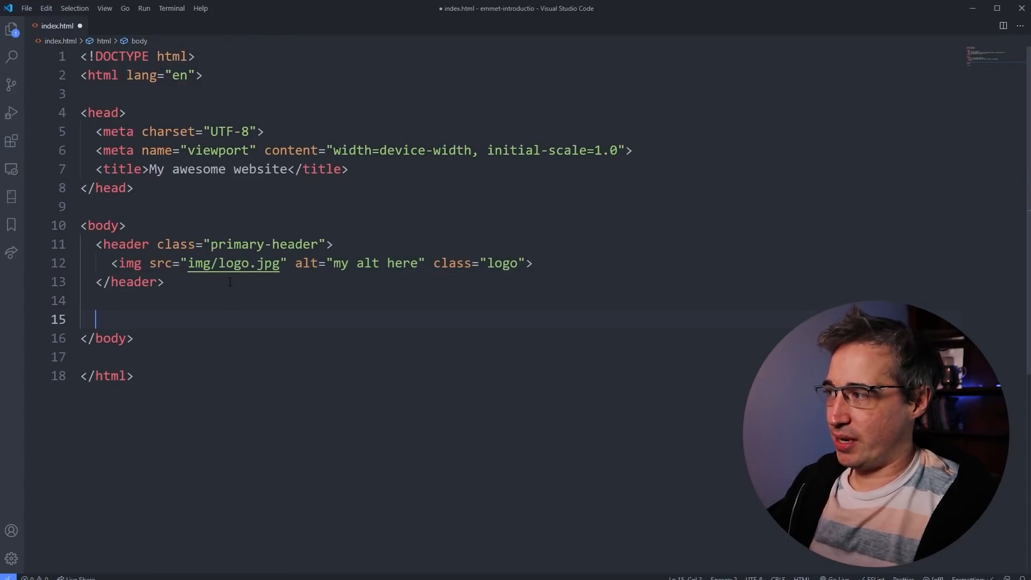
{"action": "type", "text": "div.container"}
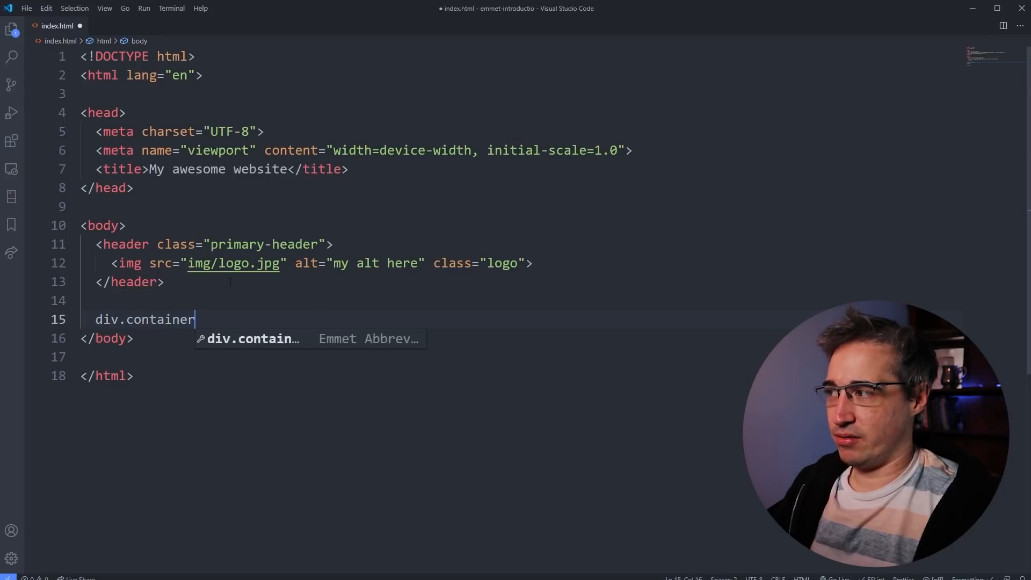
{"action": "key", "text": "Tab"}
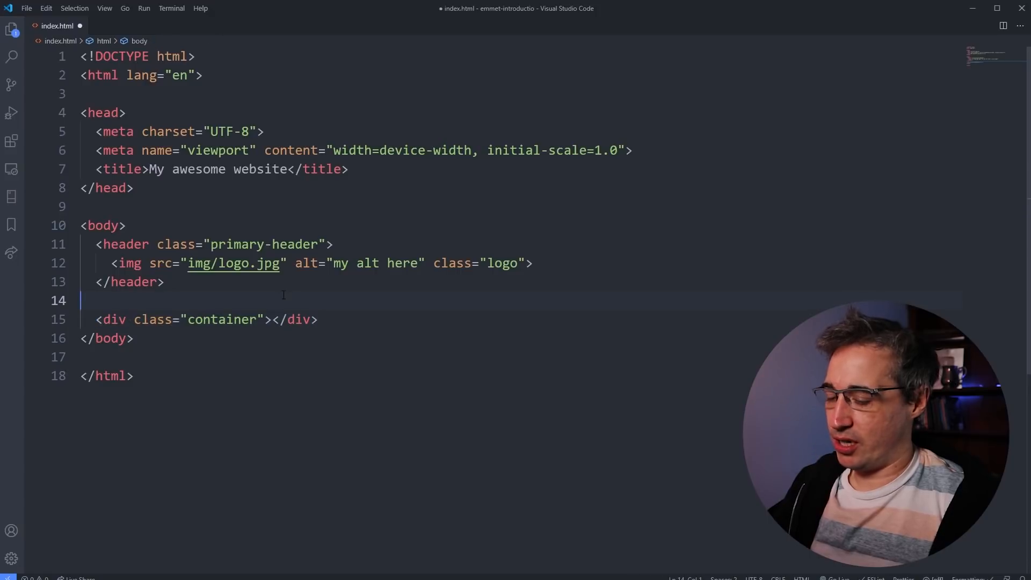
{"action": "key", "text": "Enter"}
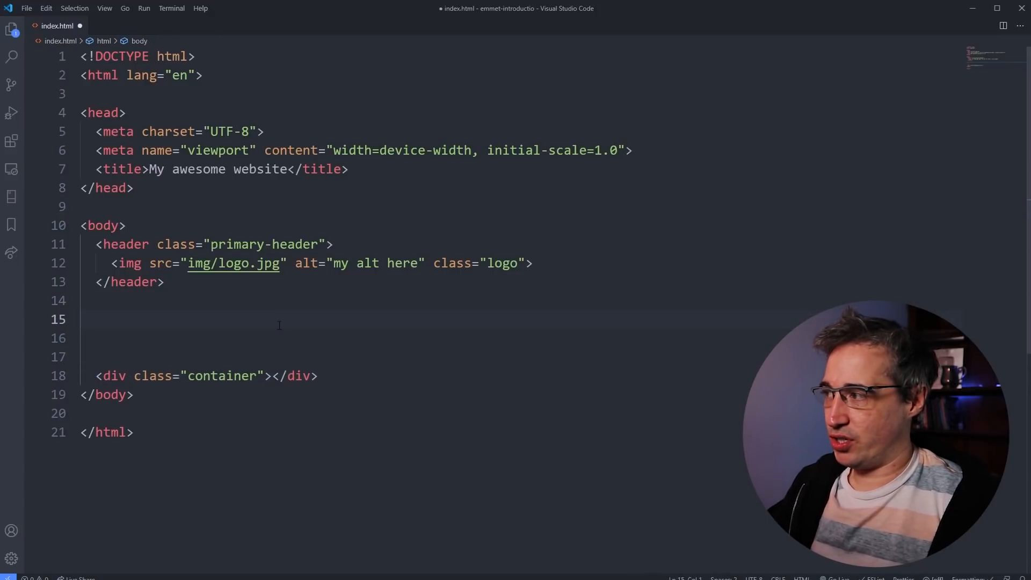
{"action": "type", "text": ".c"}
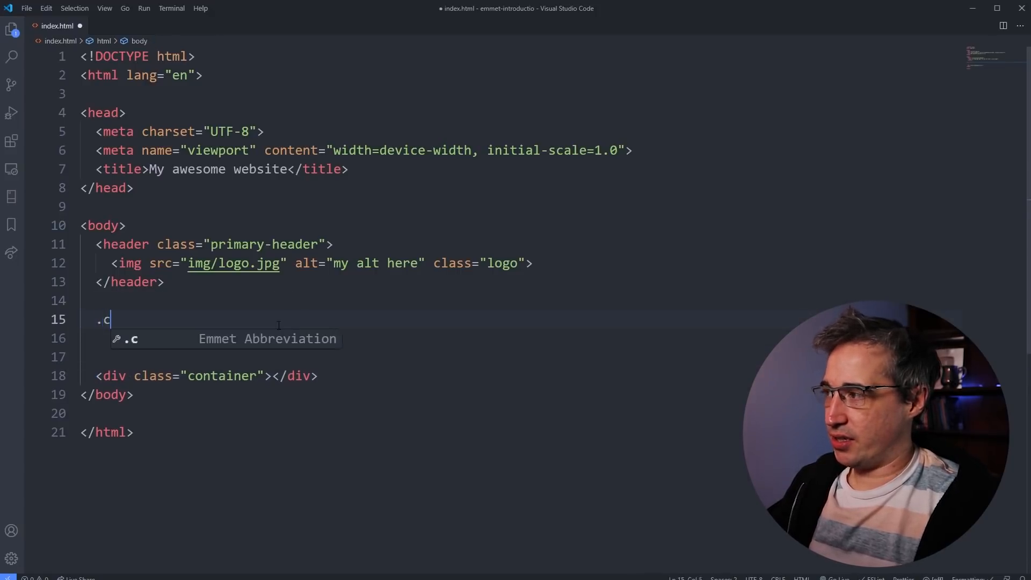
{"action": "key", "text": "Tab"}
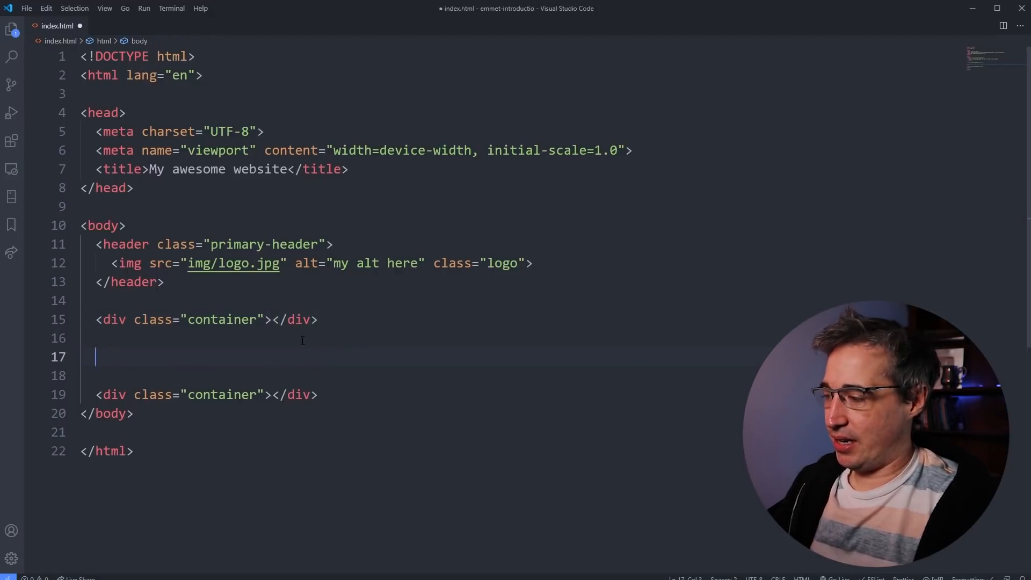
{"action": "type", "text": ".wrapper"}
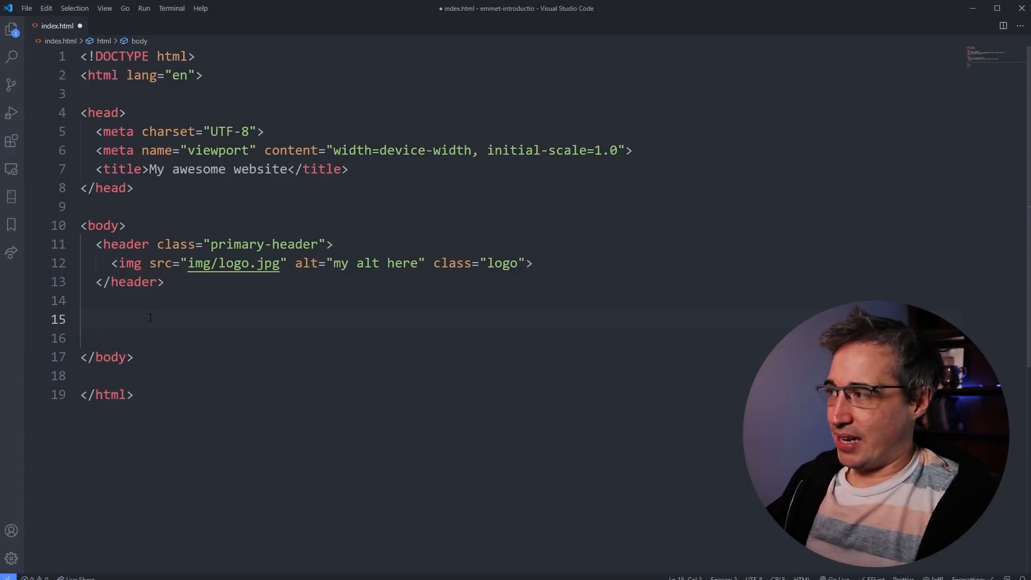
Add section#intro with a container div holding an empty h2.section-title
{"action": "type", "text": "secti"}
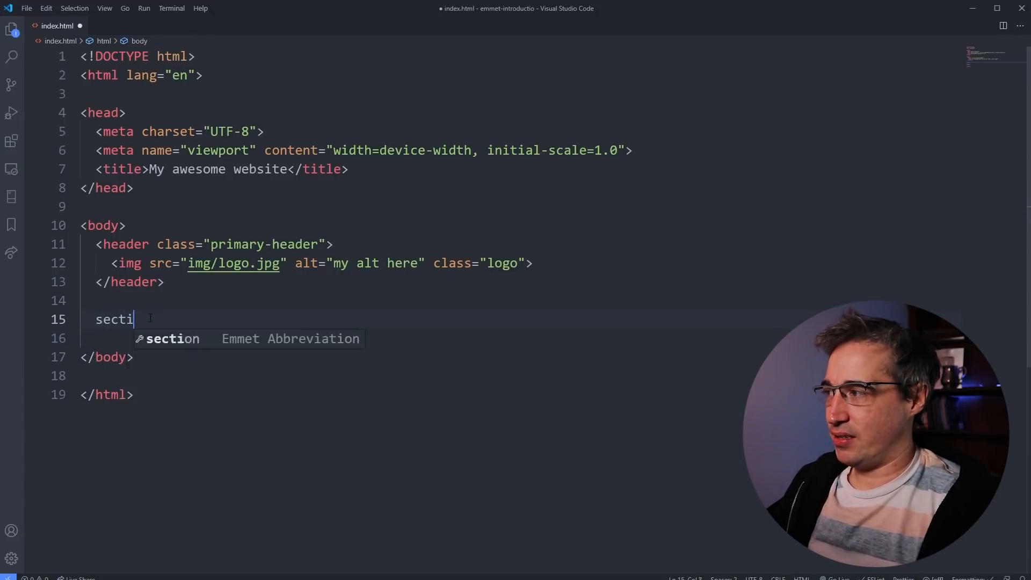
{"action": "type", "text": "on#"}
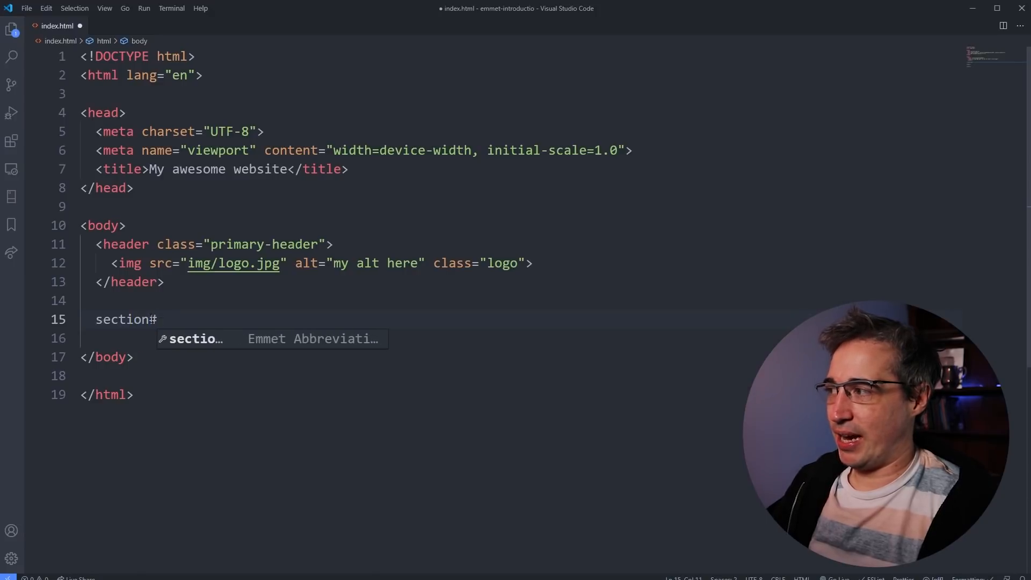
{"action": "mouse_move", "coordinate": [364, 228]}
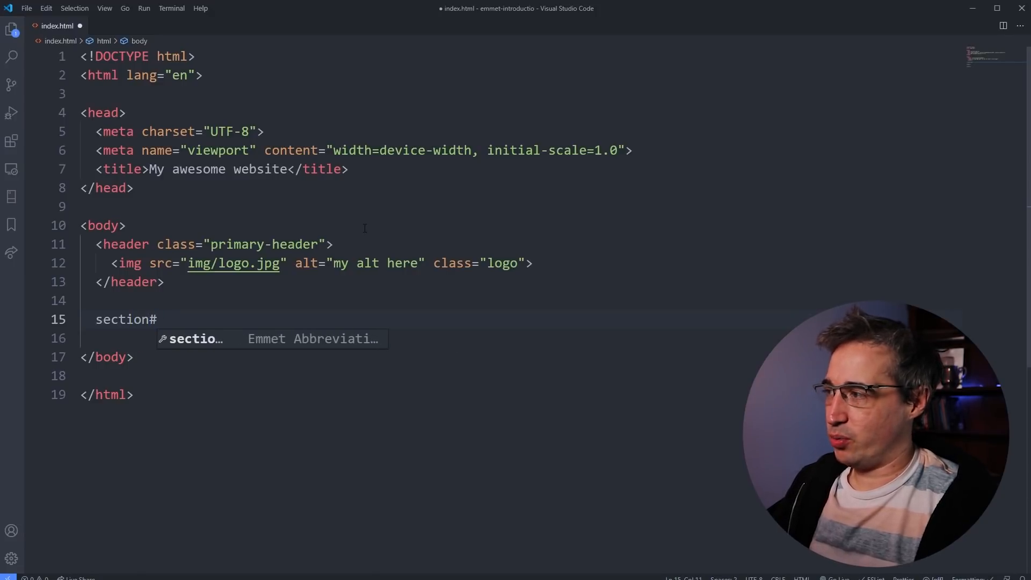
{"action": "type", "text": "intro\">"}
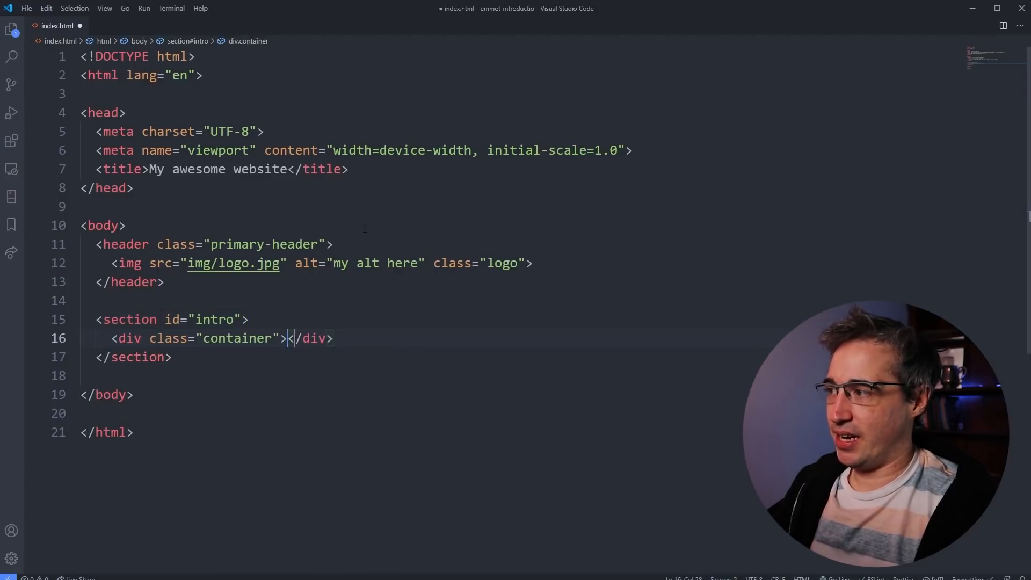
{"action": "type", "text": "h2"}
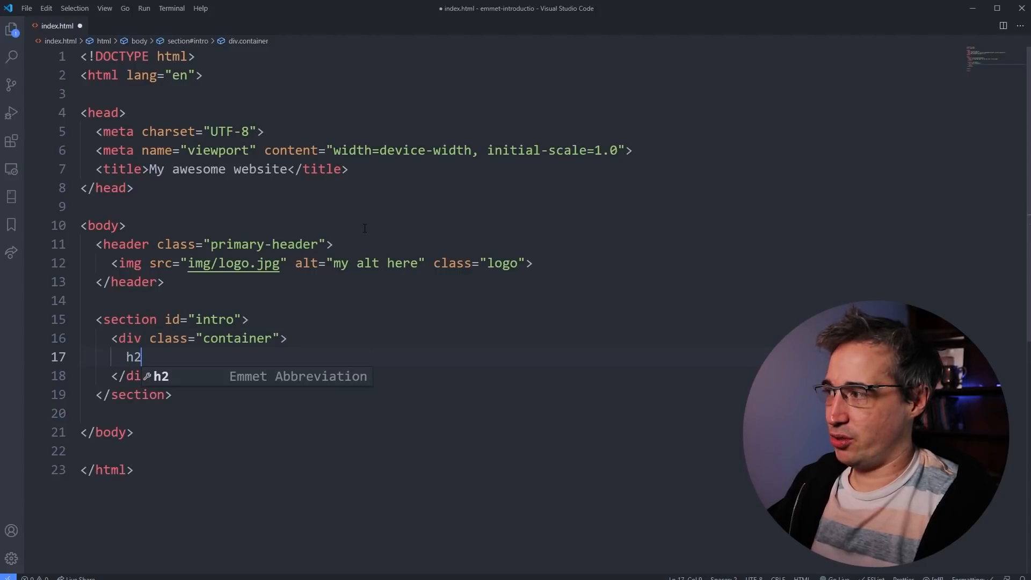
{"action": "type", "text": ".section-title\"></h2>"}
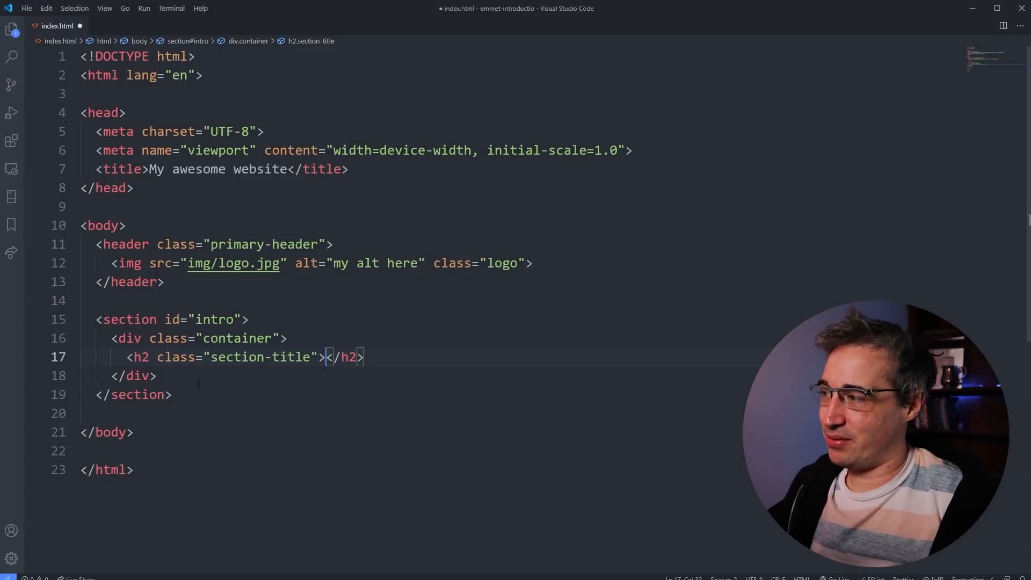
{"action": "left_click", "coordinate": [172, 395]}
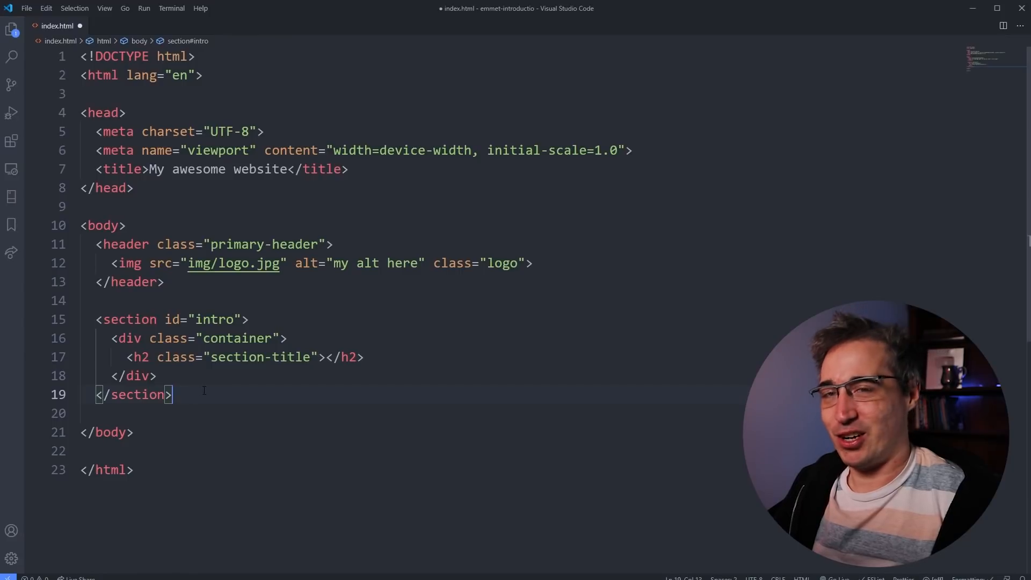
{"action": "mouse_move", "coordinate": [257, 387]}
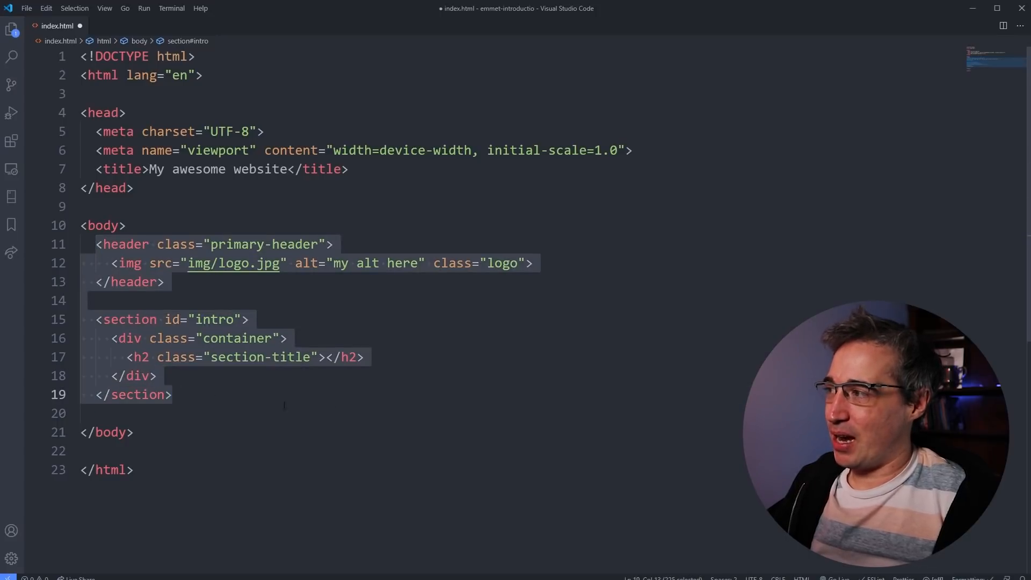
Replace the old markup with header.primary-header holding a logo image on its own line
{"action": "key", "text": "Delete"}
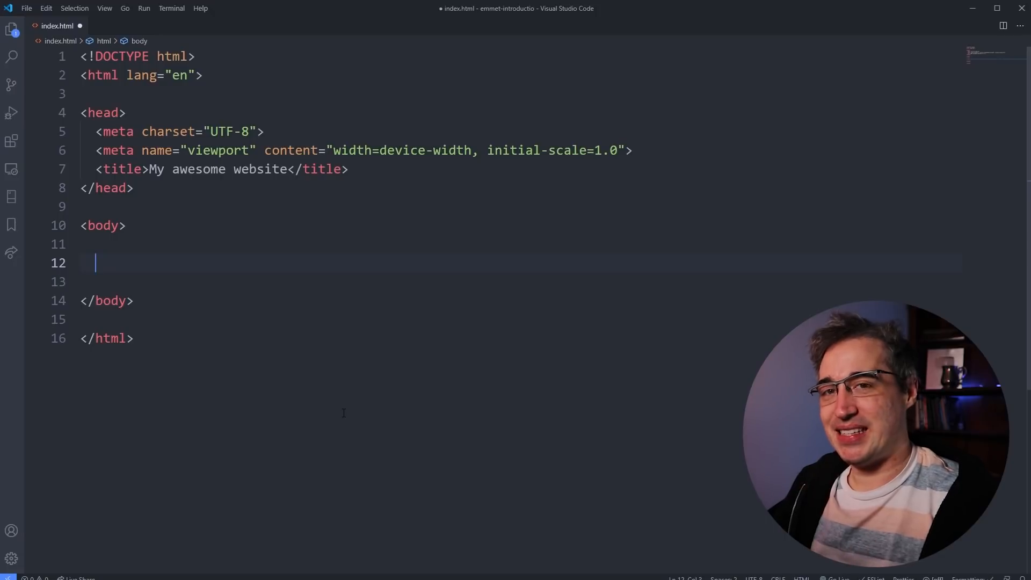
{"action": "type", "text": "header.primary-hea"}
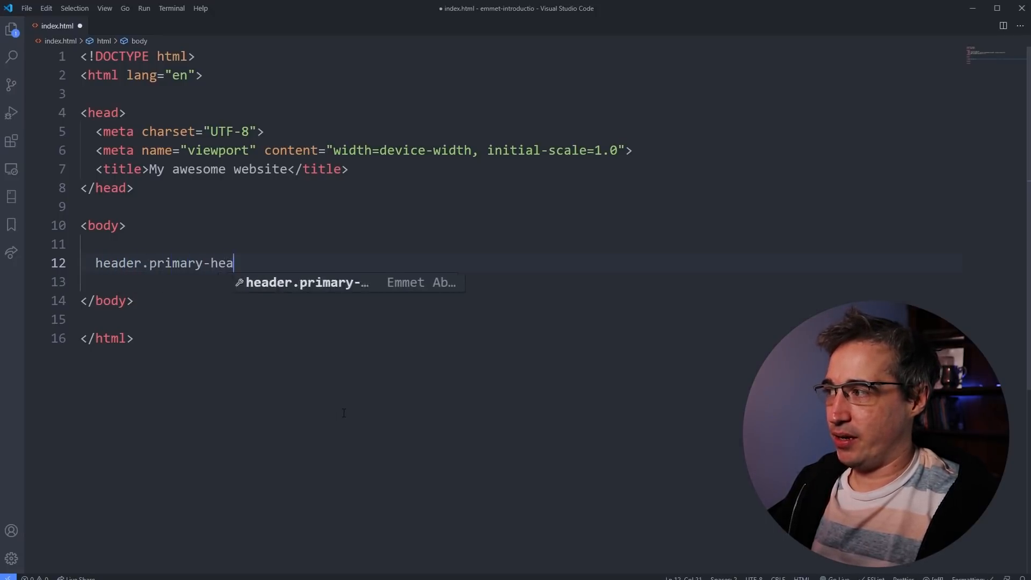
{"action": "type", "text": "der>"}
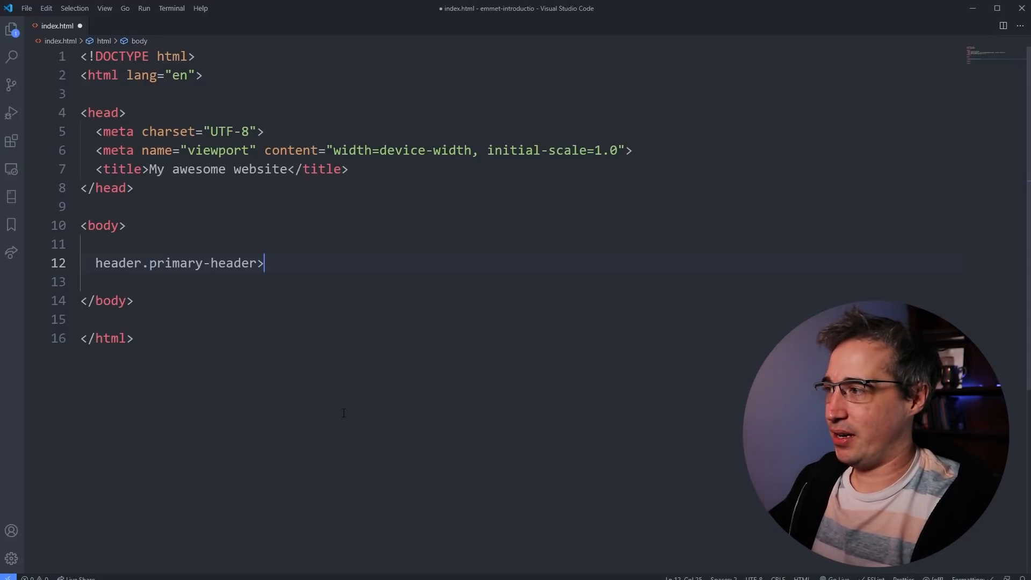
{"action": "type", "text": "img.logo"}
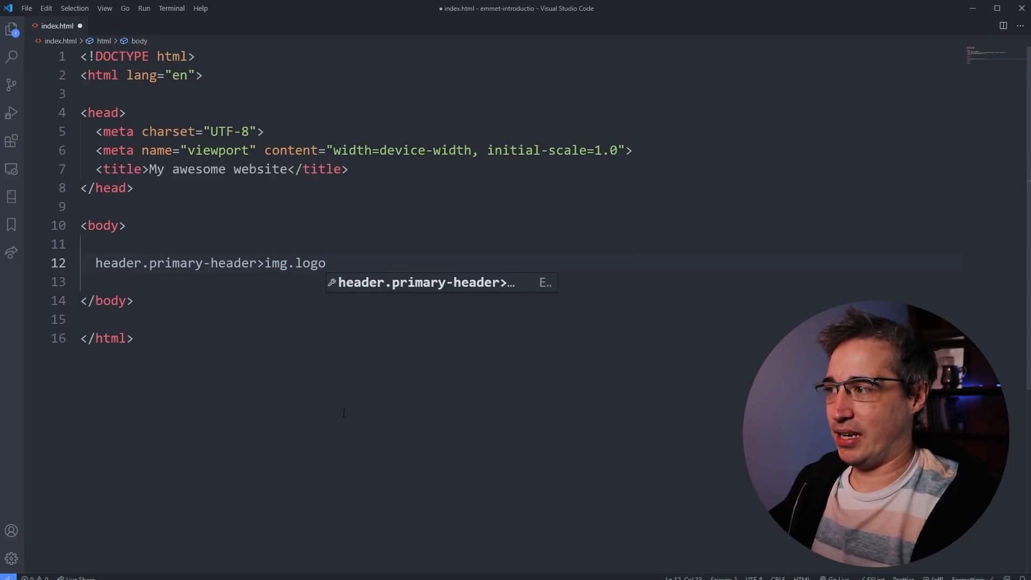
{"action": "key", "text": "Tab"}
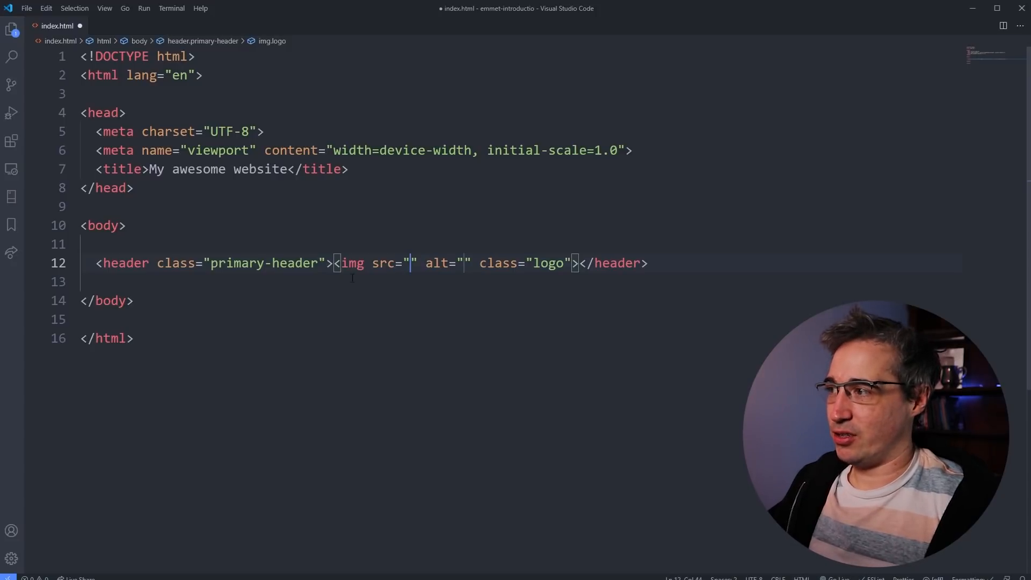
{"action": "key", "text": "Enter"}
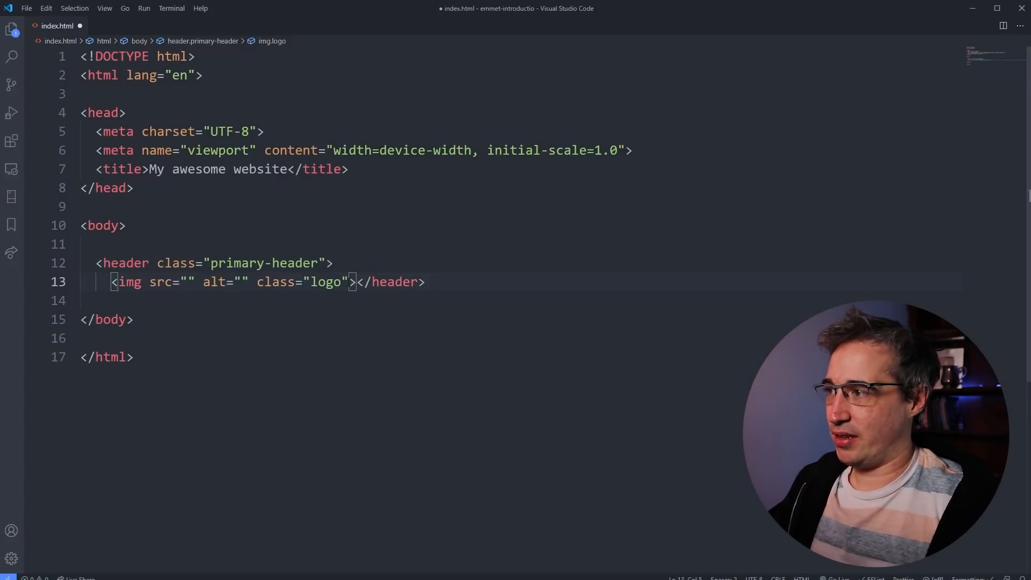
{"action": "key", "text": "Enter"}
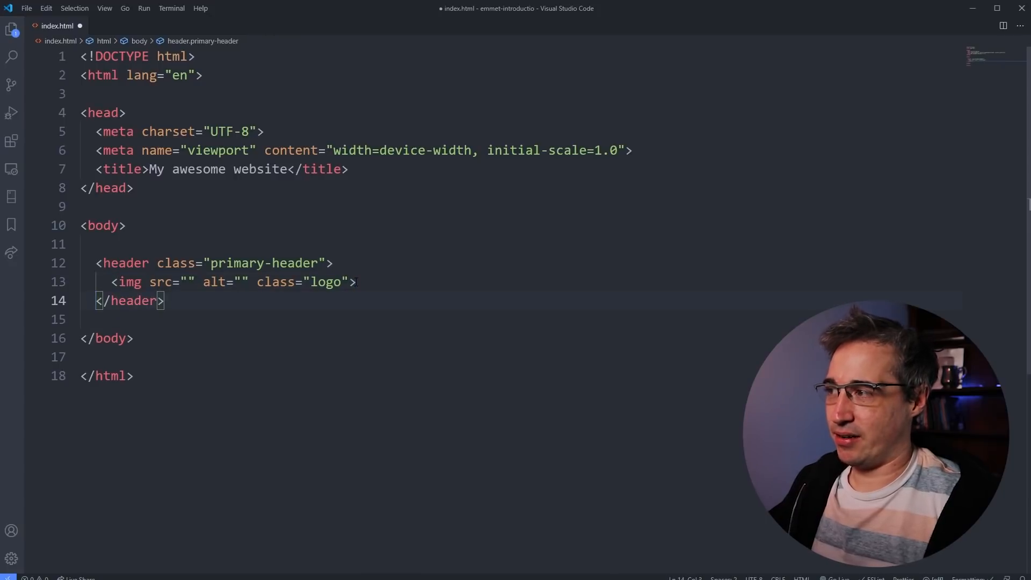
Add a nav containing an unordered list after the logo image
{"action": "left_click", "coordinate": [358, 281]}
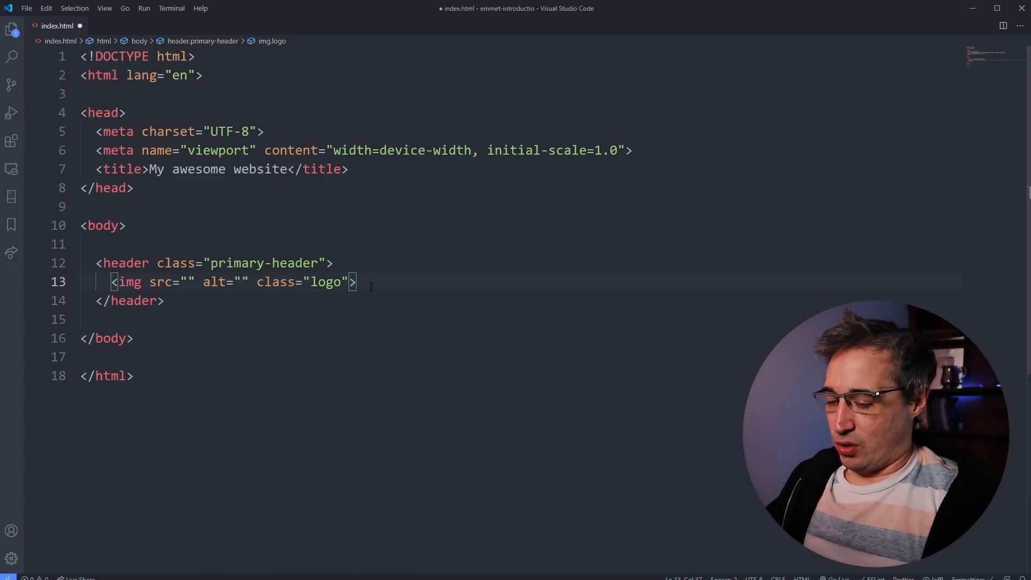
{"action": "type", "text": "nav"}
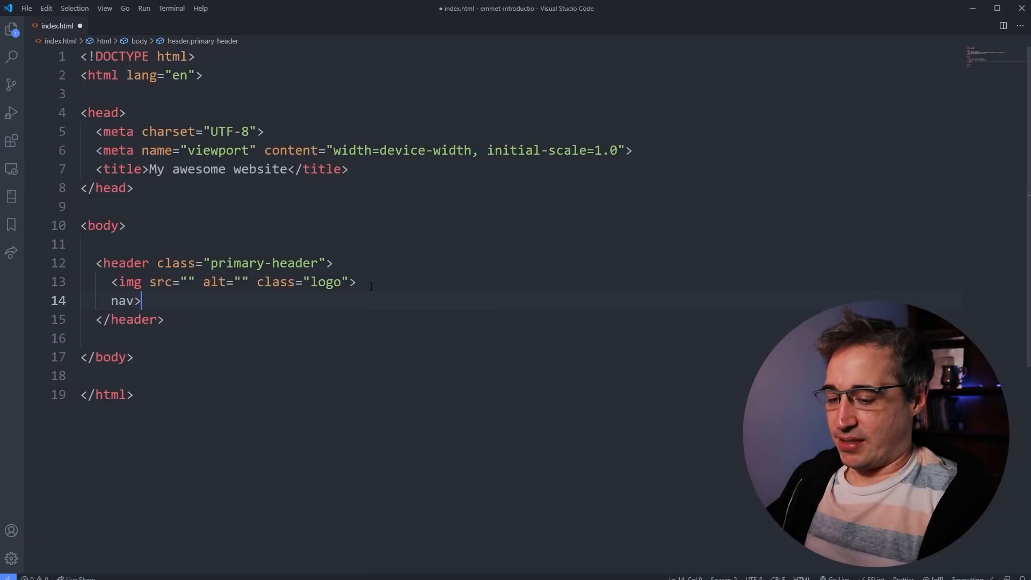
{"action": "type", "text": ">ul"}
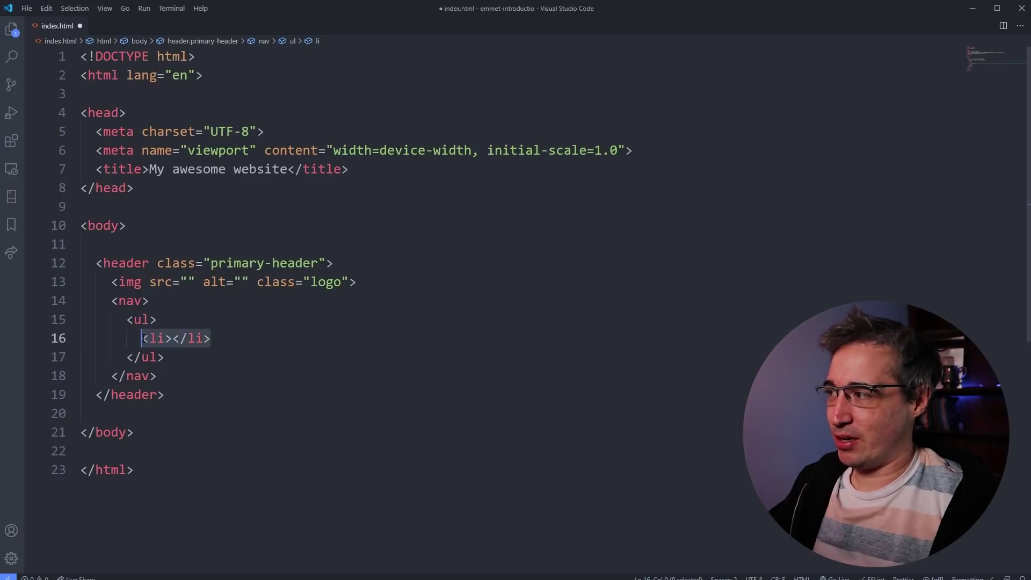
Expand li*5 so the nav list holds five empty list items
{"action": "type", "text": "li"}
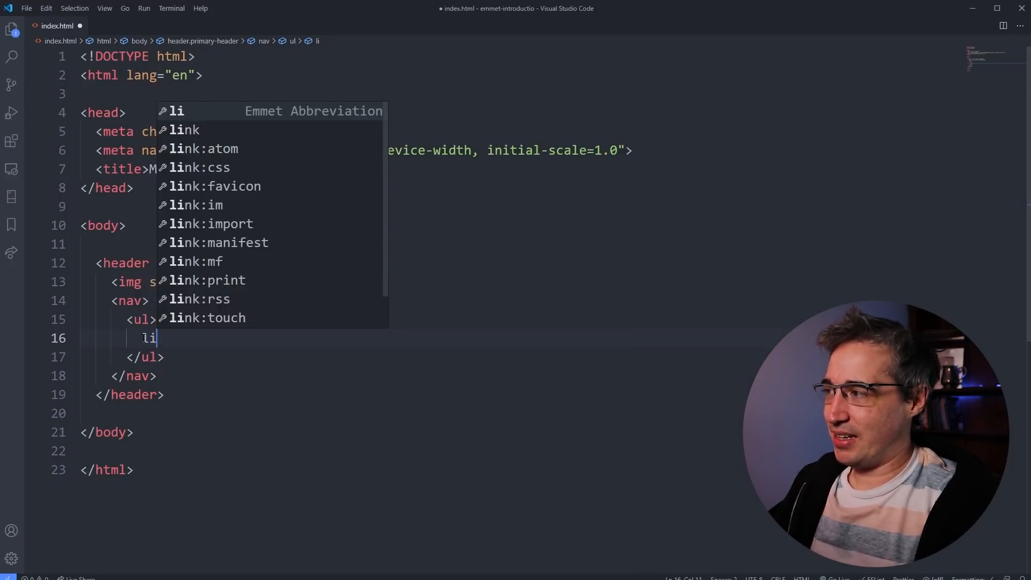
{"action": "type", "text": "*5"}
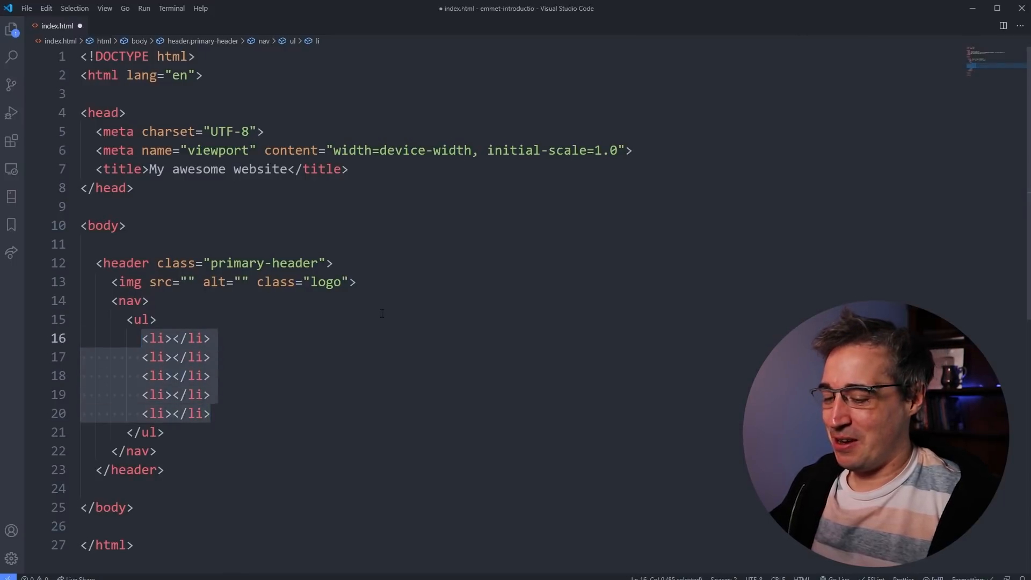
{"action": "type", "text": "li*"}
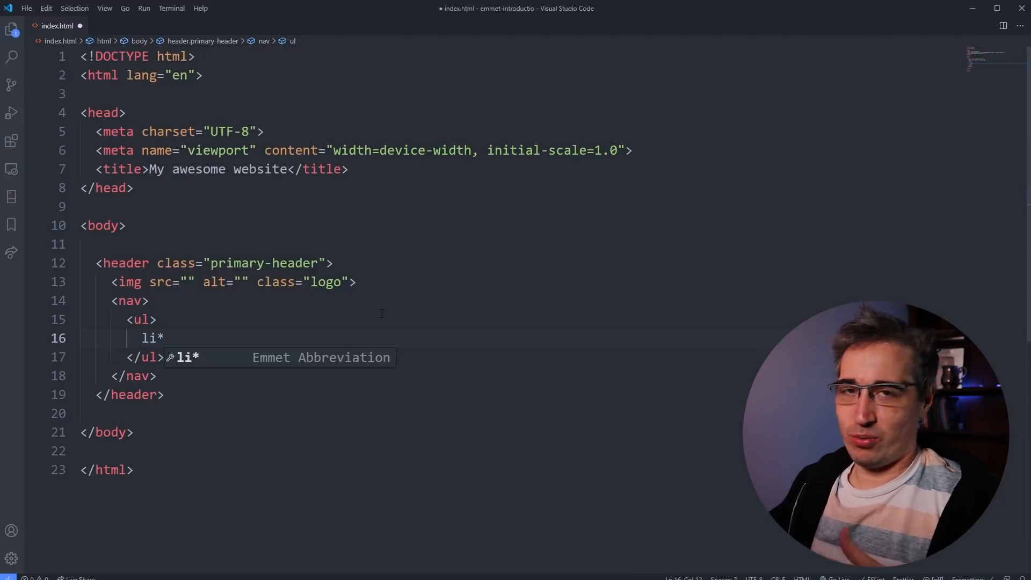
{"action": "type", "text": "5"}
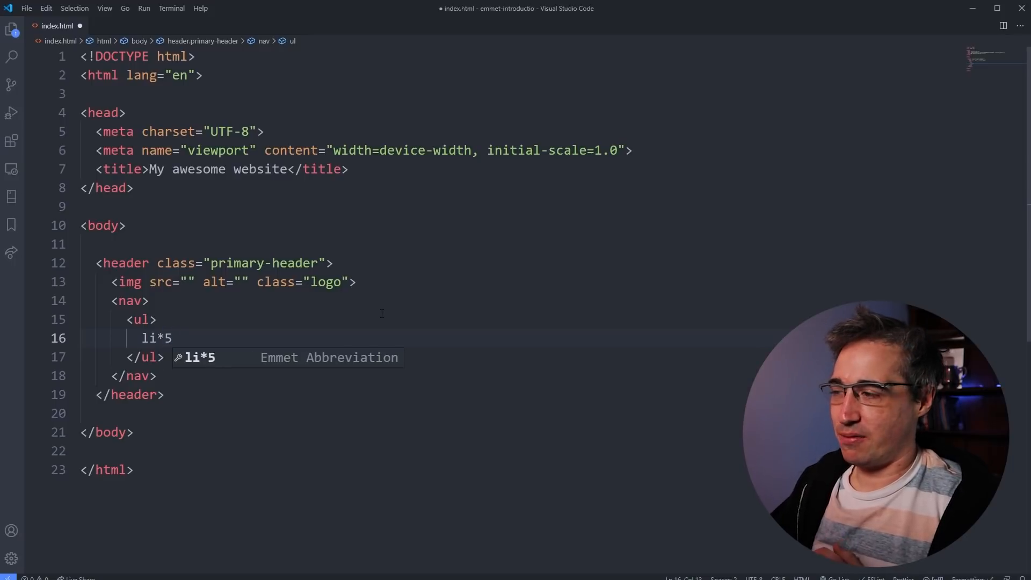
{"action": "key", "text": "Tab"}
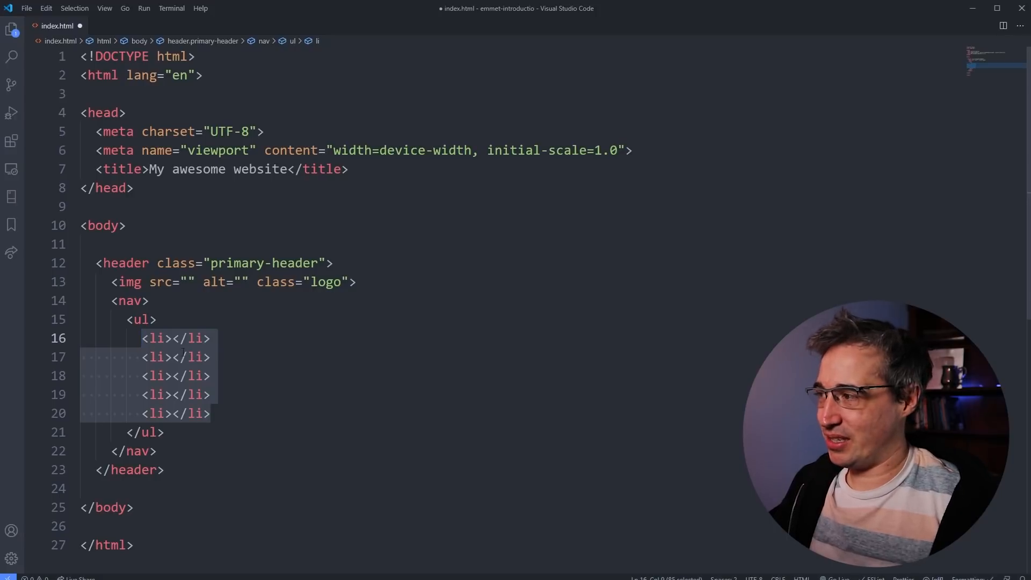
Expand li*5>a to give the list five empty links
{"action": "type", "text": "li*5"}
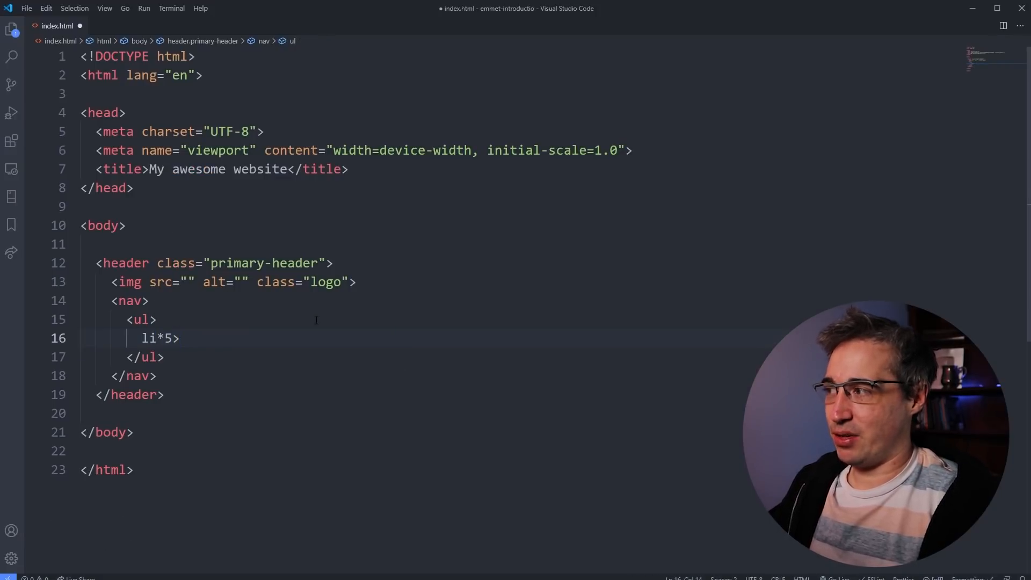
{"action": "type", "text": ">a"}
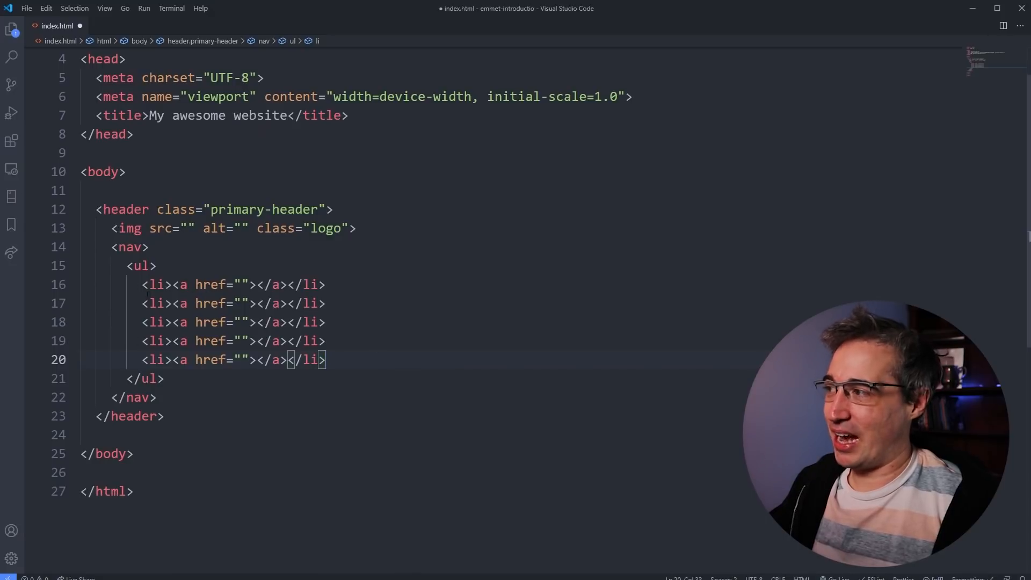
{"action": "type", "text": "li"}
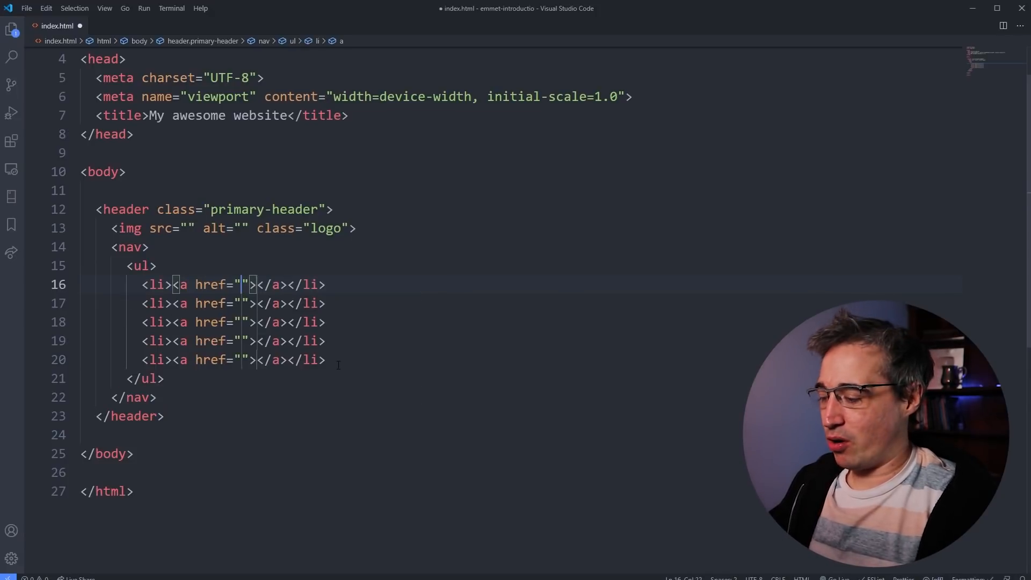
Fill the first three links: Home (index.html), About (about-us.html), Contact (contact.html)
{"action": "type", "text": "index.html"}
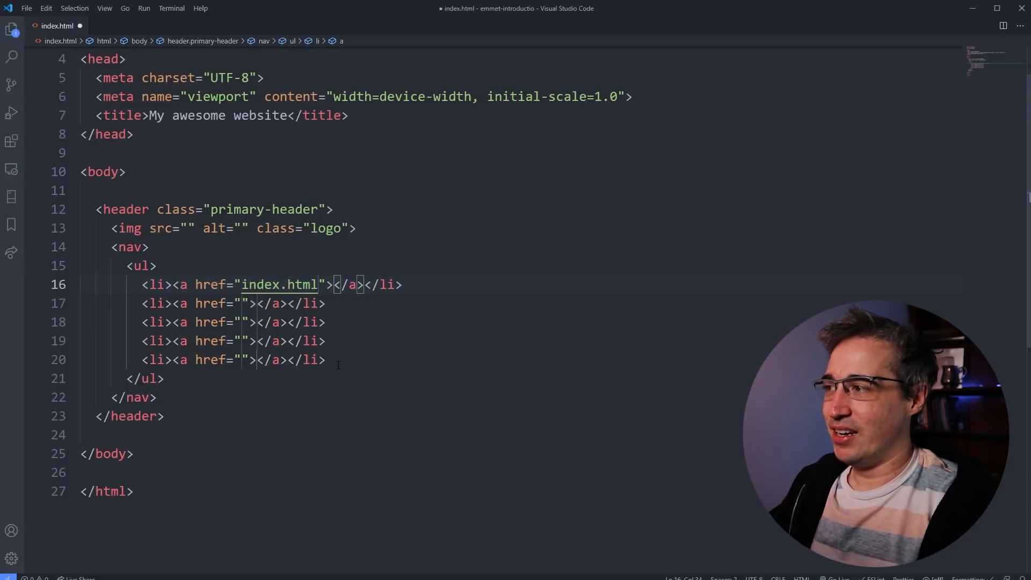
{"action": "type", "text": "Home"}
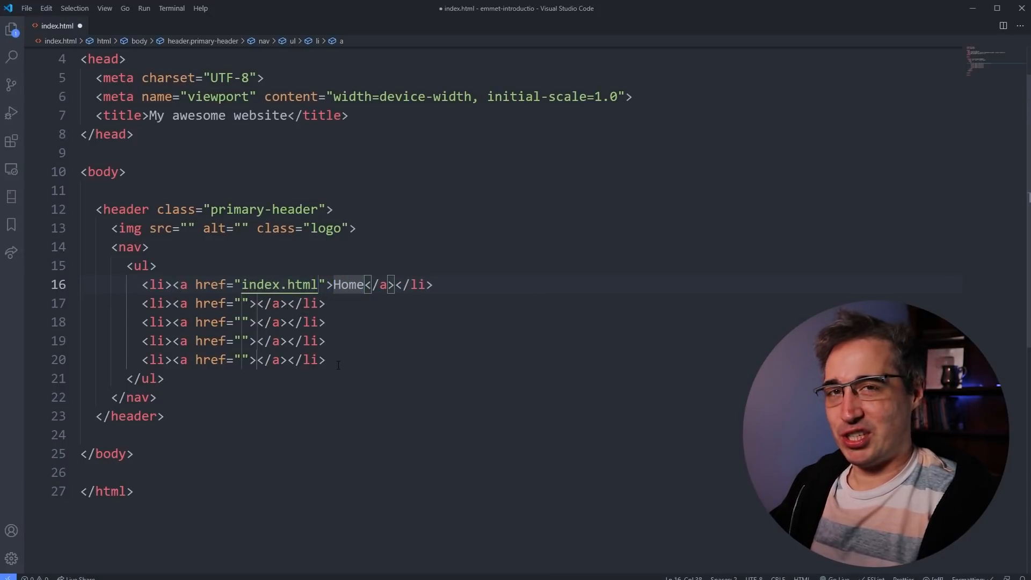
{"action": "left_click", "coordinate": [252, 303]}
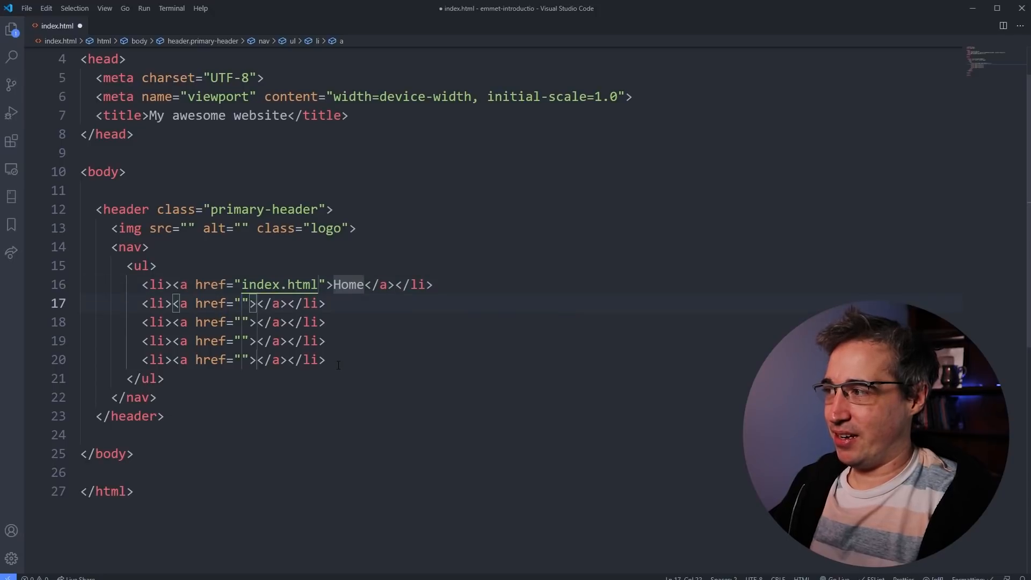
{"action": "type", "text": "about-us."}
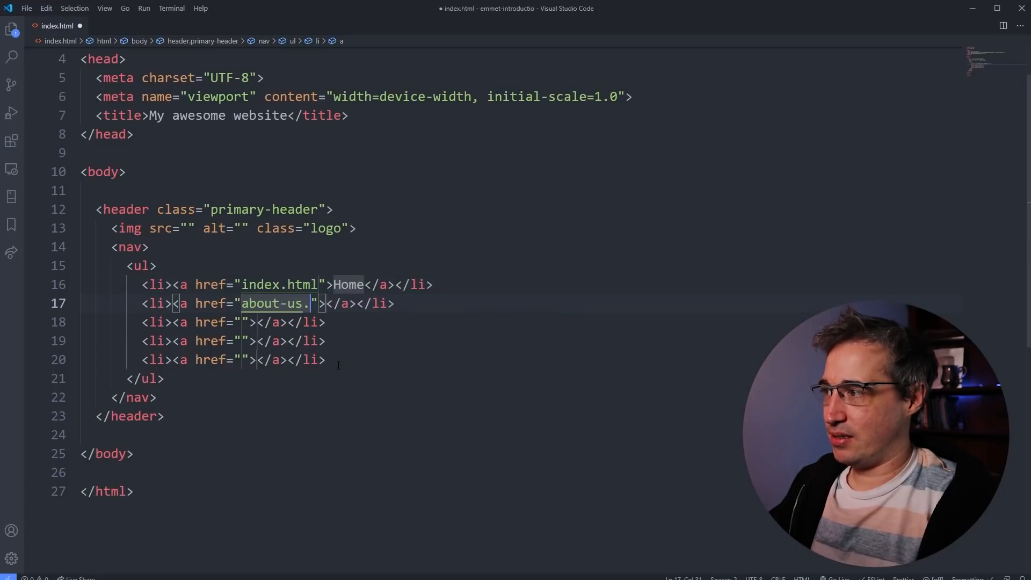
{"action": "type", "text": "html"}
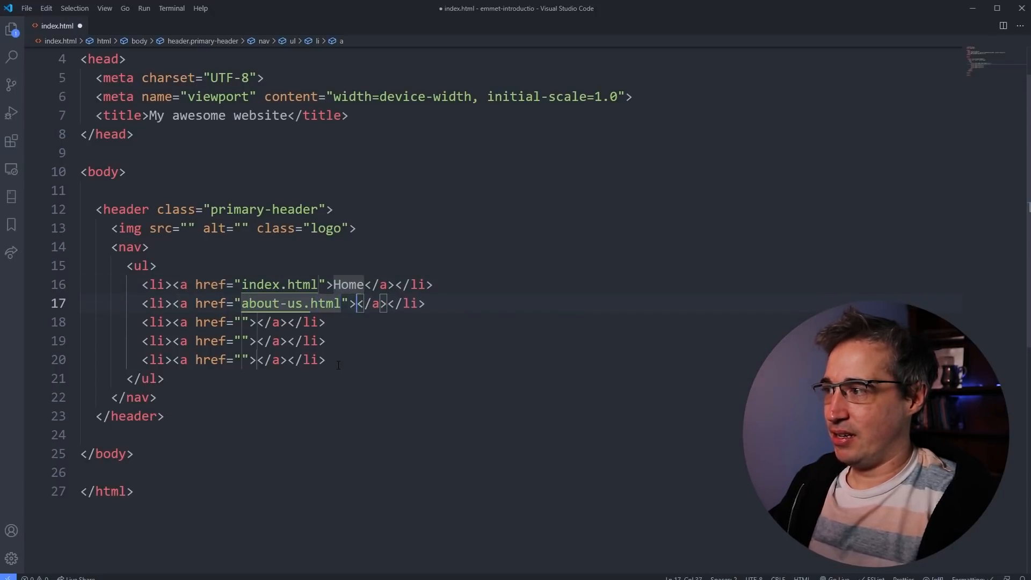
{"action": "type", "text": "About"}
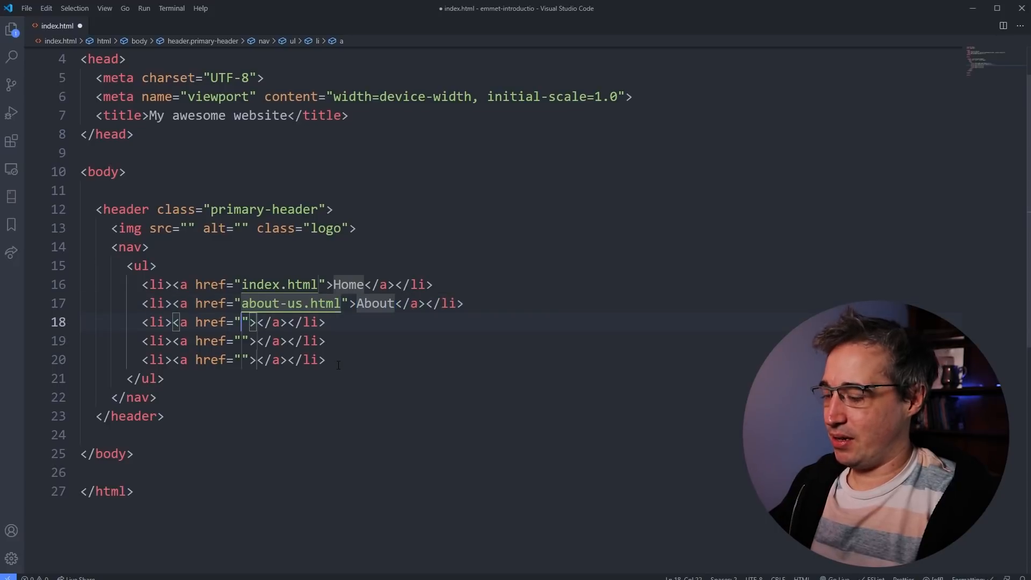
{"action": "type", "text": "contact.html"}
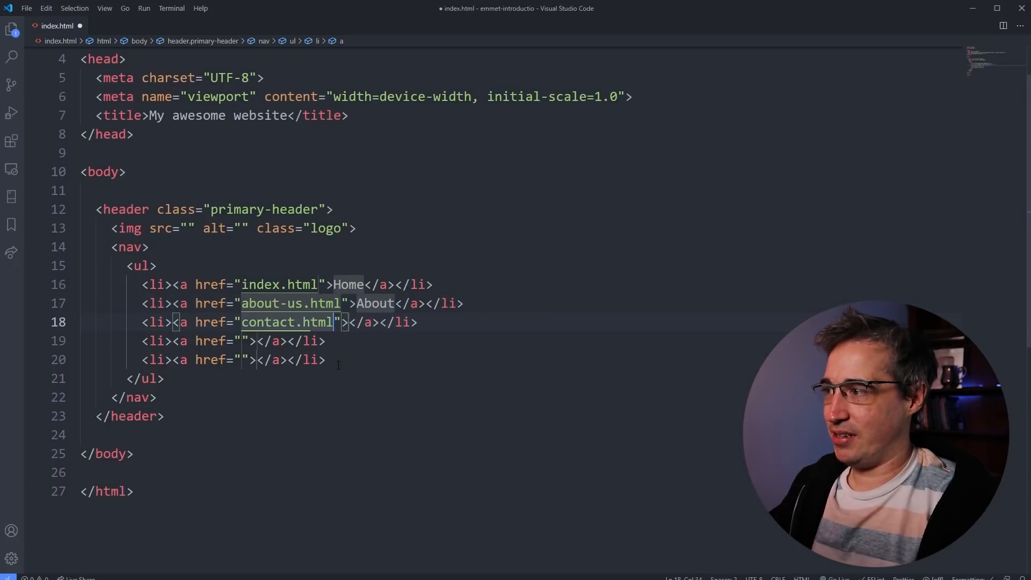
{"action": "type", "text": "Contact"}
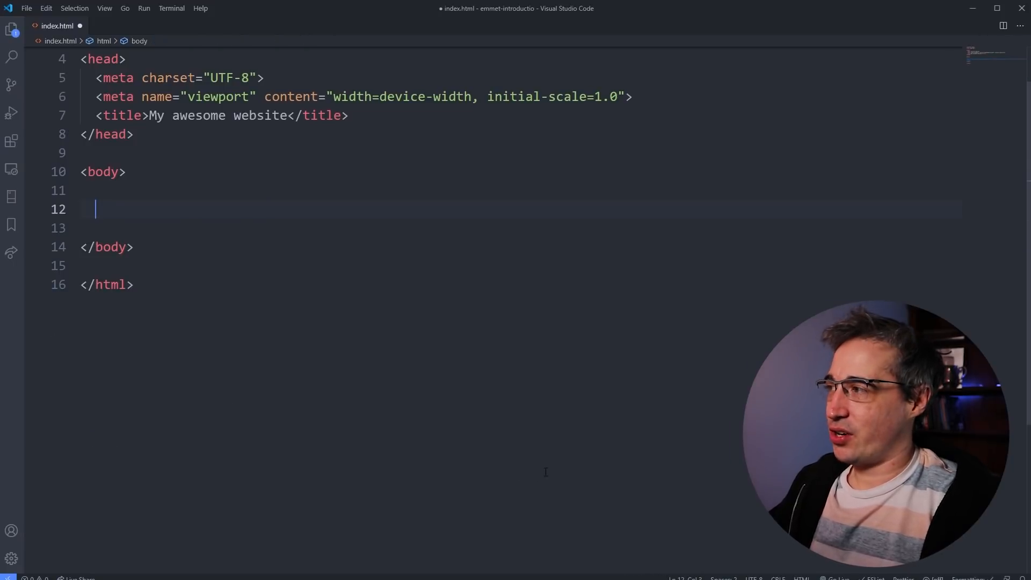
Begin the abbreviation with header.primary-header>.container>img.logo
{"action": "type", "text": "header."}
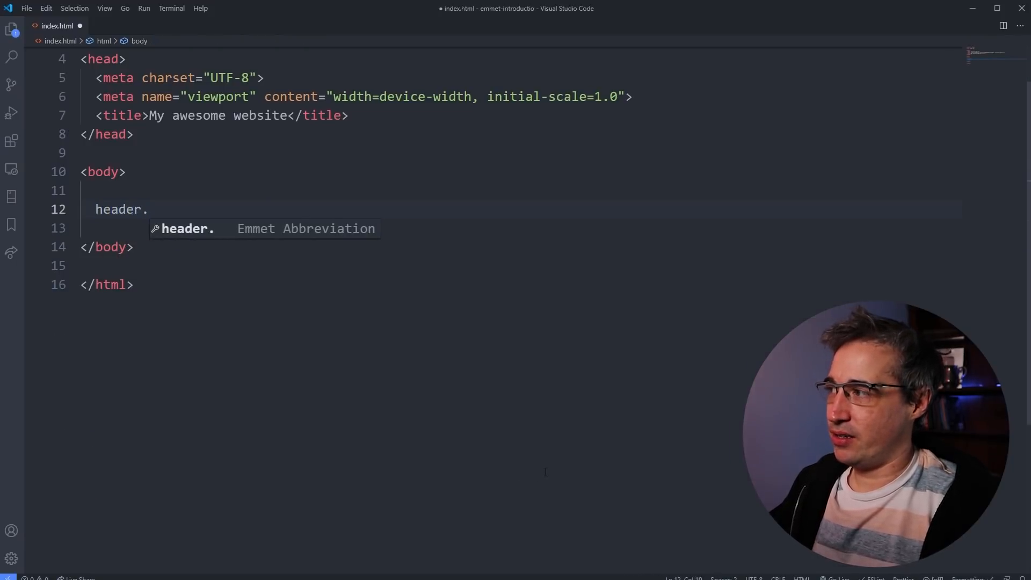
{"action": "type", "text": "primary-head"}
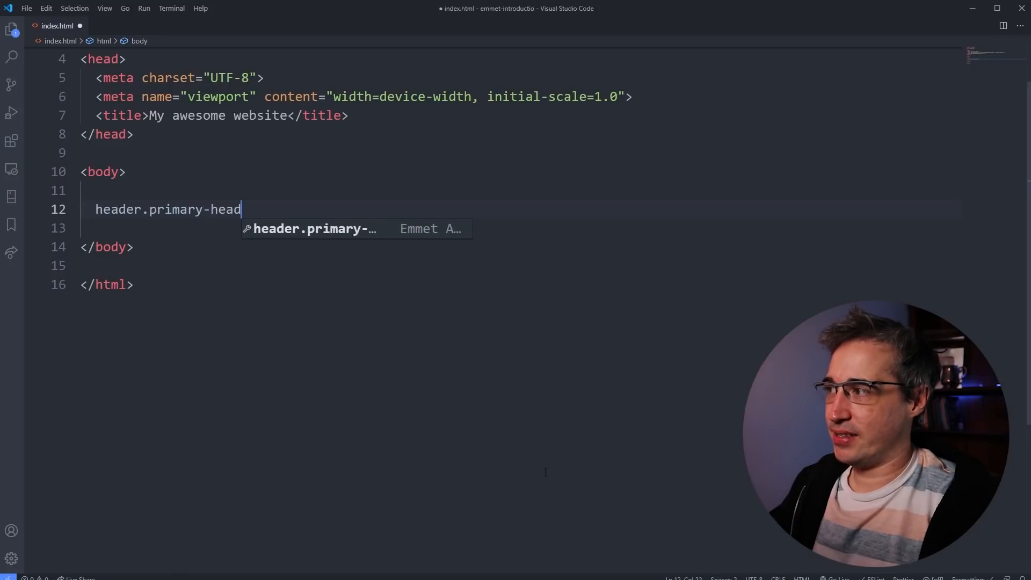
{"action": "type", "text": "er>"}
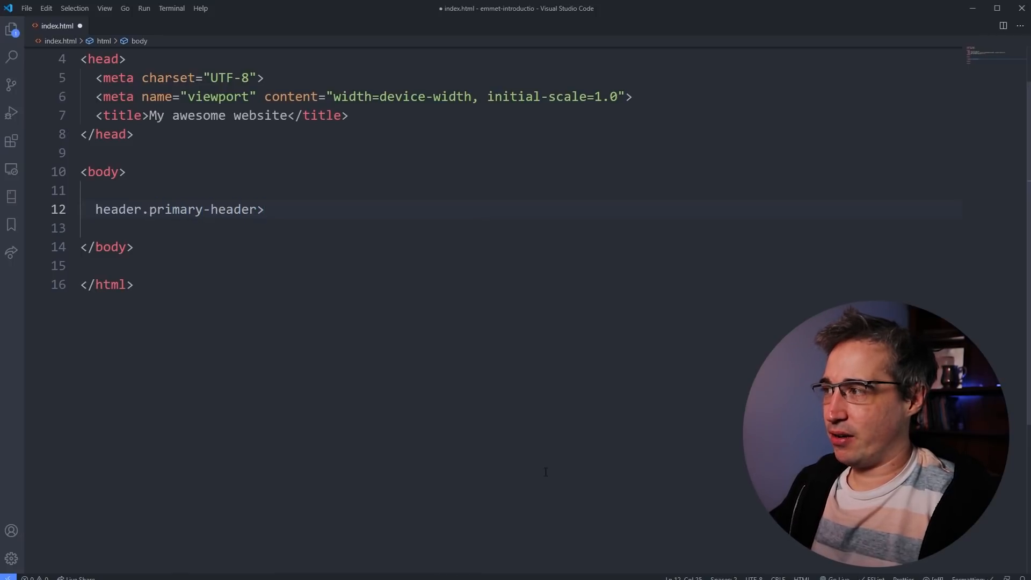
{"action": "type", "text": ">.conta"}
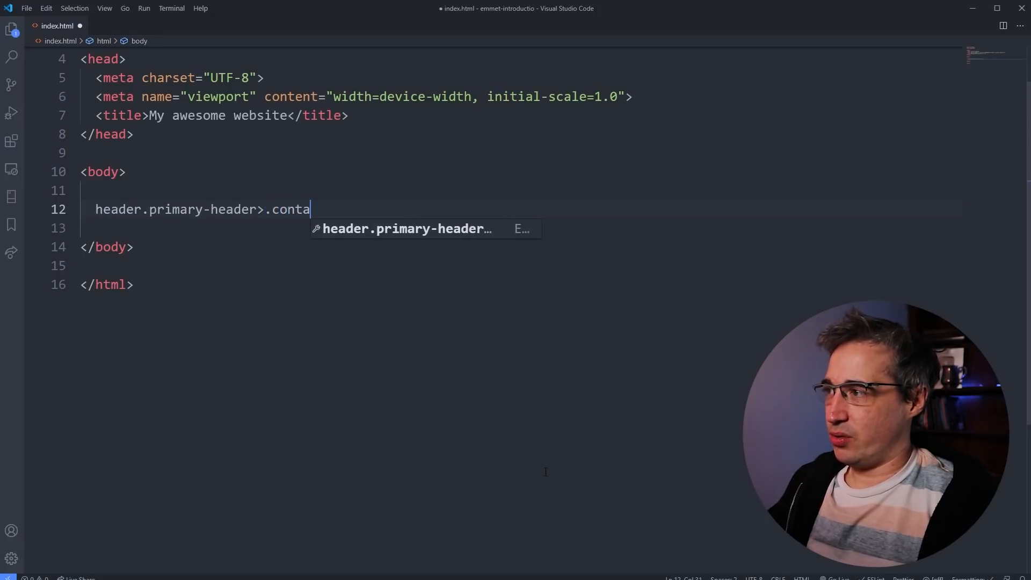
{"action": "type", "text": "iner"}
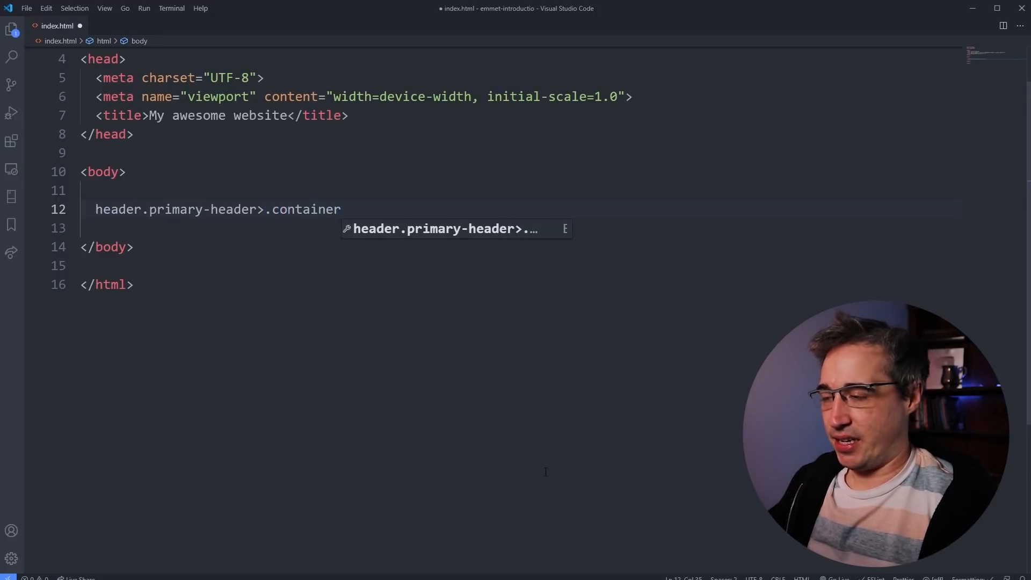
{"action": "type", "text": ">img."}
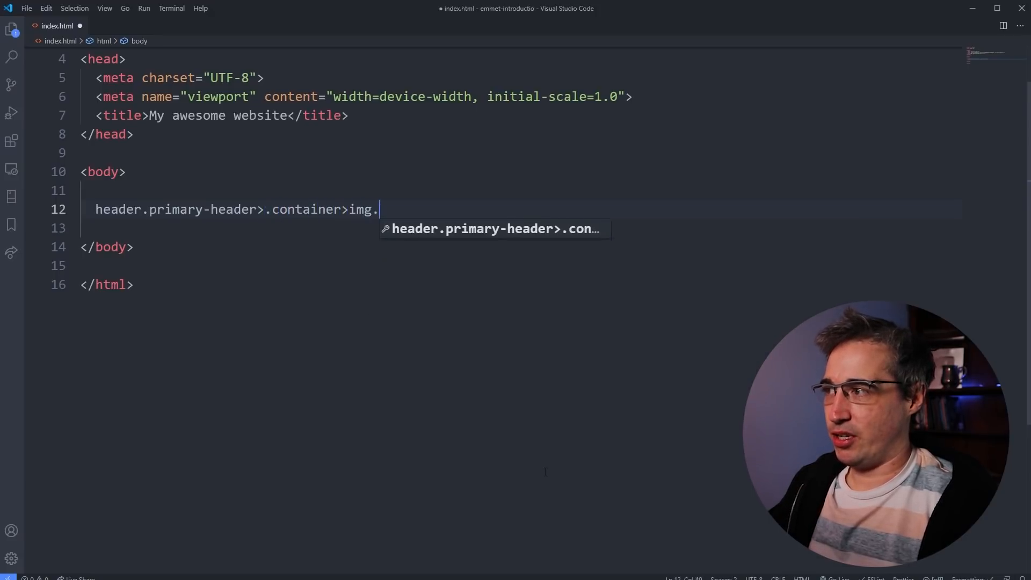
{"action": "type", "text": "logo"}
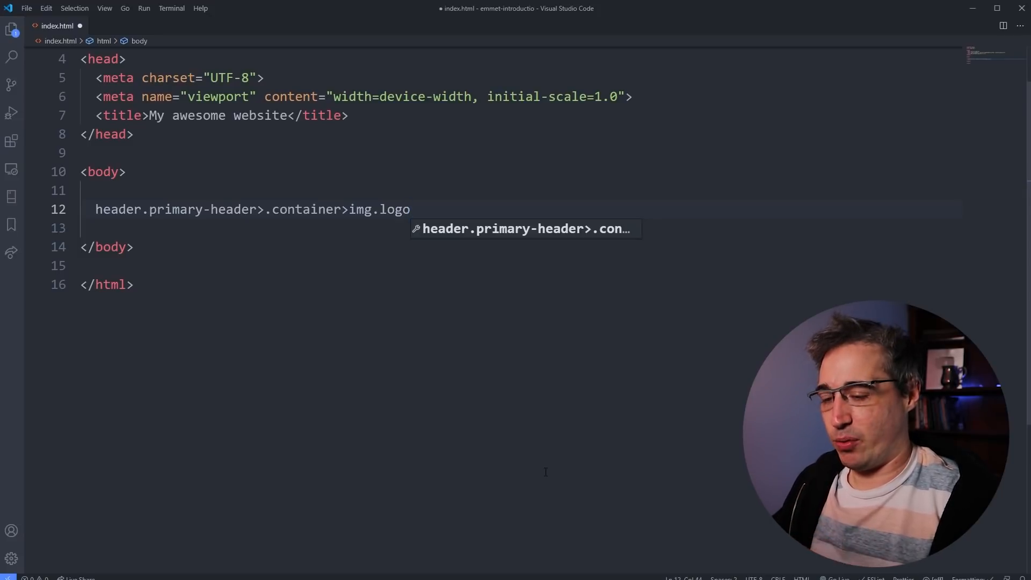
Extend the abbreviation with +nav>ul>li*5>a for a five-link navigation
{"action": "type", "text": "+"}
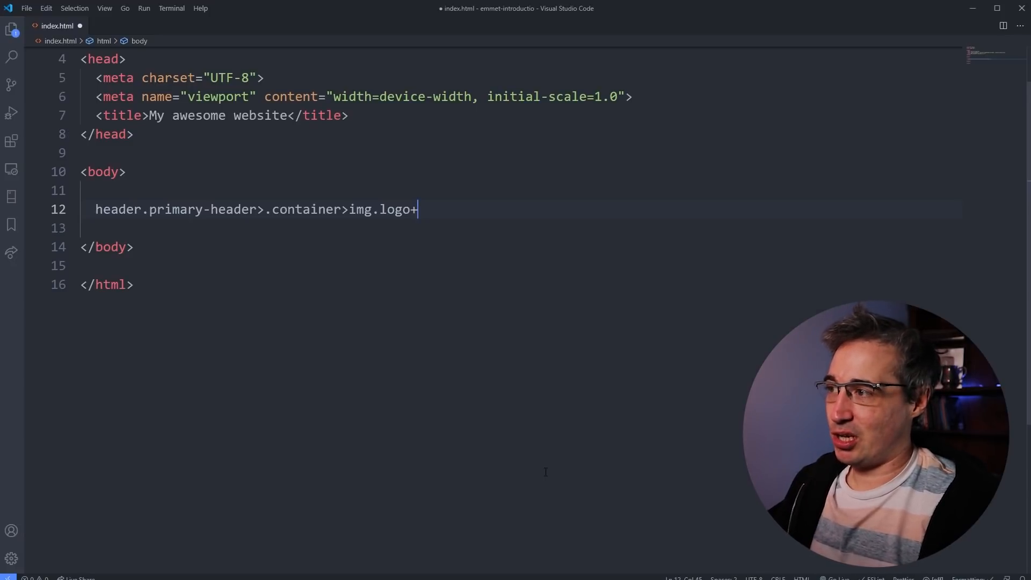
{"action": "type", "text": "nav"}
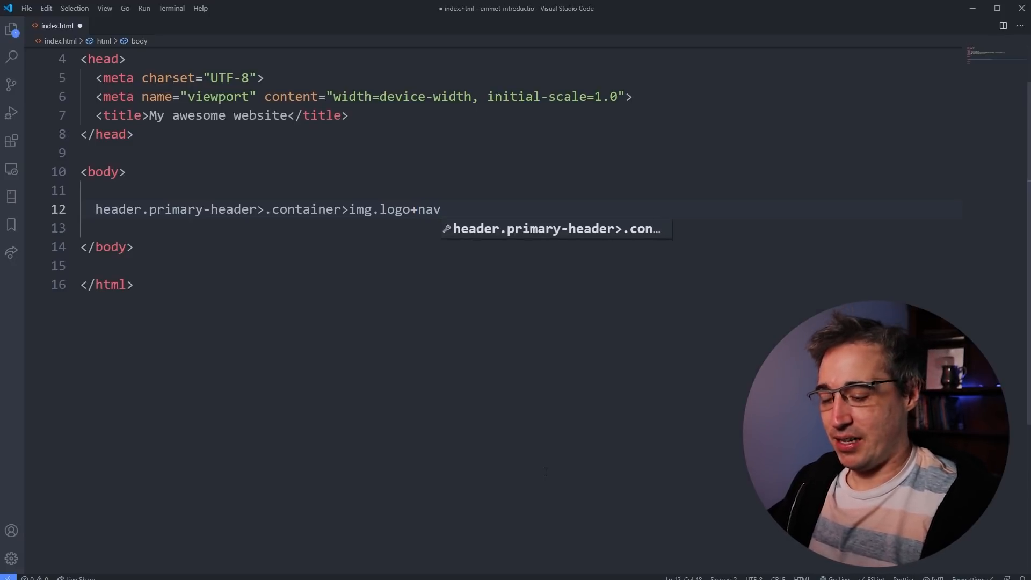
{"action": "type", "text": ">"}
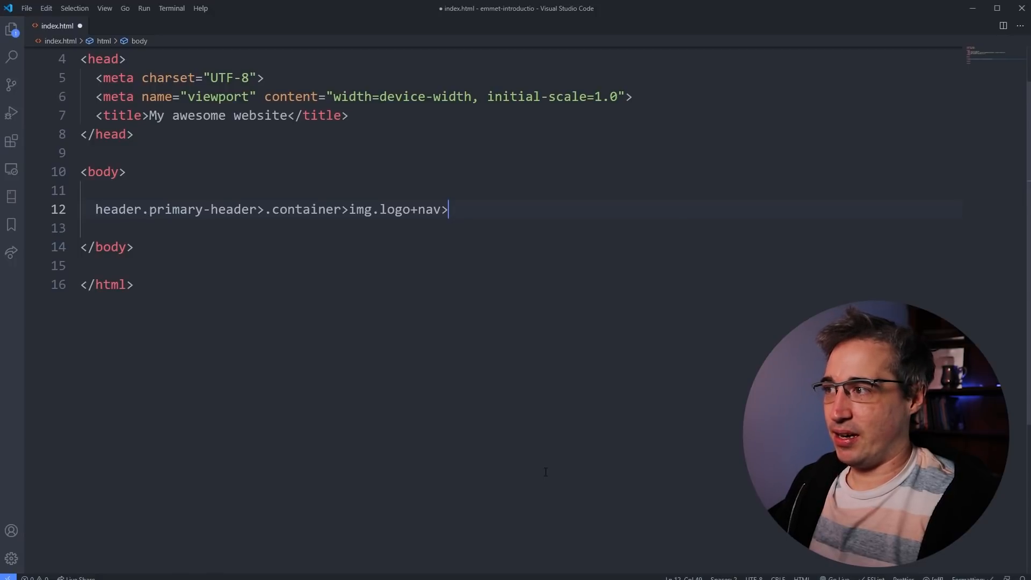
{"action": "type", "text": ">ul>"}
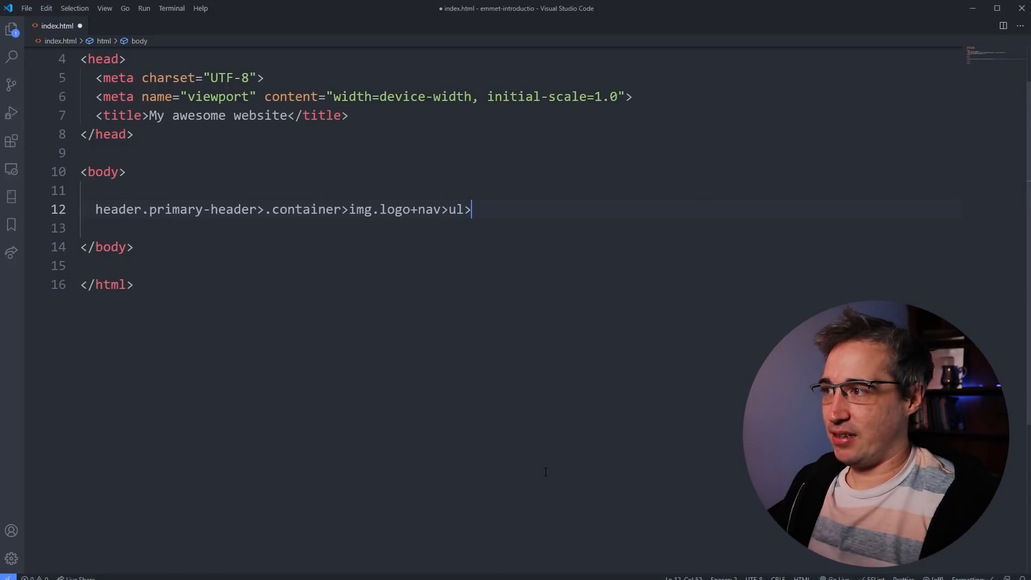
{"action": "type", "text": "li"}
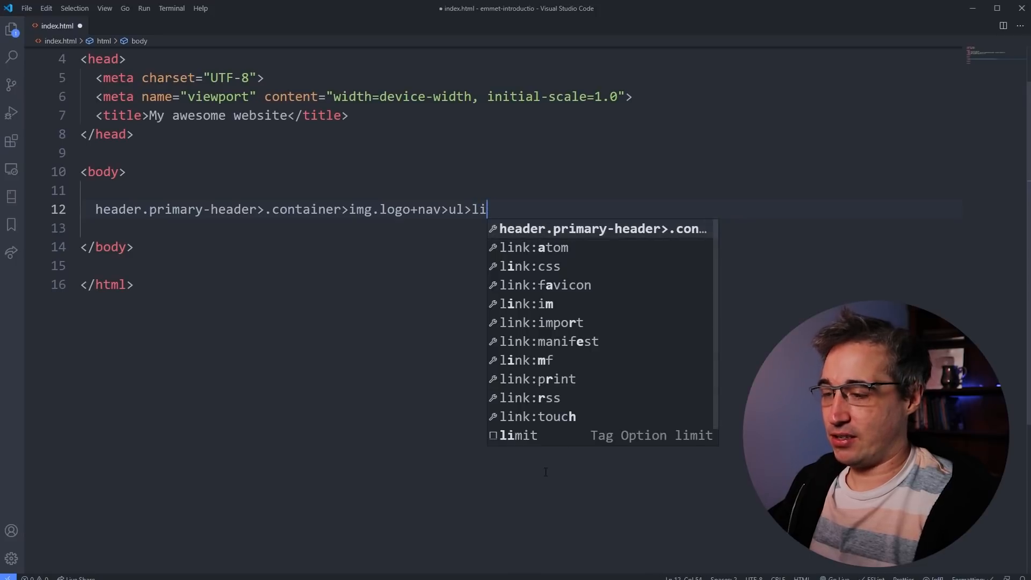
{"action": "type", "text": "*5"}
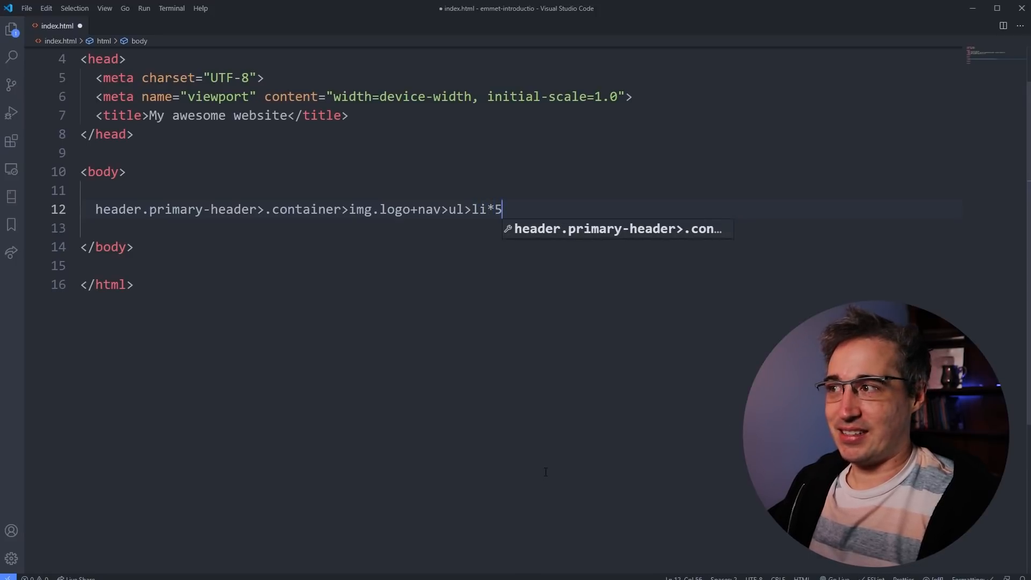
{"action": "type", "text": ">a"}
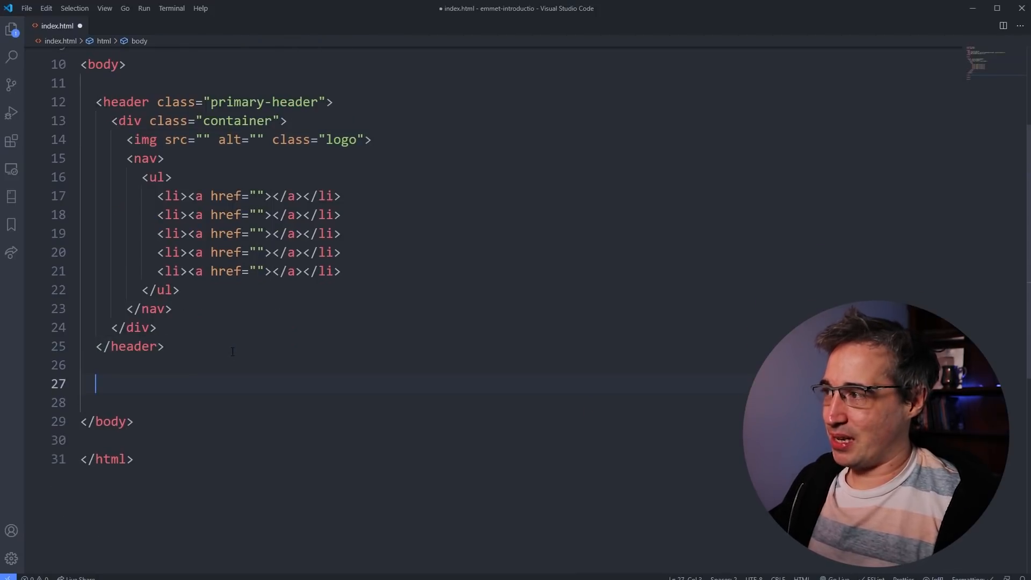
Begin the abbreviation section#intro>.container>h2.section-title.text-accent+p.section-subtitle
{"action": "scroll", "scroll_direction": "down", "scroll_amount": 3}
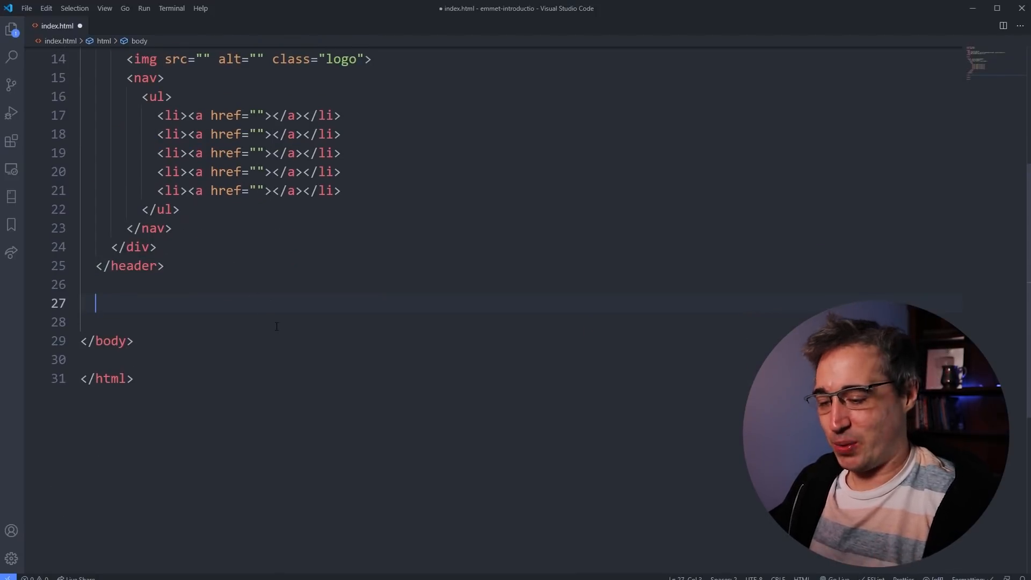
{"action": "type", "text": "section#int"}
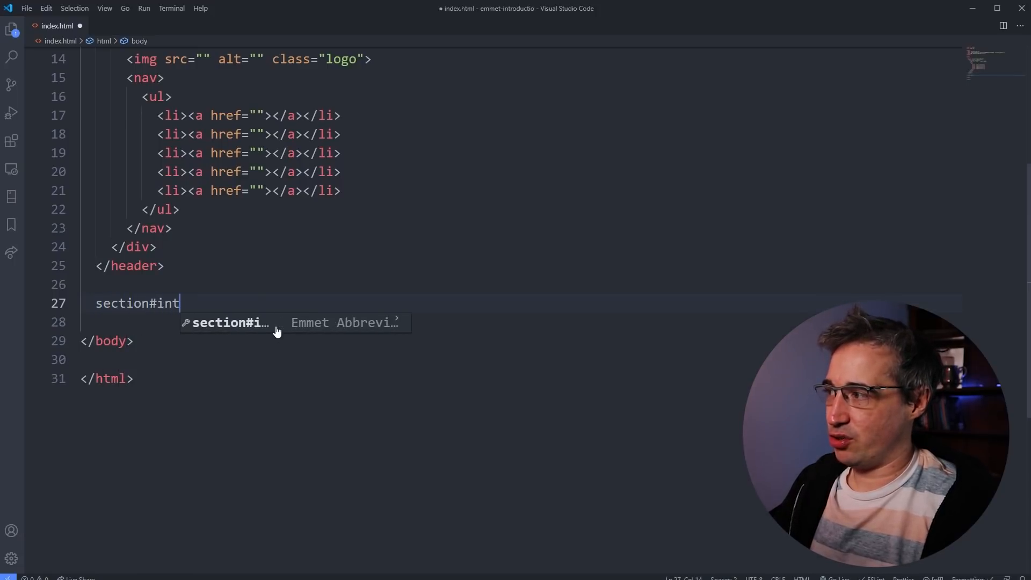
{"action": "type", "text": "ro>"}
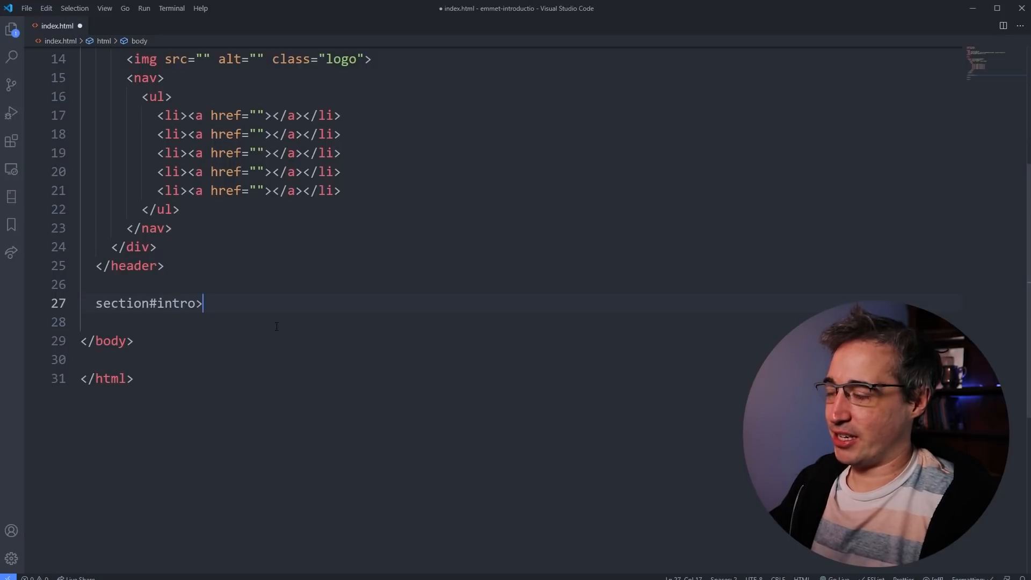
{"action": "type", "text": ".container>"}
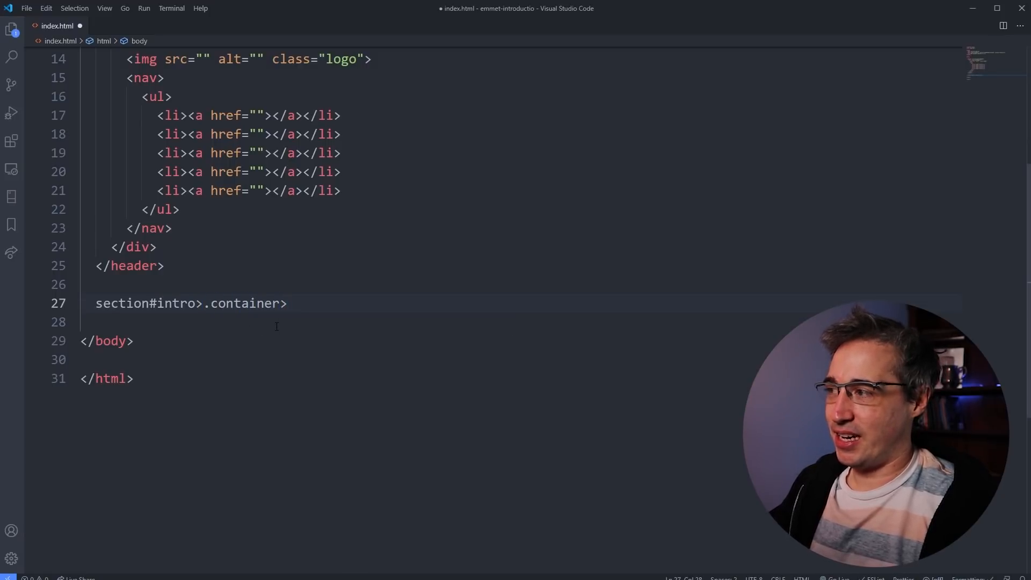
{"action": "type", "text": "h2.se"}
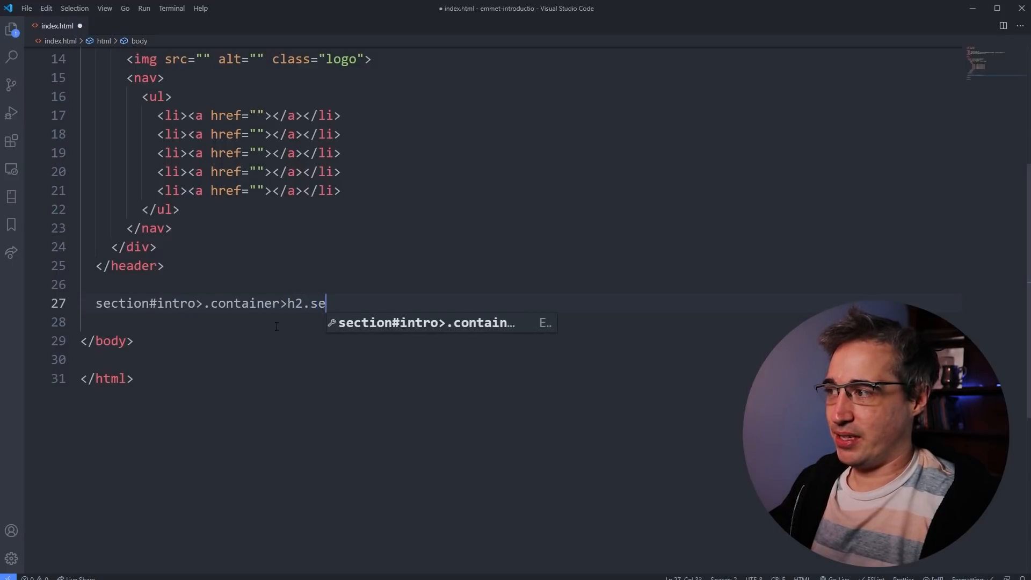
{"action": "type", "text": "ction-title"}
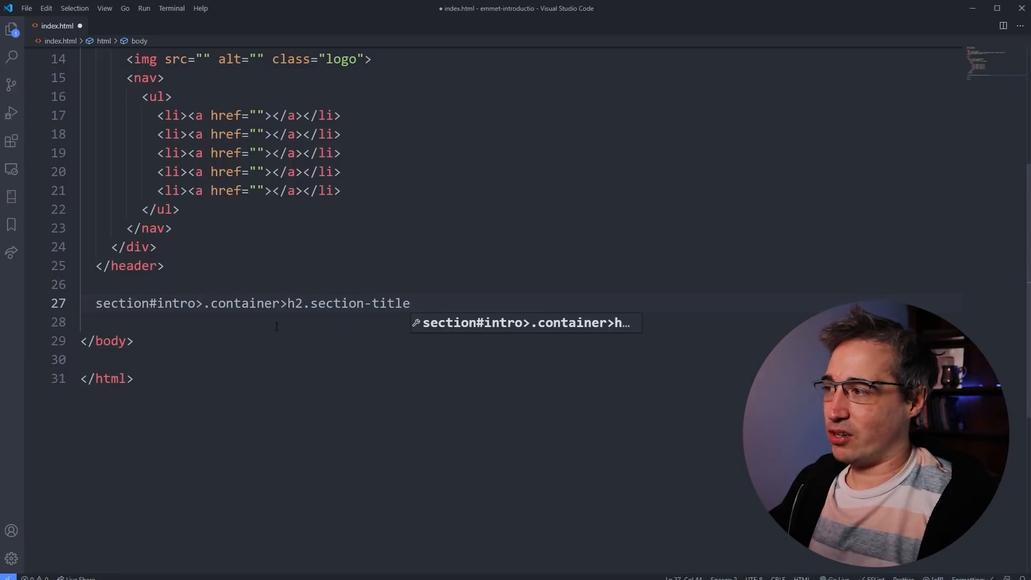
{"action": "type", "text": "."}
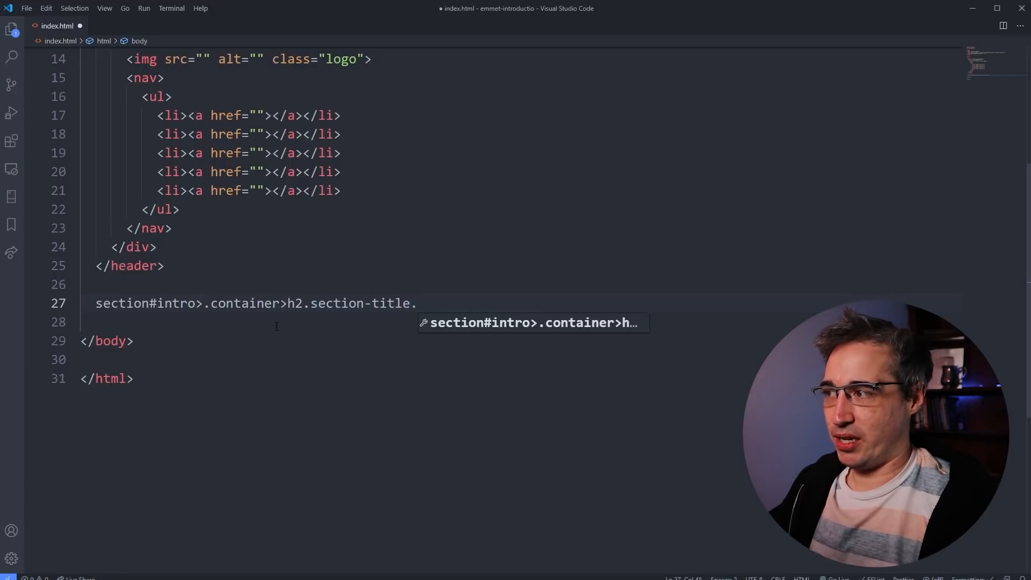
{"action": "type", "text": "text-a"}
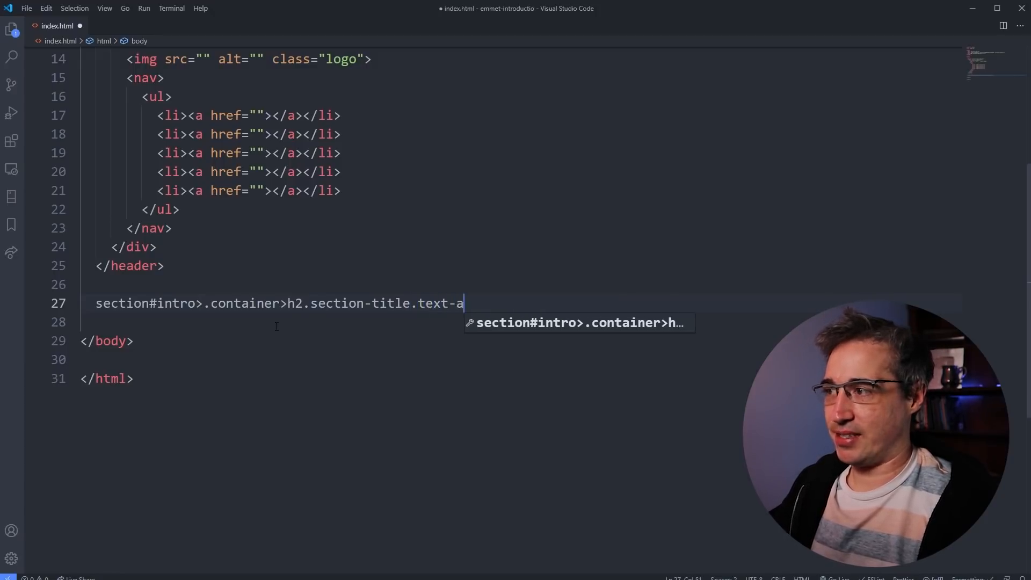
{"action": "type", "text": "ccent"}
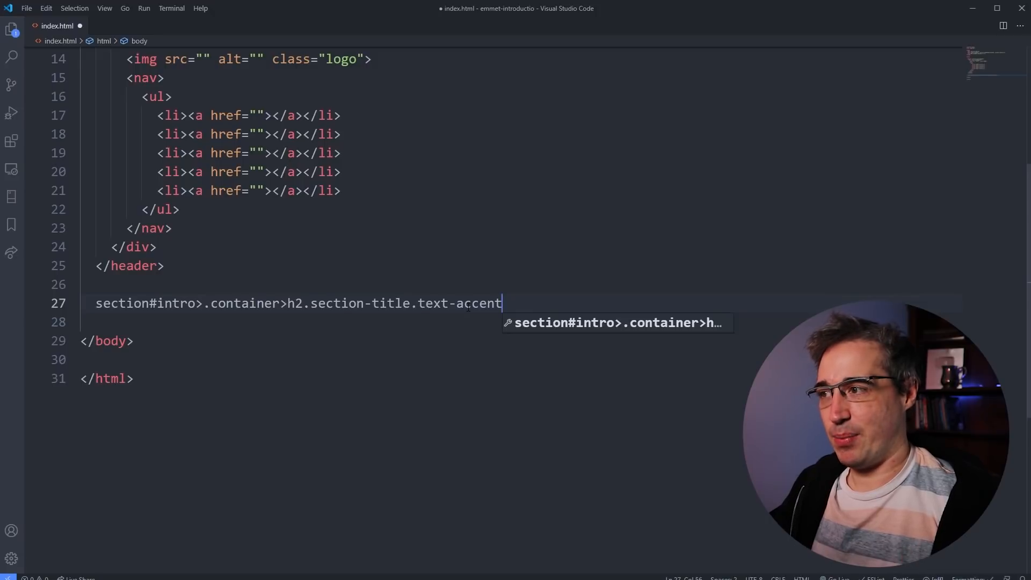
{"action": "type", "text": "+"}
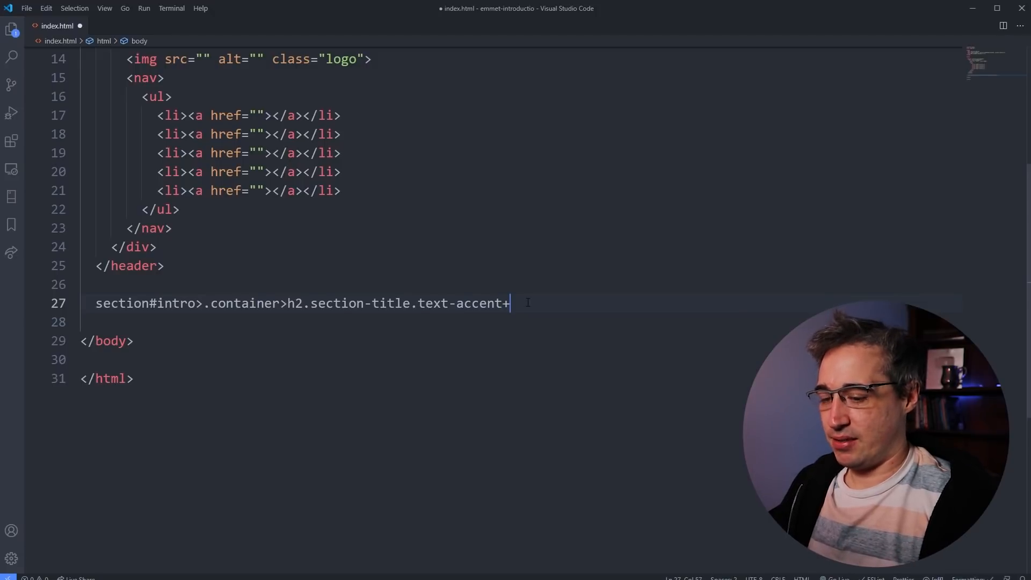
{"action": "type", "text": "p."}
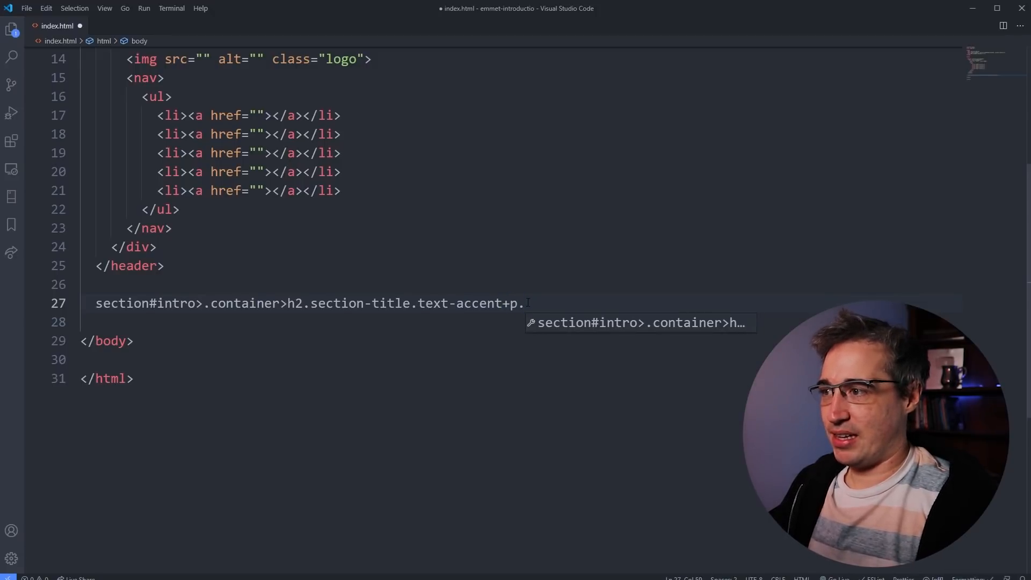
{"action": "type", "text": "section-sub"}
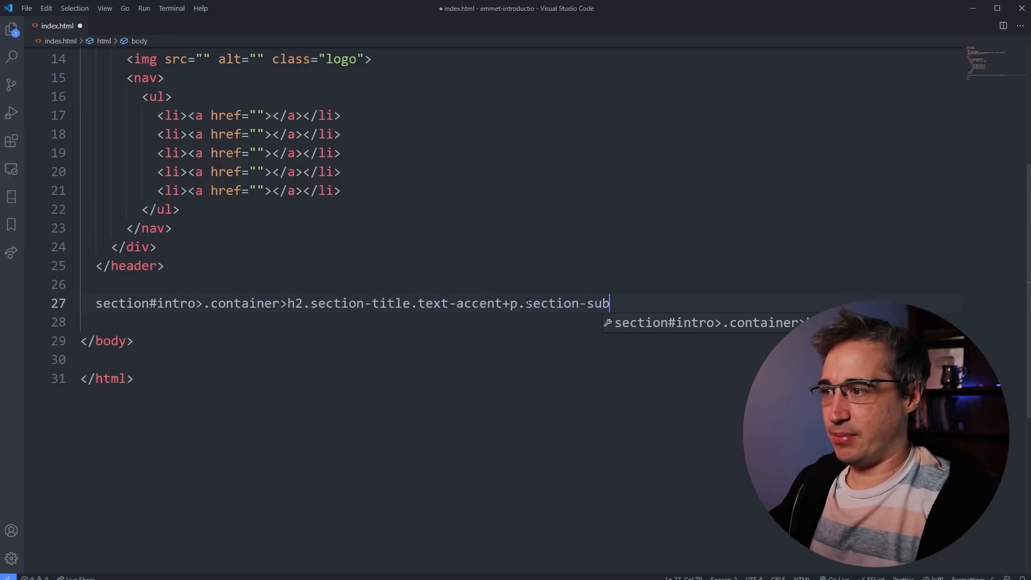
{"action": "type", "text": "title"}
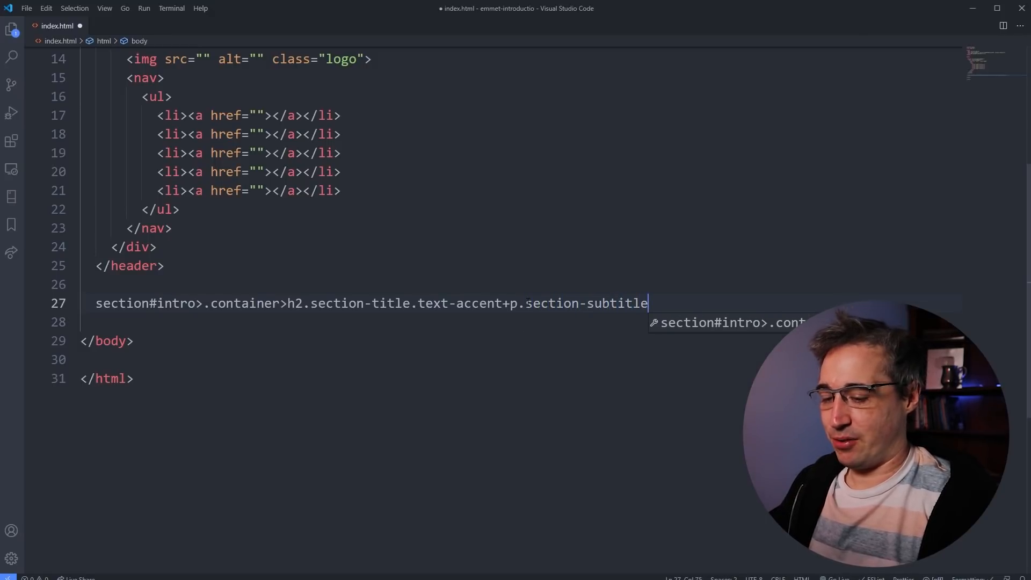
Append +.row>.col*3>h3+p*2 and expand the whole intro section
{"action": "type", "text": "+"}
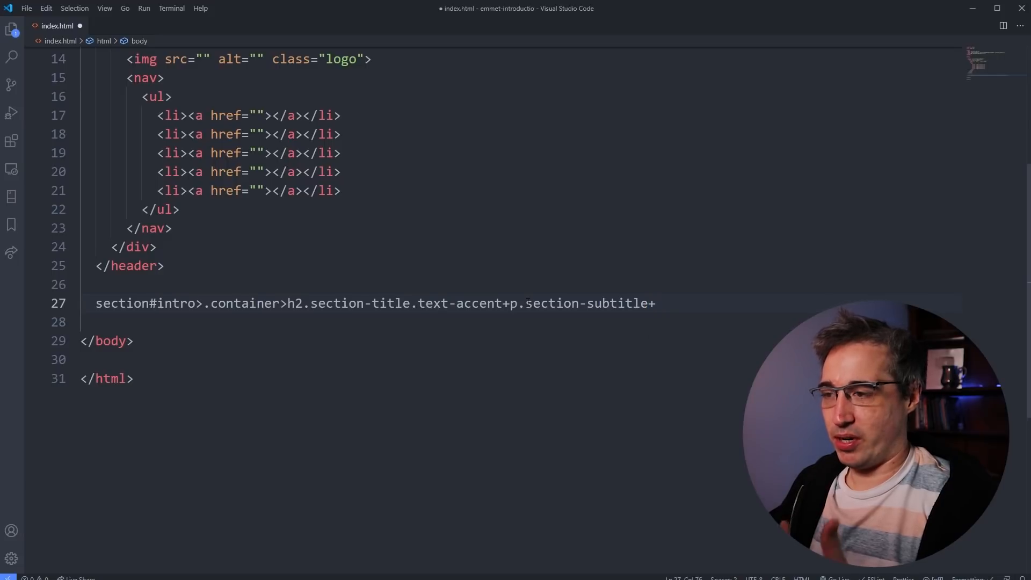
{"action": "type", "text": "."}
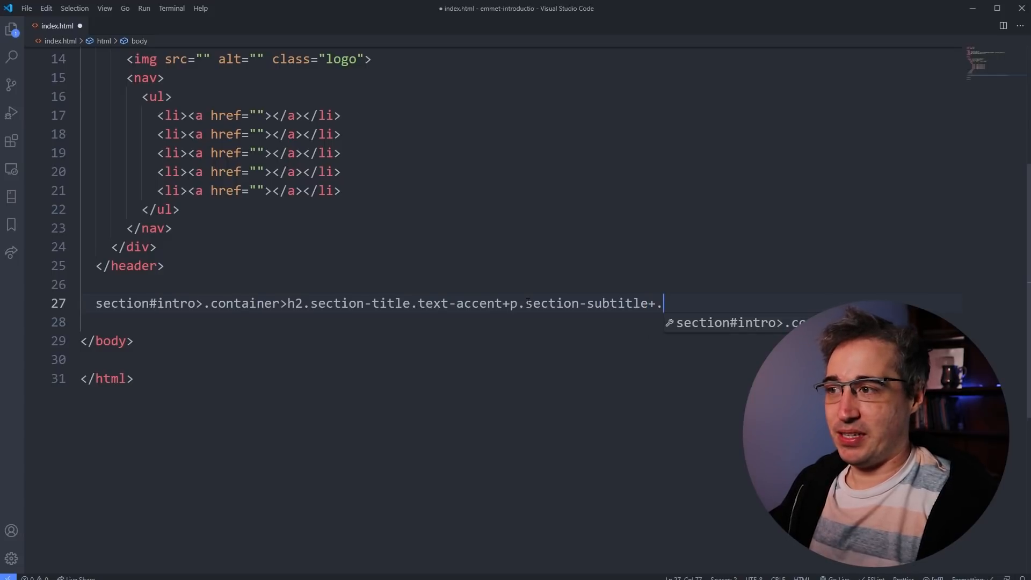
{"action": "type", "text": "div"}
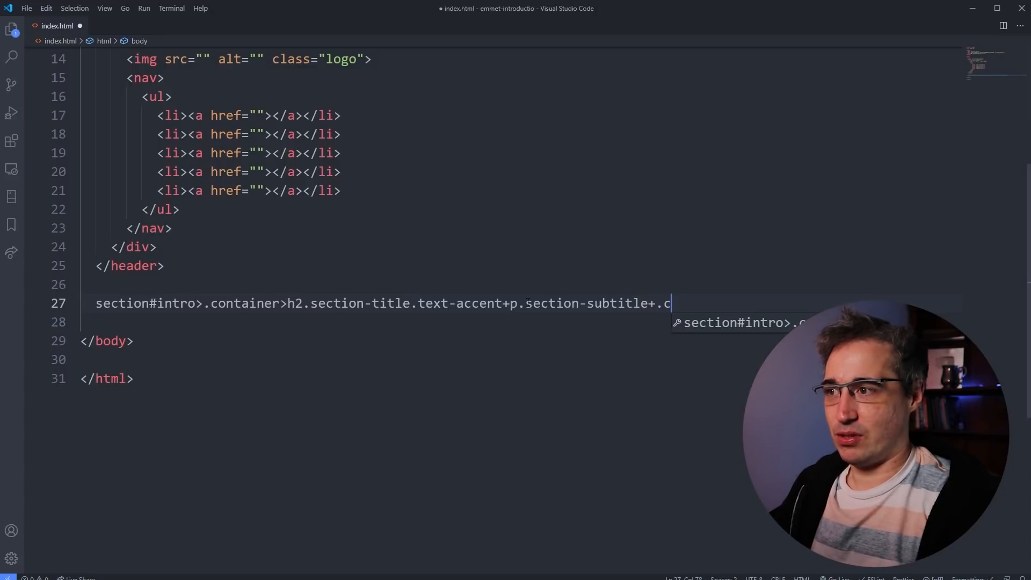
{"action": "type", "text": "row"}
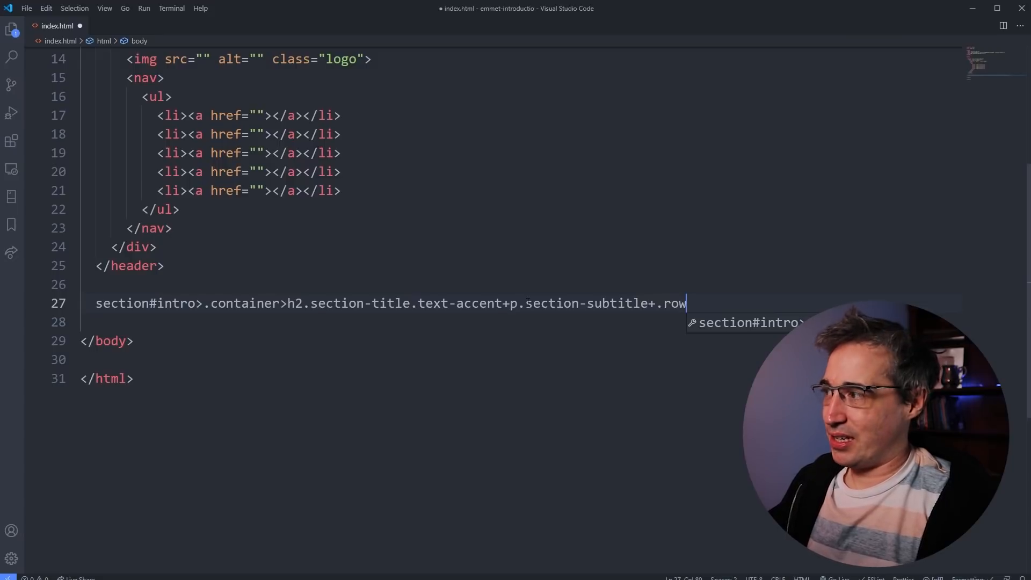
{"action": "type", "text": ">"}
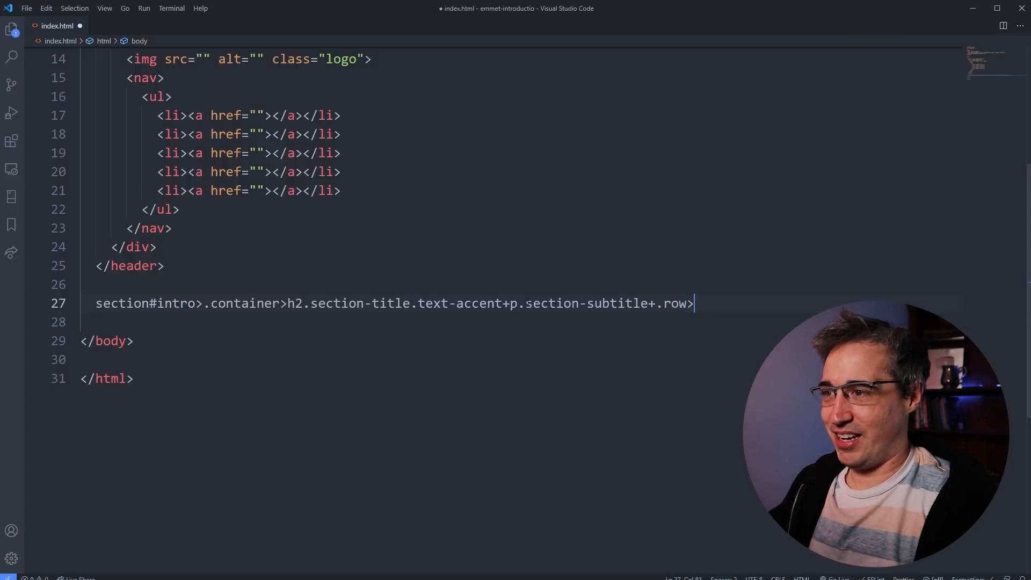
{"action": "type", "text": ".co"}
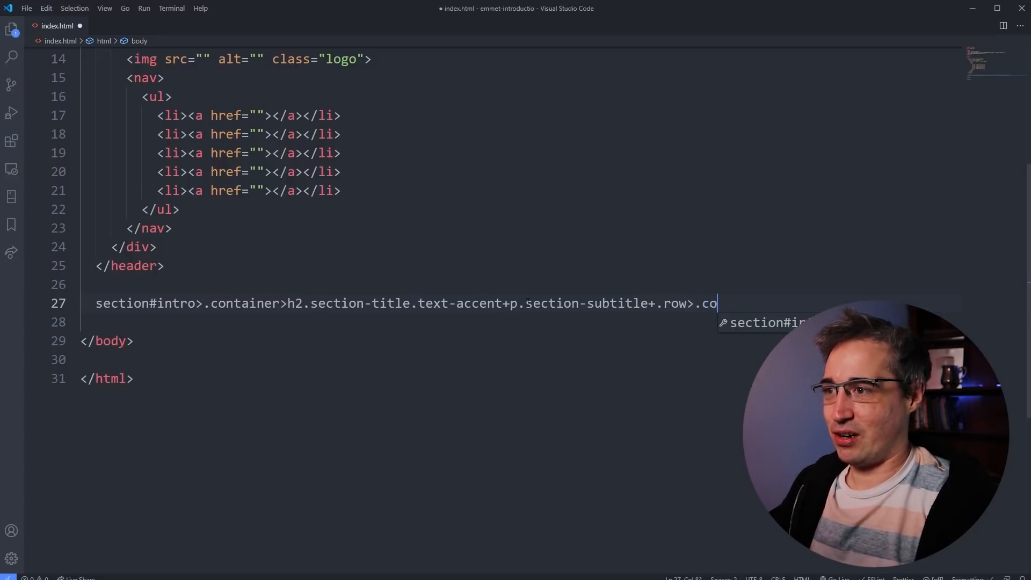
{"action": "type", "text": "l*3"}
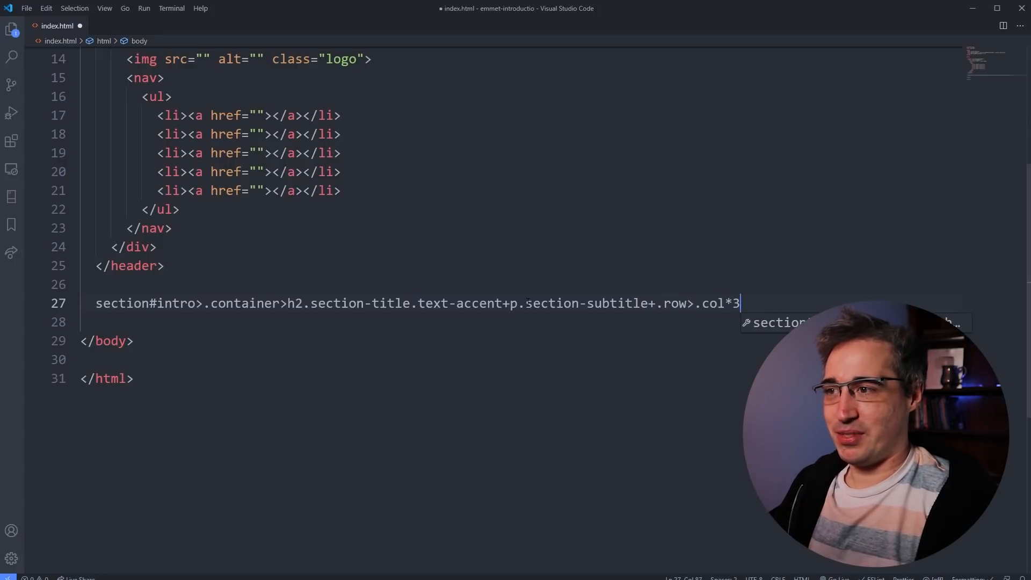
{"action": "type", "text": ">"}
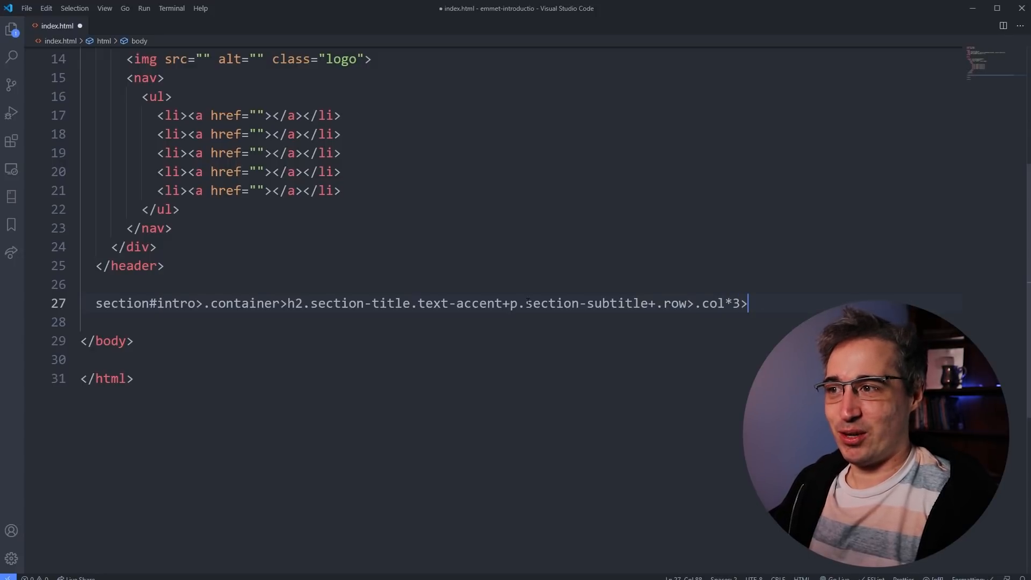
{"action": "type", "text": "h3+"}
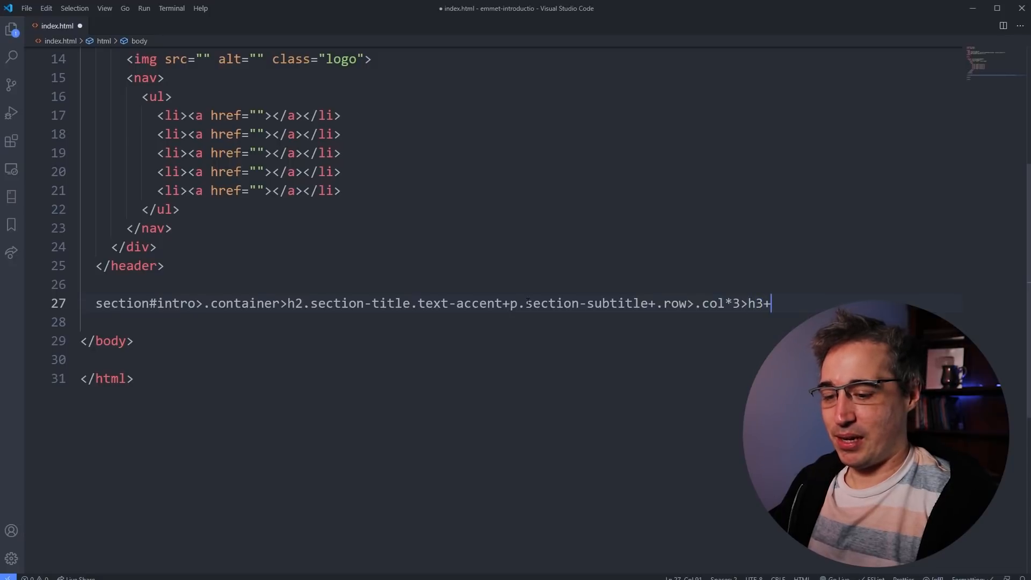
{"action": "type", "text": "p*2"}
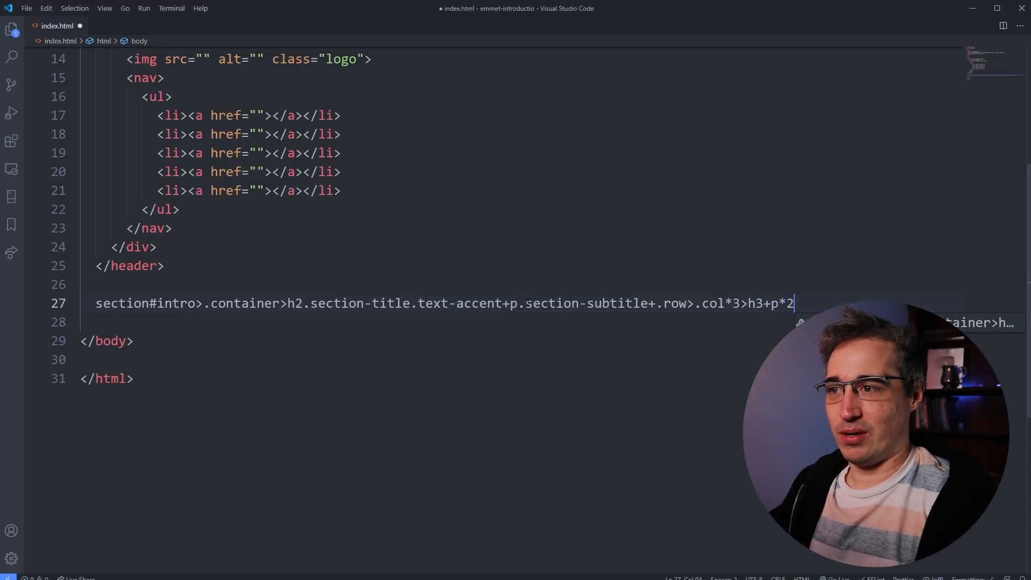
{"action": "key", "text": "Tab"}
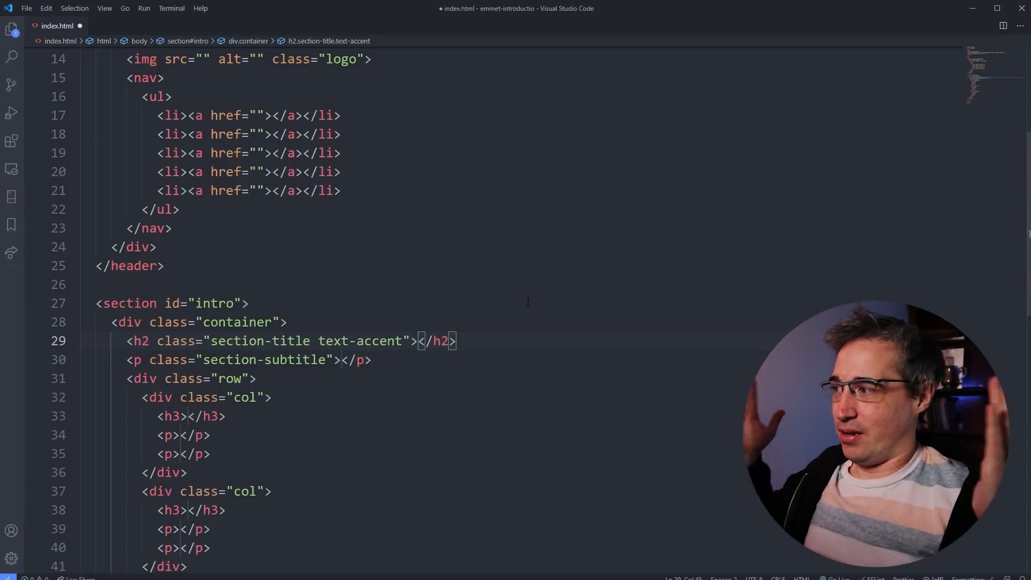
Title the intro h2 'Here is my section title' and put placeholder text in the subtitle
{"action": "scroll", "scroll_direction": "down", "scroll_amount": 3}
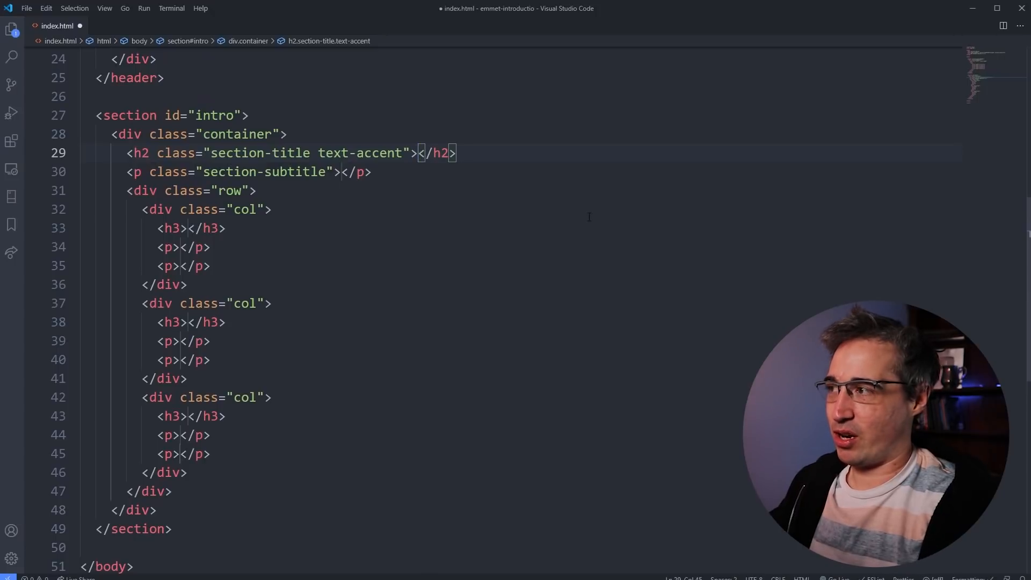
{"action": "type", "text": "Here is m"}
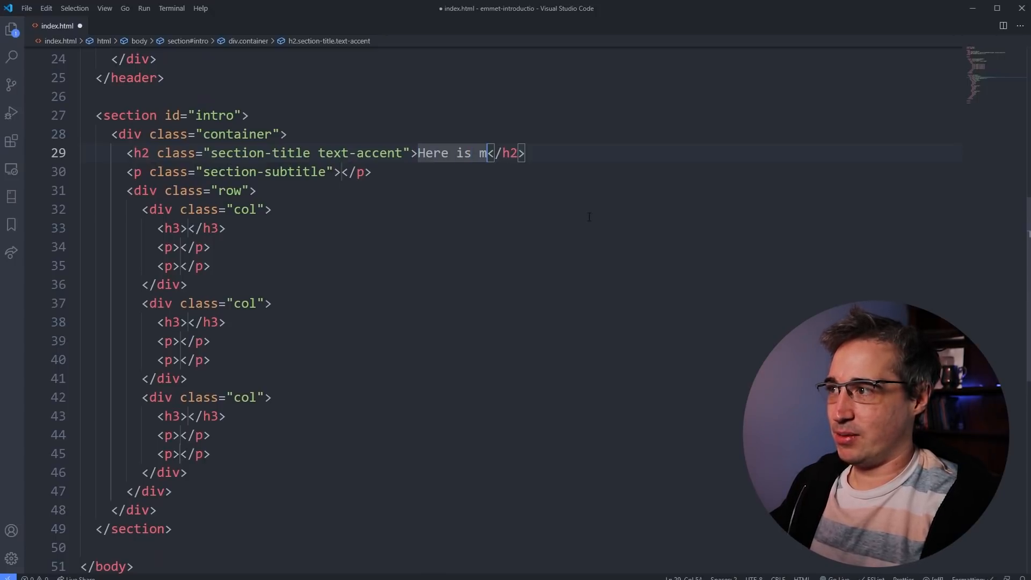
{"action": "type", "text": "y section title"}
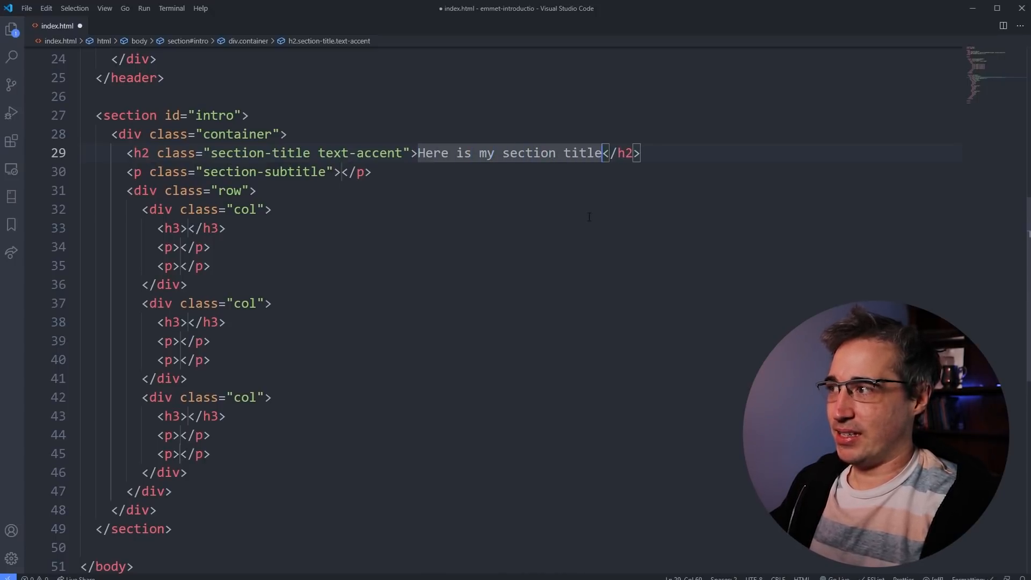
{"action": "type", "text": "Here is"}
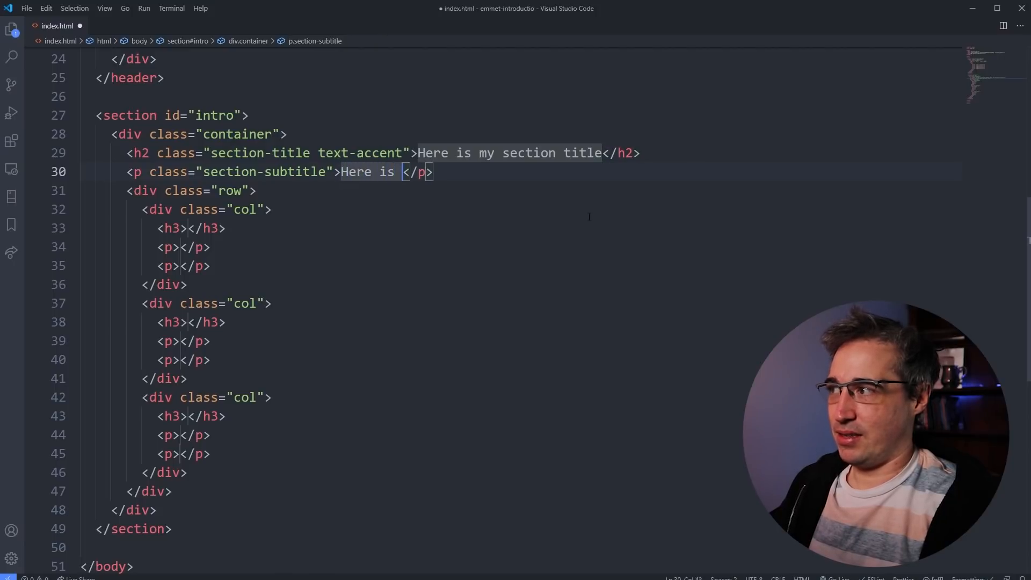
{"action": "type", "text": "the tesfsd"}
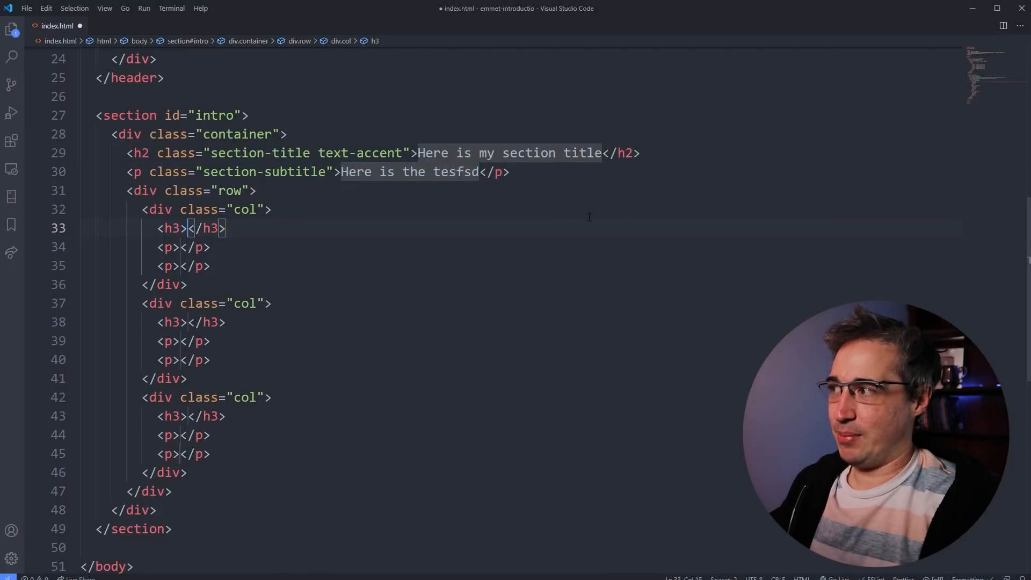
{"action": "left_click", "coordinate": [182, 360]}
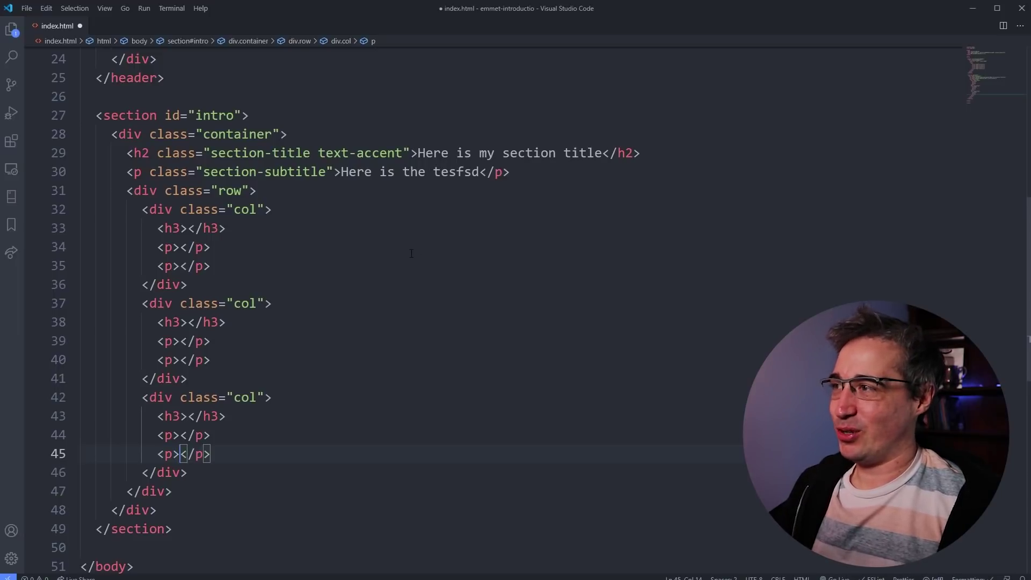
{"action": "mouse_move", "coordinate": [406, 294]}
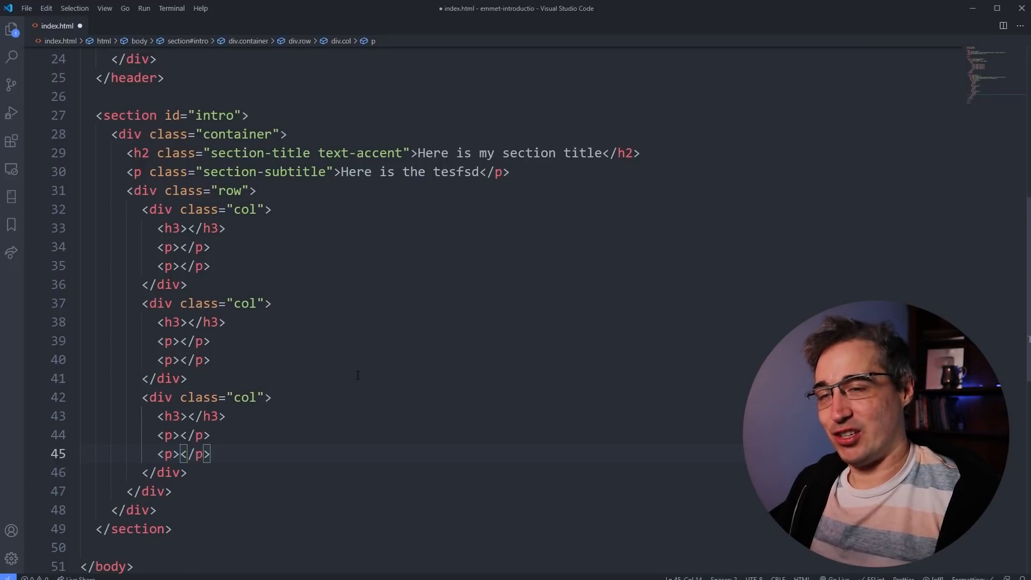
Replace the old stylesheet line with a link:css abbreviation pointing to style.css
{"action": "scroll", "scroll_direction": "up", "scroll_amount": 3}
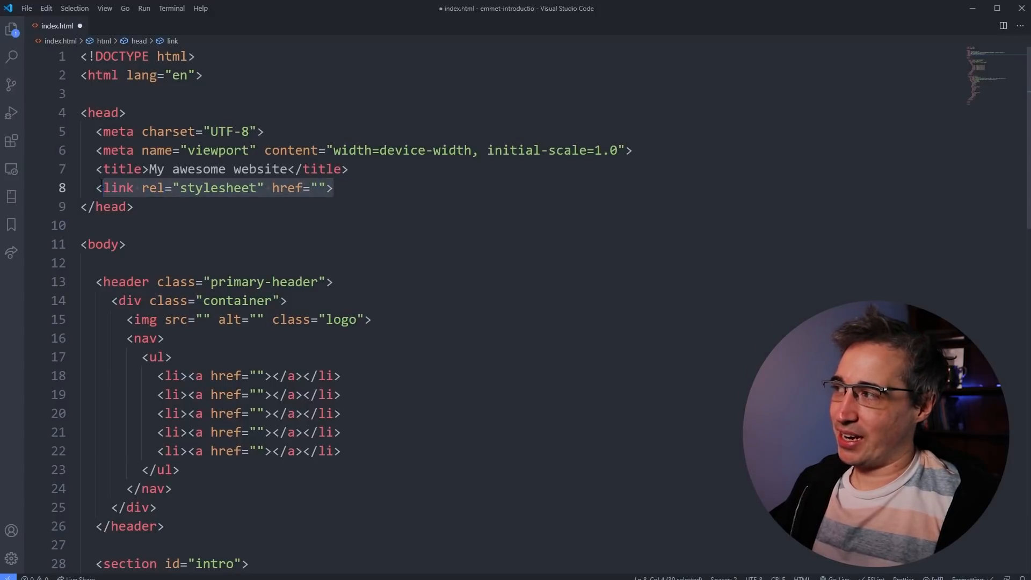
{"action": "key", "text": "Delete"}
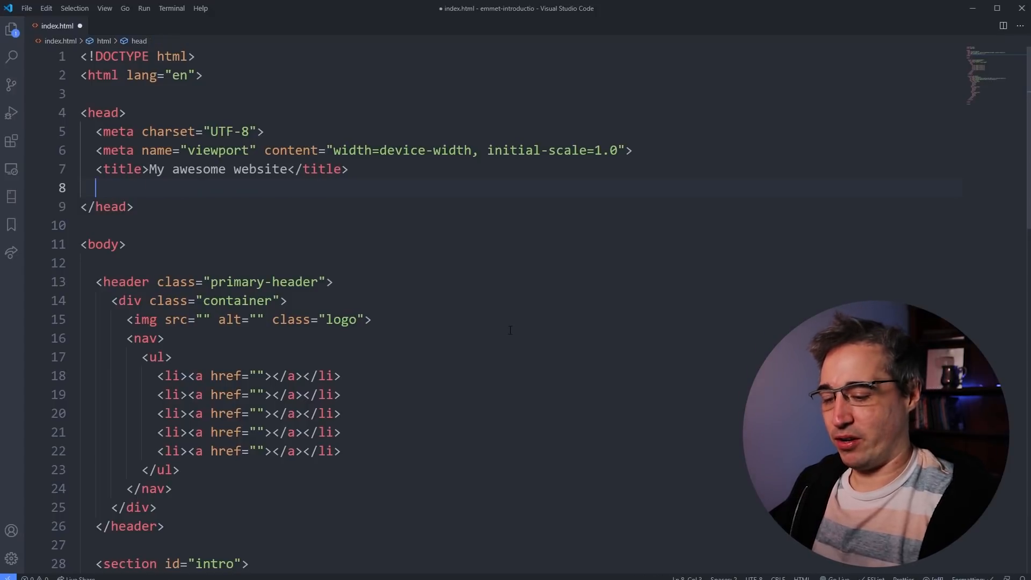
{"action": "type", "text": "link"}
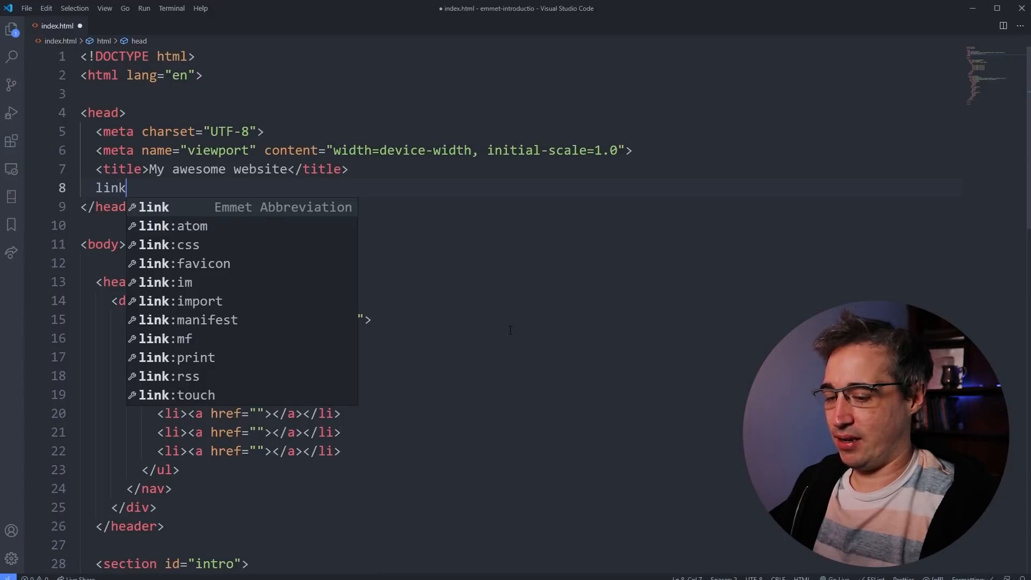
{"action": "type", "text": ":css"}
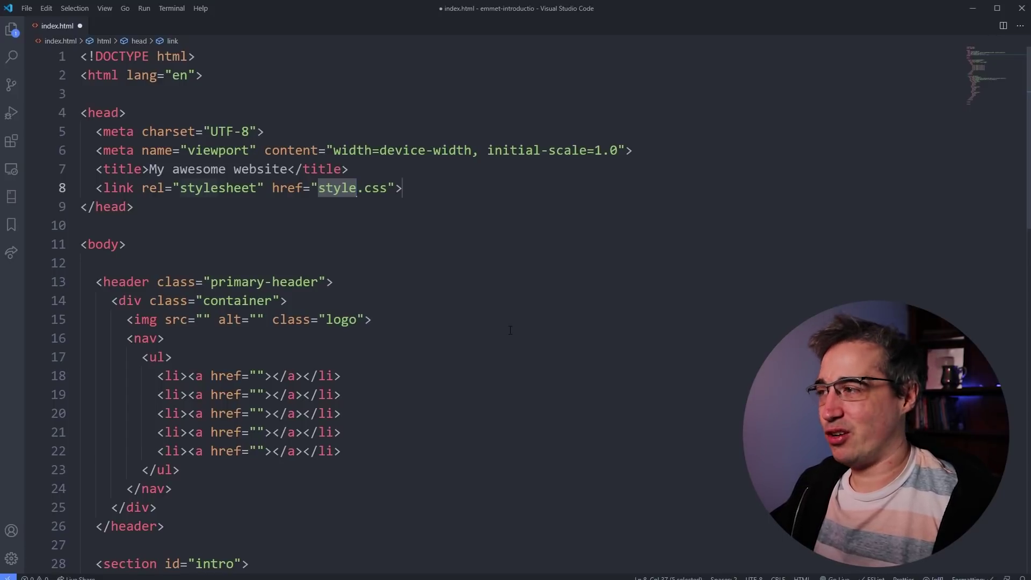
{"action": "mouse_move", "coordinate": [354, 188]}
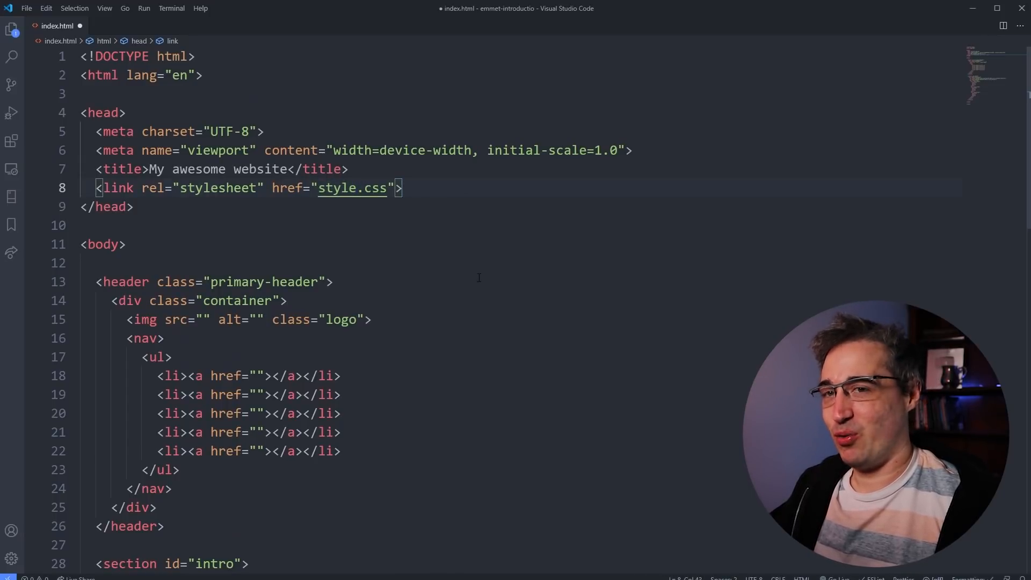
Remove the five li items and trial the lorem10 and lorem1000 placeholder abbreviations
{"action": "scroll", "scroll_direction": "down", "scroll_amount": 3}
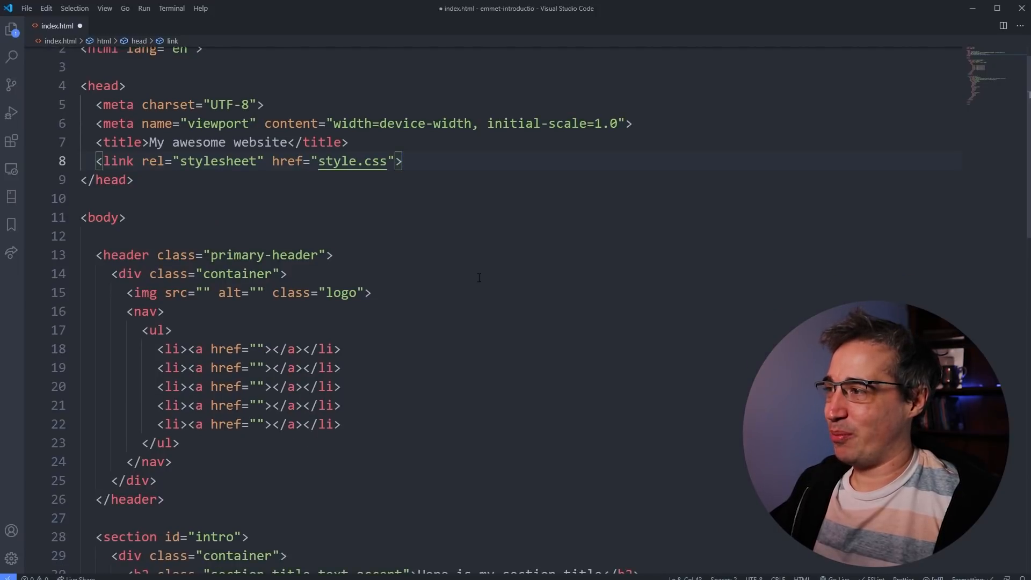
{"action": "scroll", "scroll_direction": "down", "scroll_amount": 3}
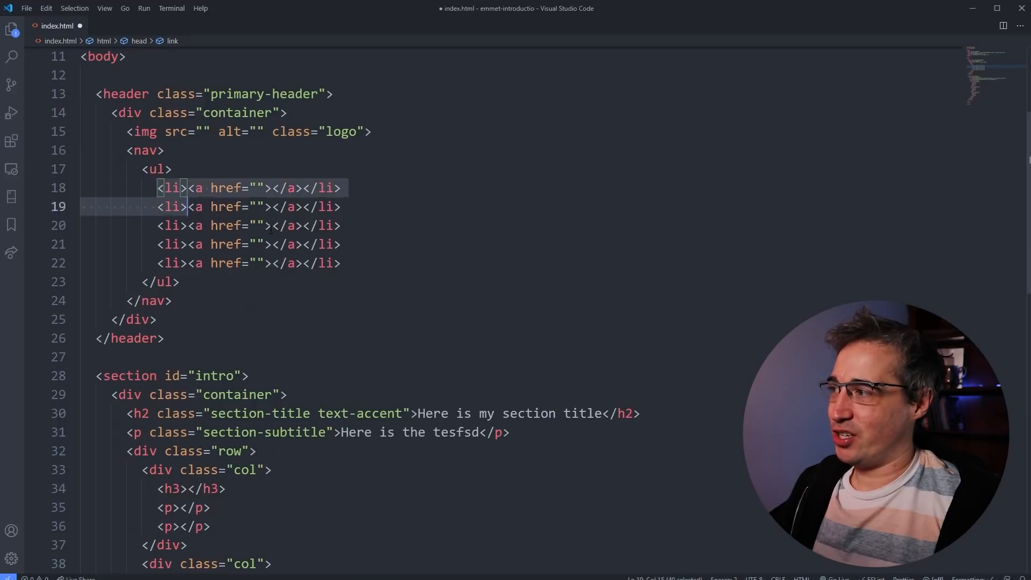
{"action": "type", "text": "l"}
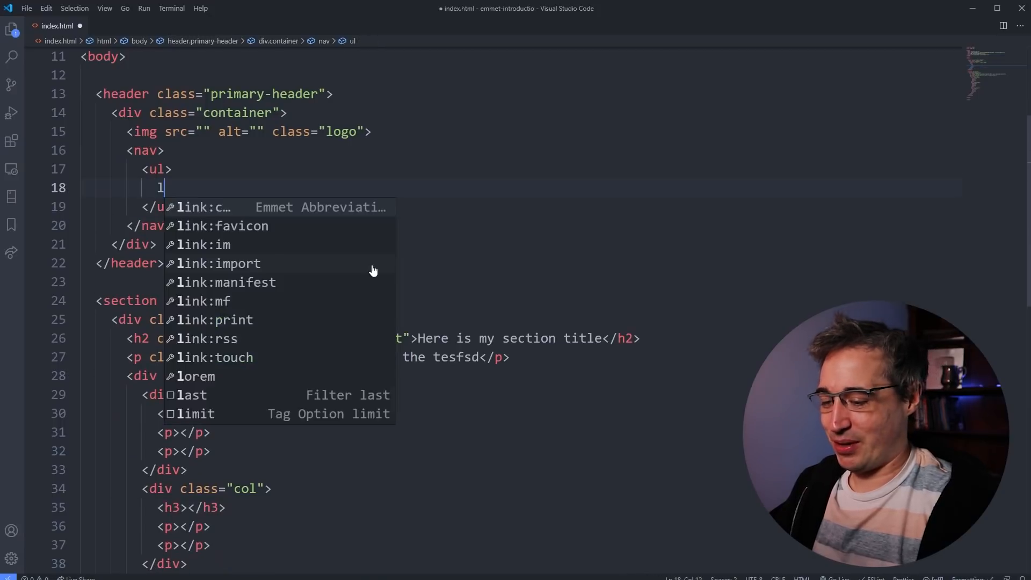
{"action": "key", "text": "Escape"}
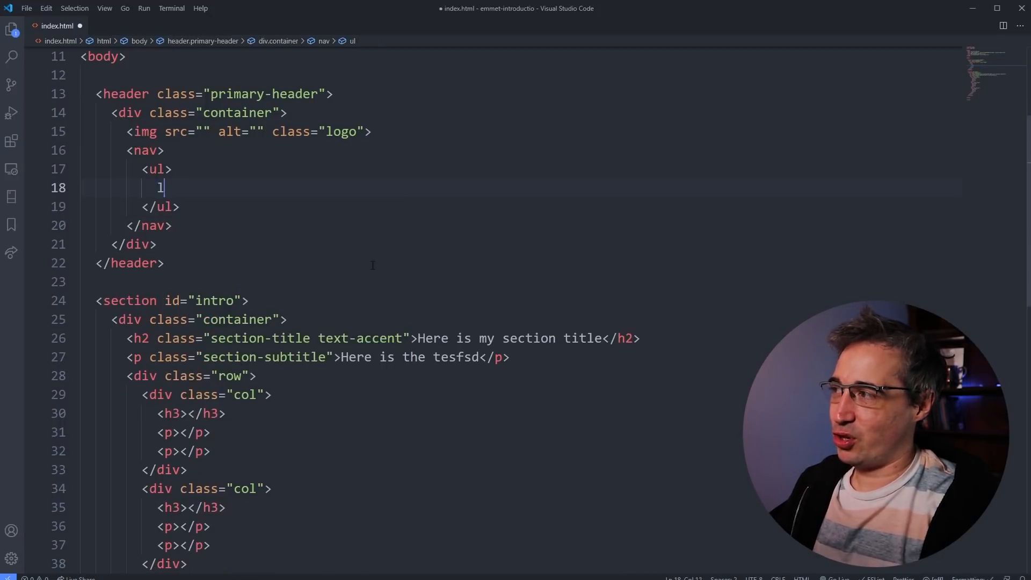
{"action": "type", "text": "orem"}
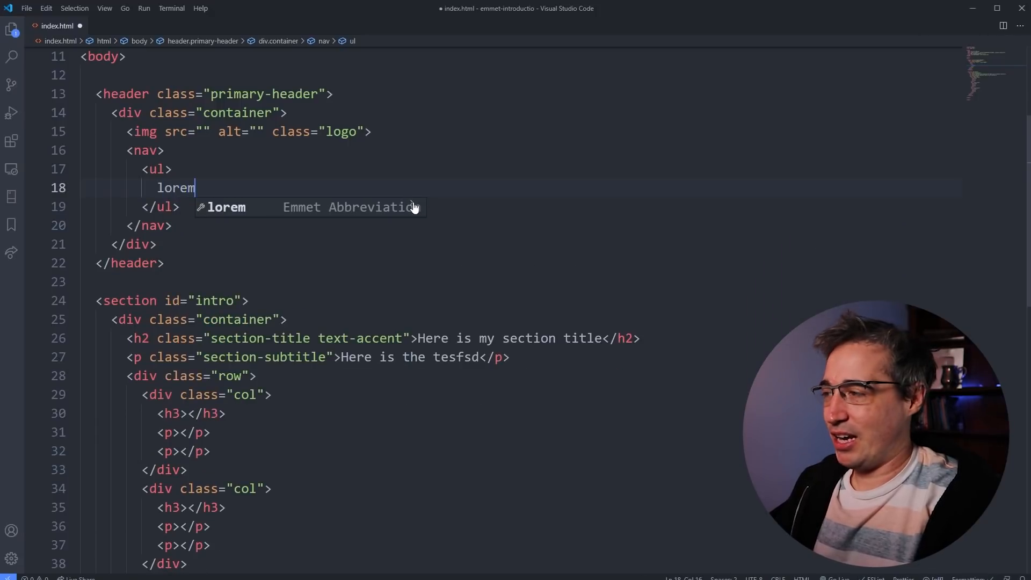
{"action": "type", "text": "10"}
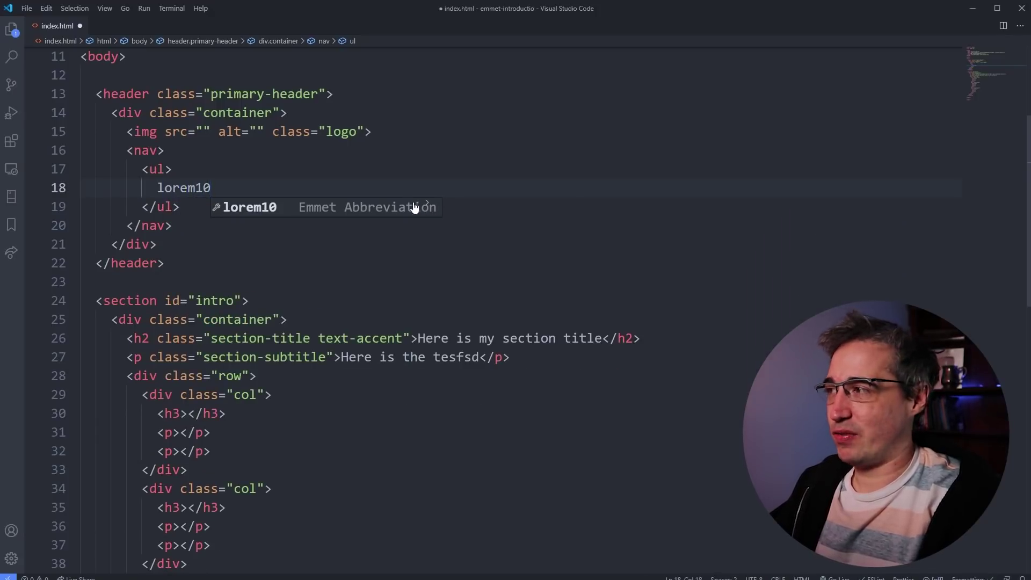
{"action": "key", "text": "Tab"}
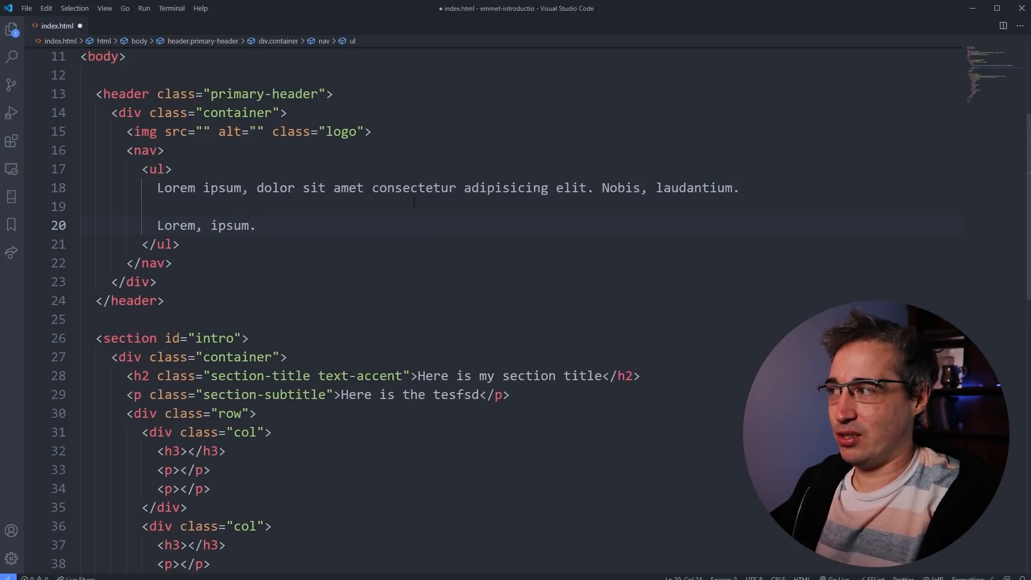
{"action": "type", "text": "lorem1000"}
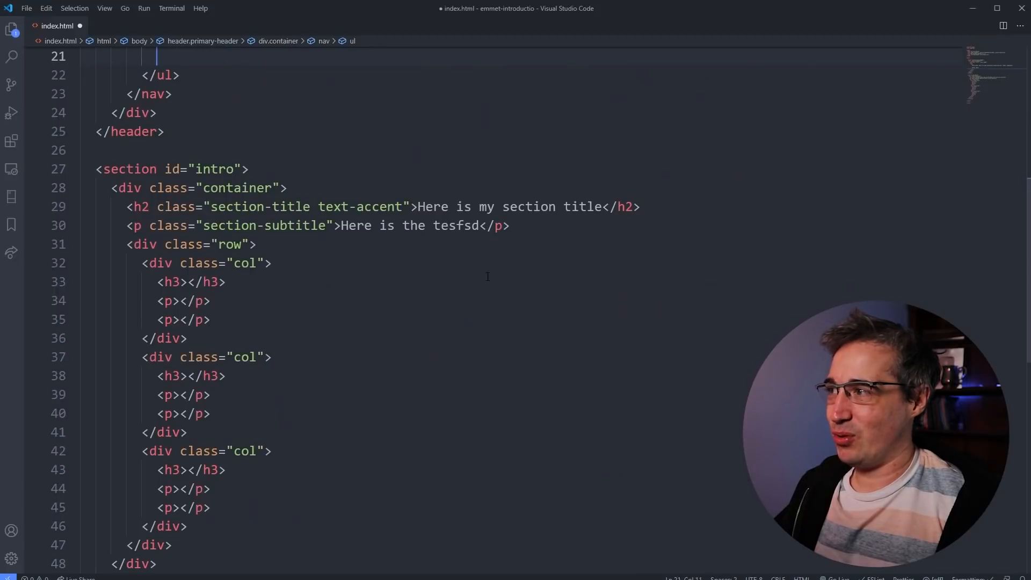
{"action": "type", "text": "Lorem ipsum, dolor sit amet consectetur adipisicing elit. Nobis, laudantium."}
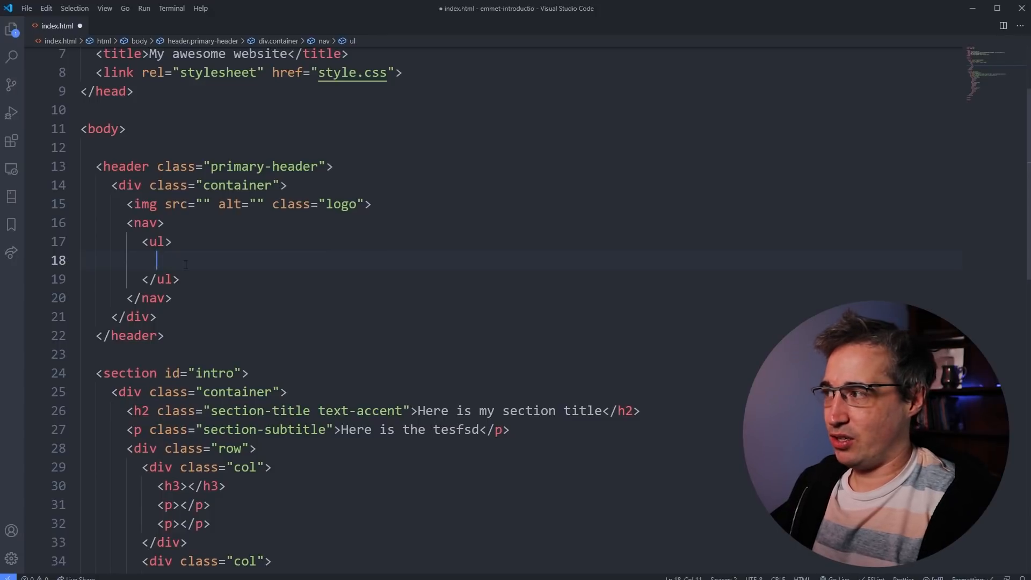
Expand li*5>a into five linked items labelled Lorem., Neque?, Veniam., Aliquid!, Placeat?
{"action": "type", "text": "li"}
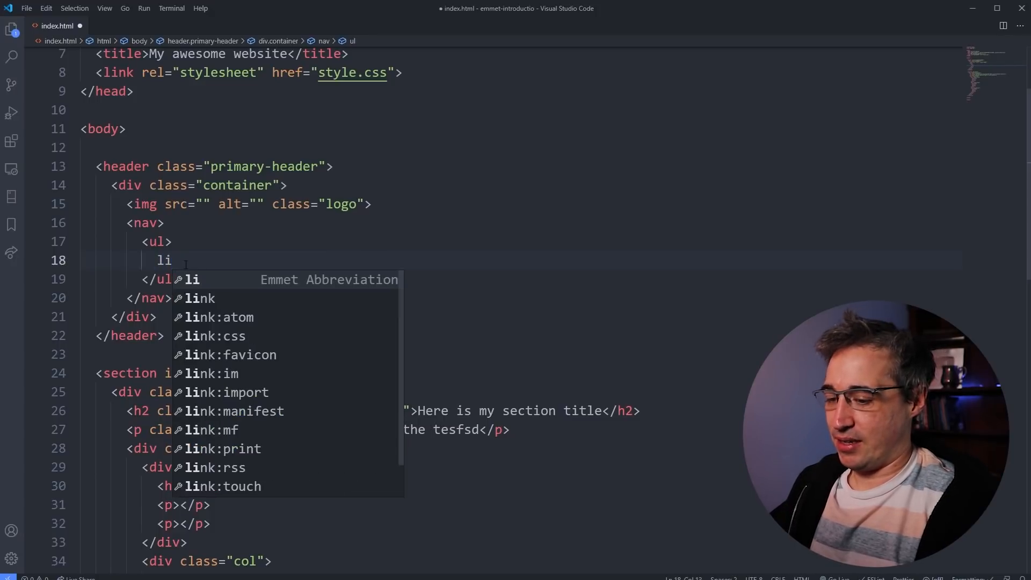
{"action": "type", "text": "*5"}
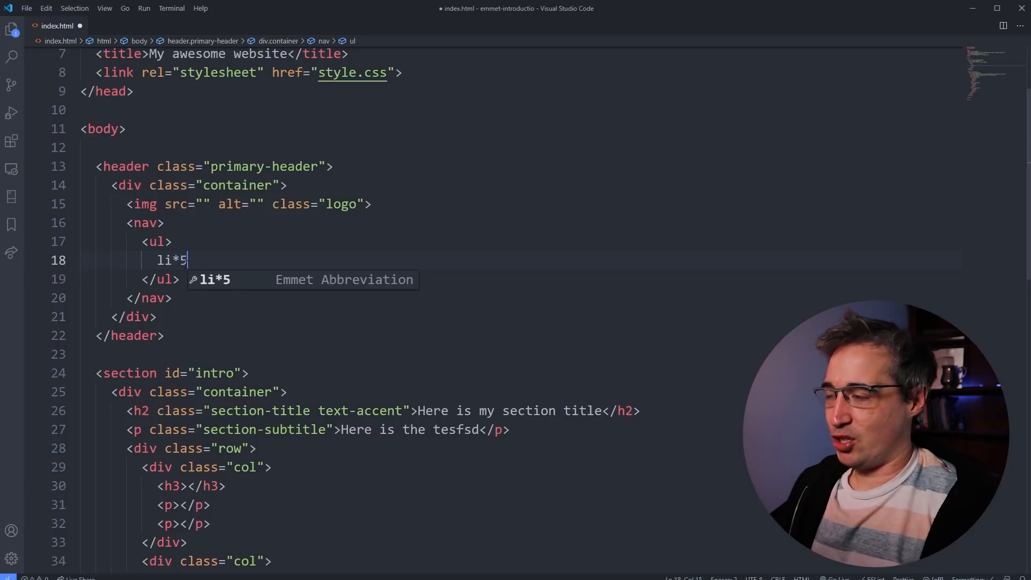
{"action": "type", "text": ">a>"}
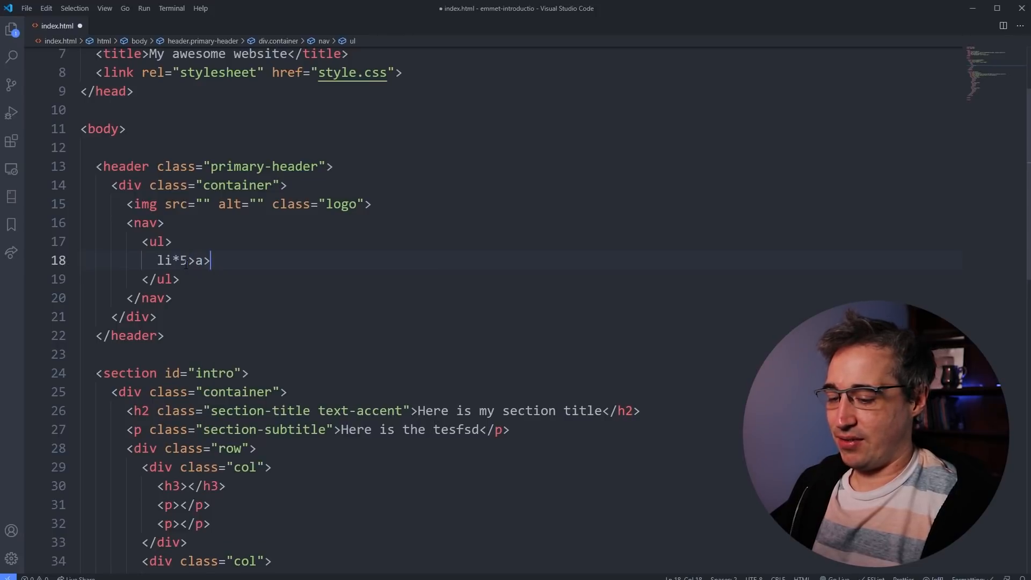
{"action": "key", "text": "Tab"}
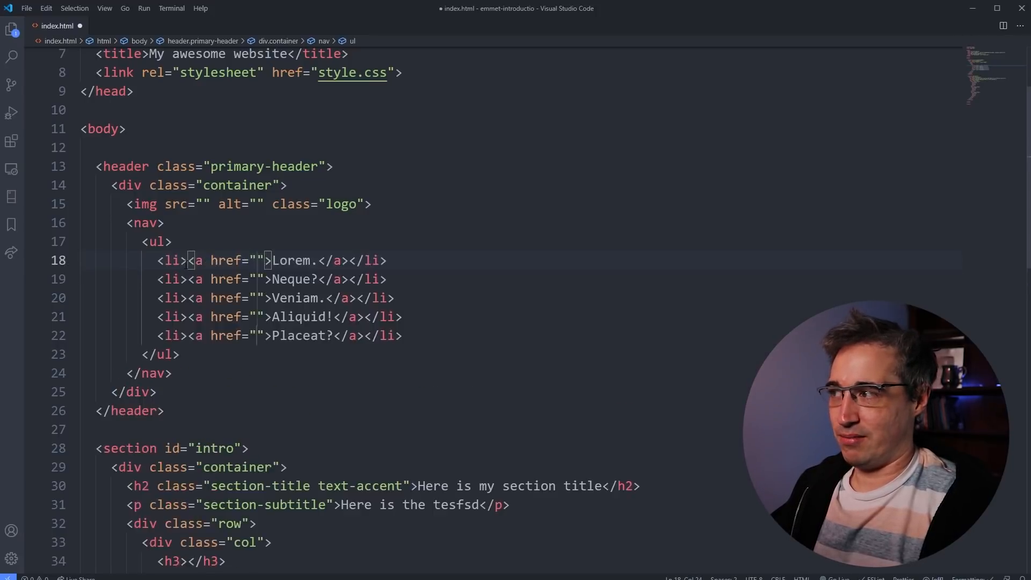
{"action": "left_click", "coordinate": [259, 260]}
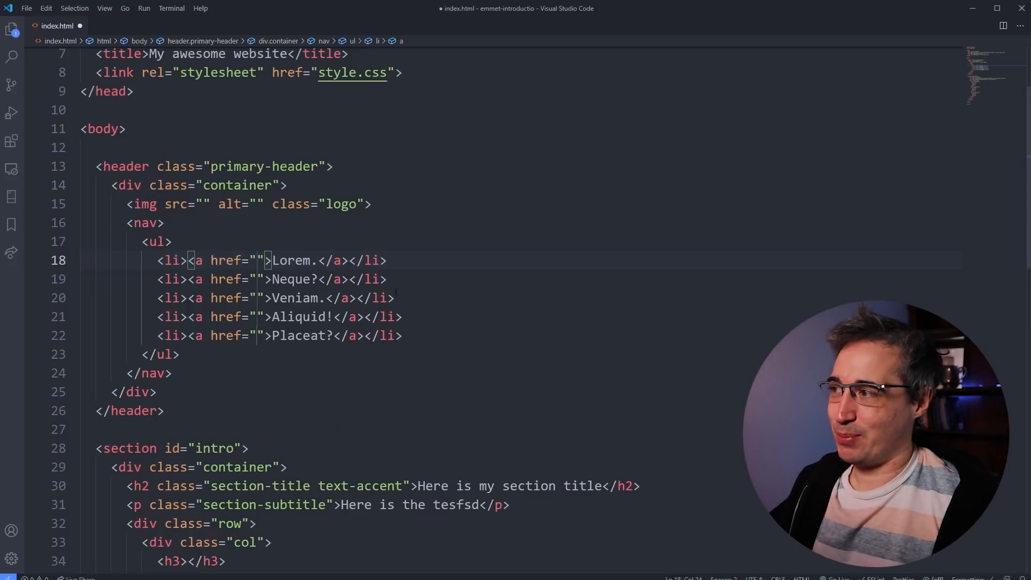
{"action": "mouse_move", "coordinate": [204, 261]}
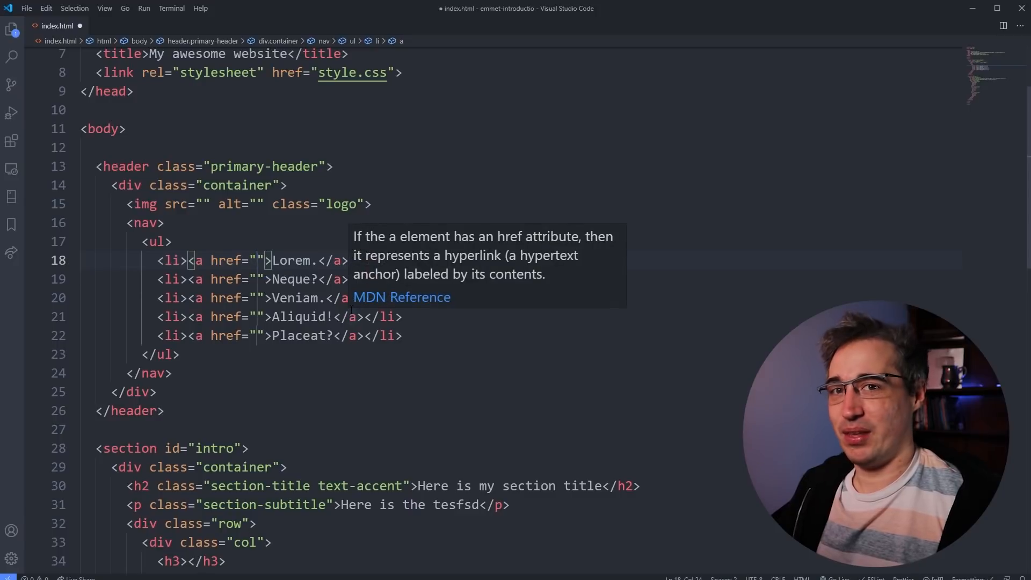
{"action": "scroll", "scroll_direction": "down", "scroll_amount": 3}
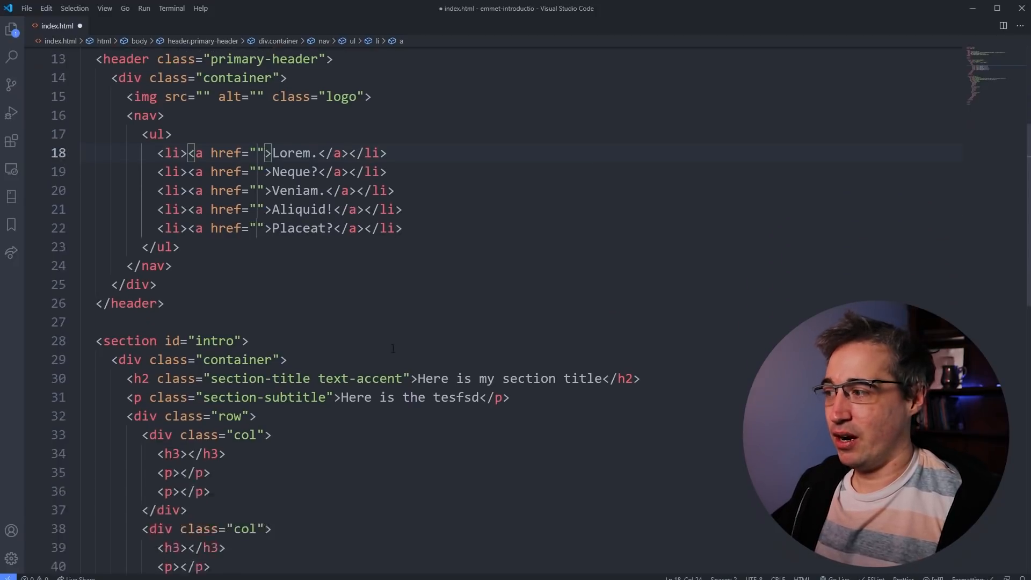
{"action": "scroll", "scroll_direction": "down", "scroll_amount": 3}
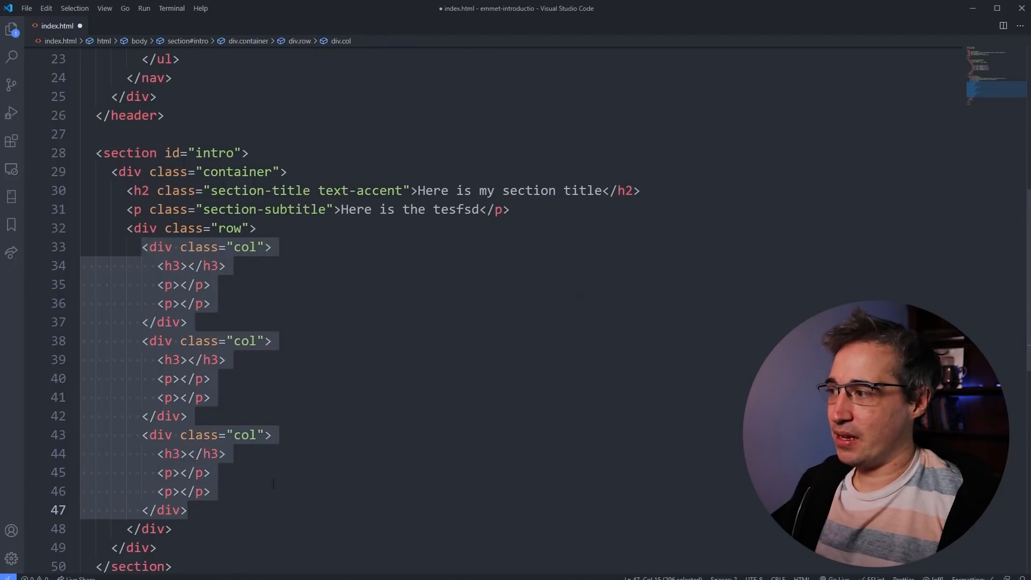
Expand .col*3>h3+p*2>lorem15 into three columns with a heading and two lorem paragraphs each
{"action": "type", "text": ".c"}
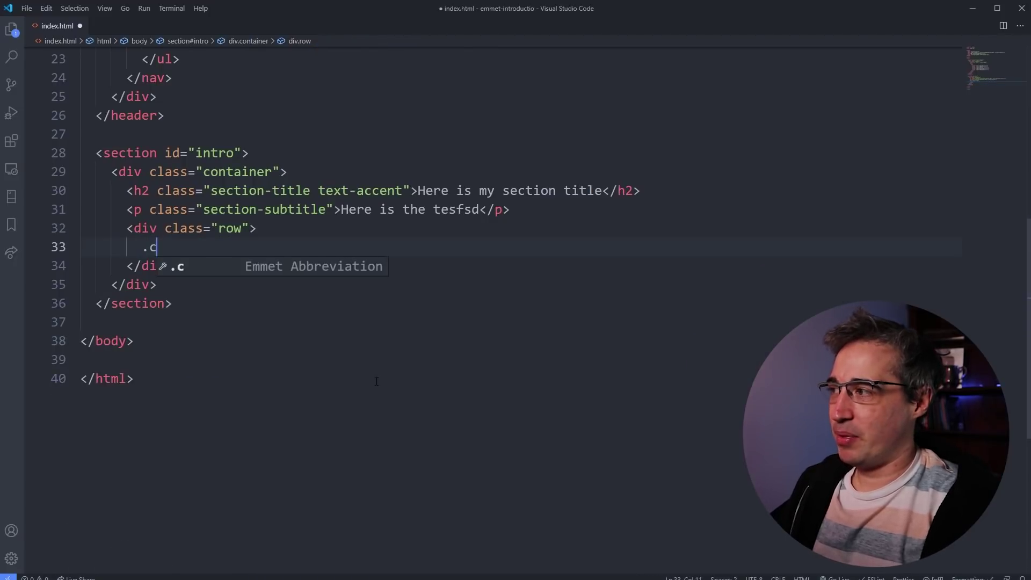
{"action": "type", "text": "ol*"}
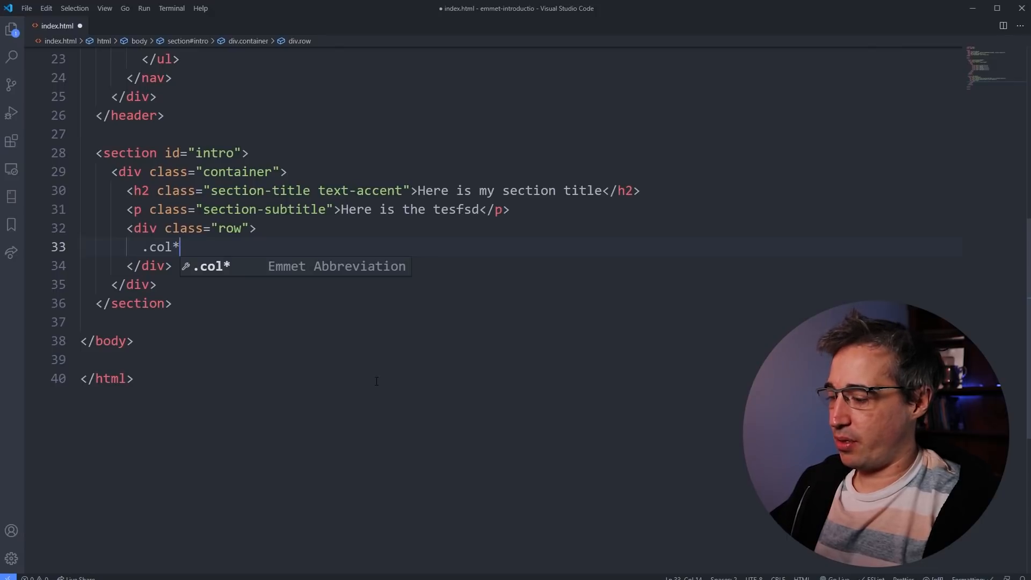
{"action": "type", "text": "3>"}
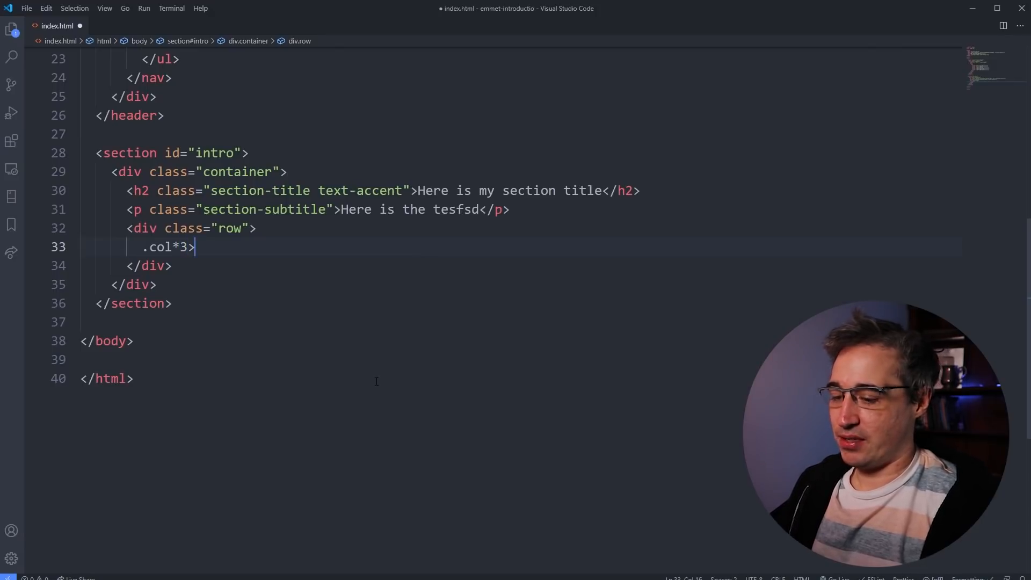
{"action": "type", "text": ">h3"}
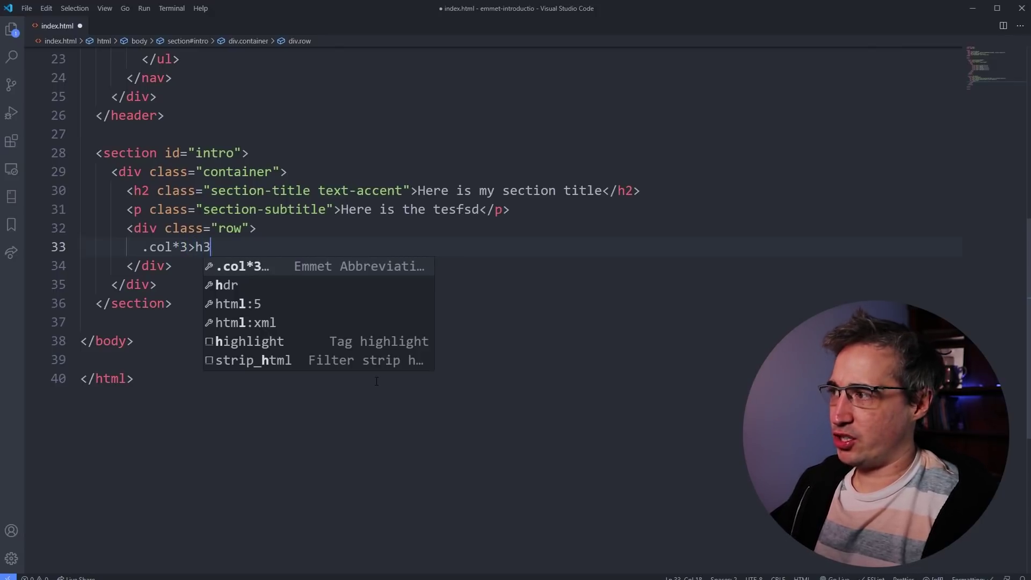
{"action": "type", "text": "+p"}
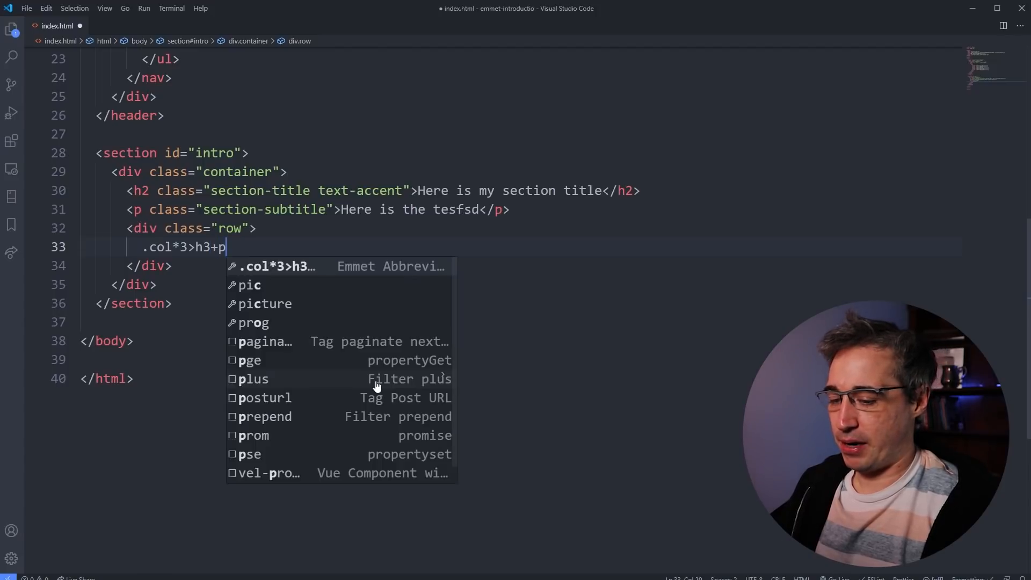
{"action": "type", "text": "*"}
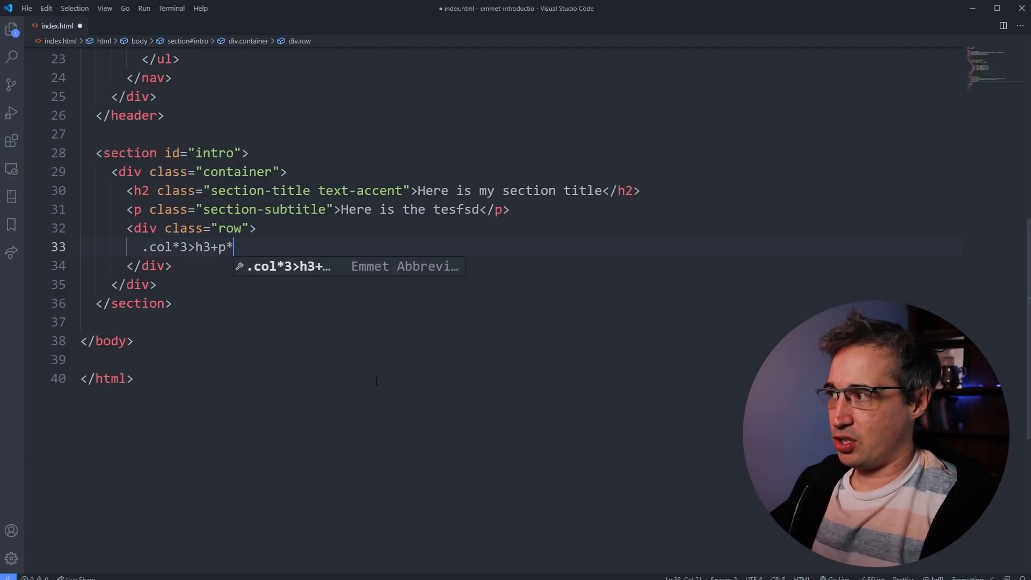
{"action": "type", "text": "2>"}
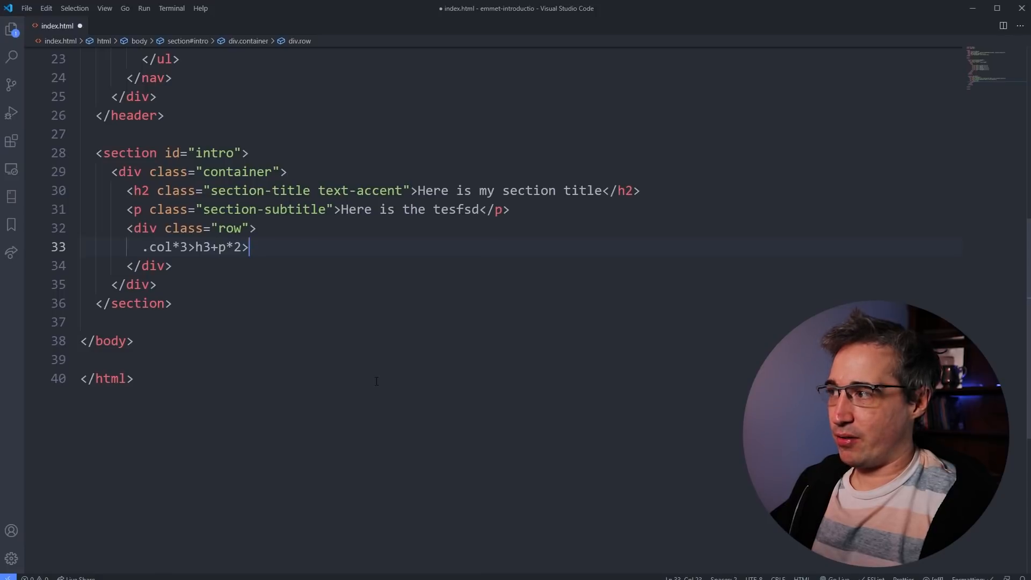
{"action": "type", "text": "lorem15"}
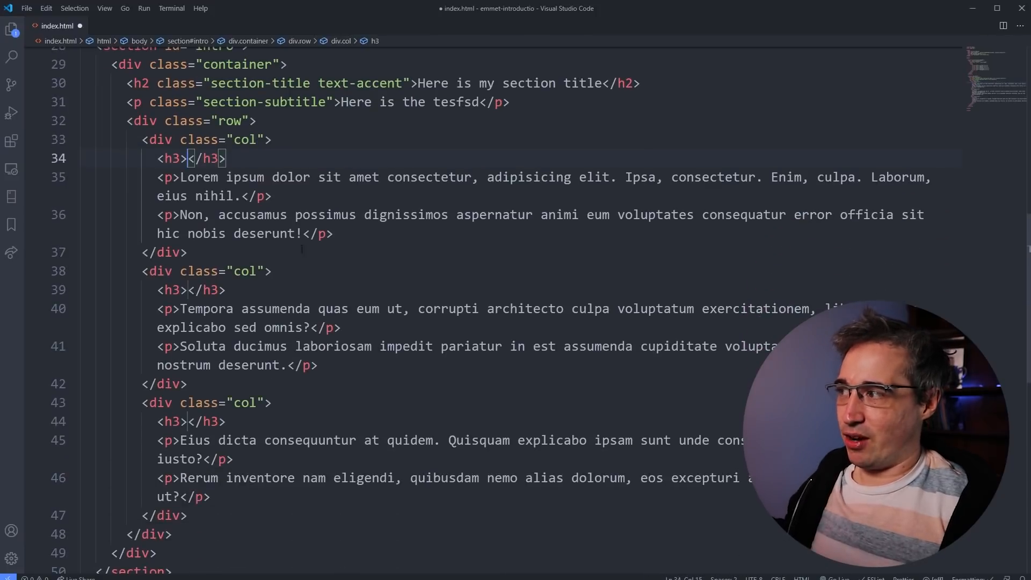
{"action": "scroll", "scroll_direction": "down", "scroll_amount": 3}
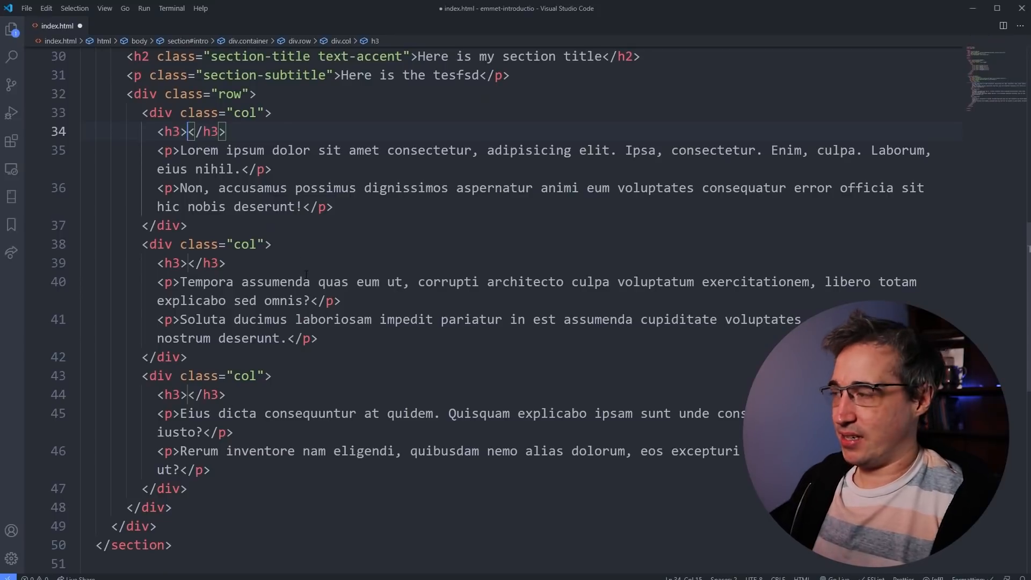
Title the first two column headings 'My subtitle here' and 'Another subtitle'
{"action": "type", "text": "My"}
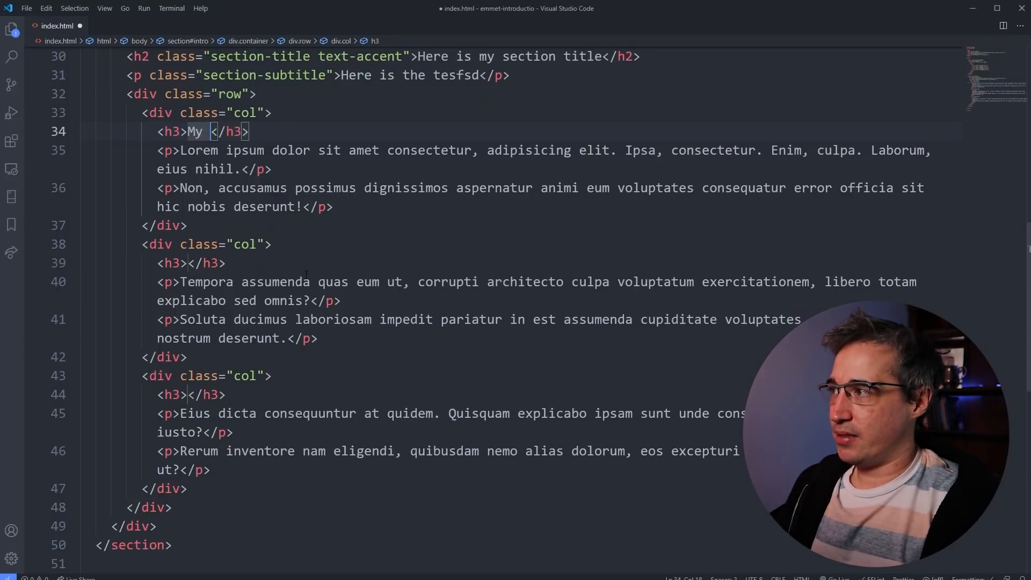
{"action": "type", "text": "subtitle here"}
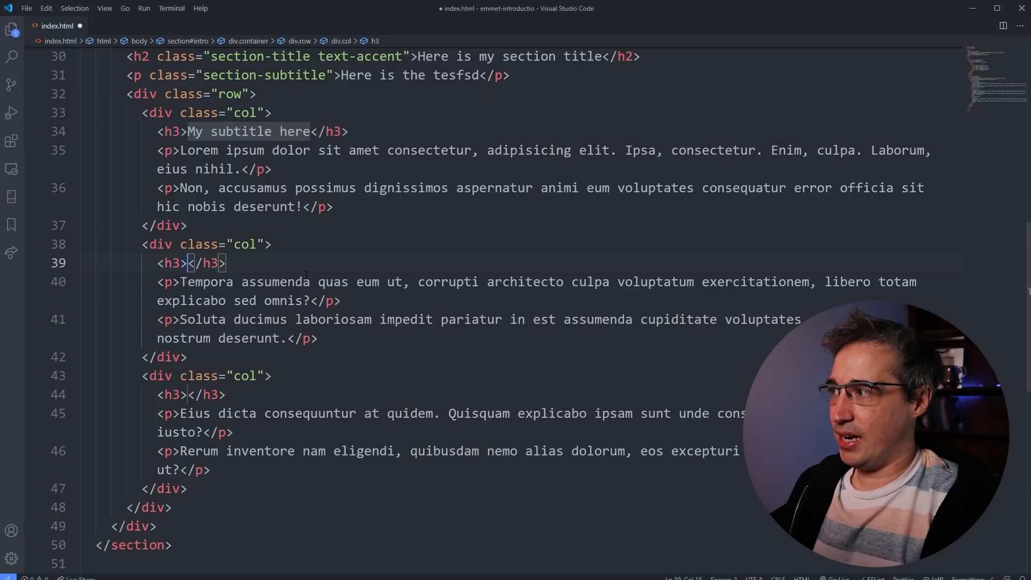
{"action": "type", "text": "Another subtitle"}
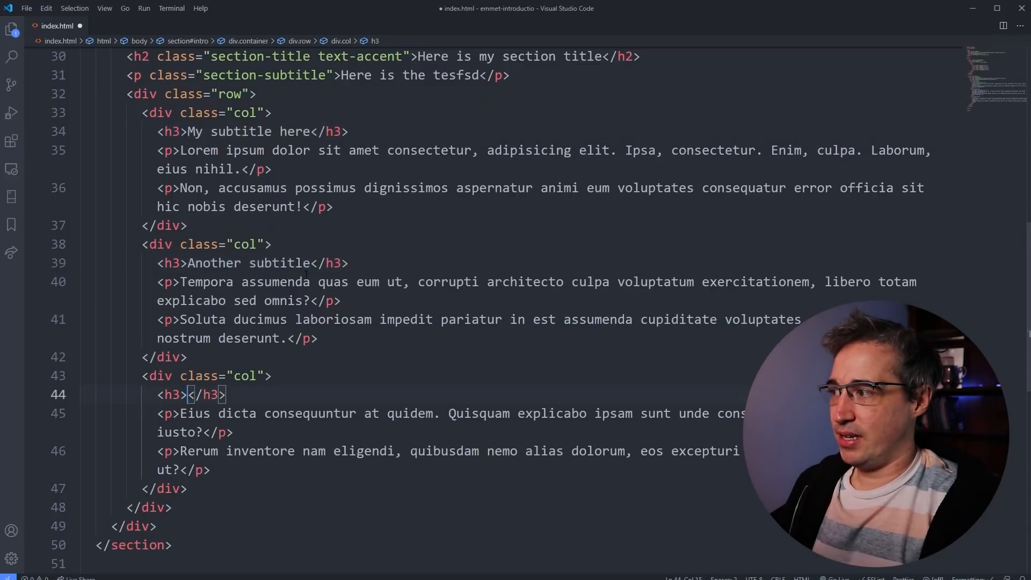